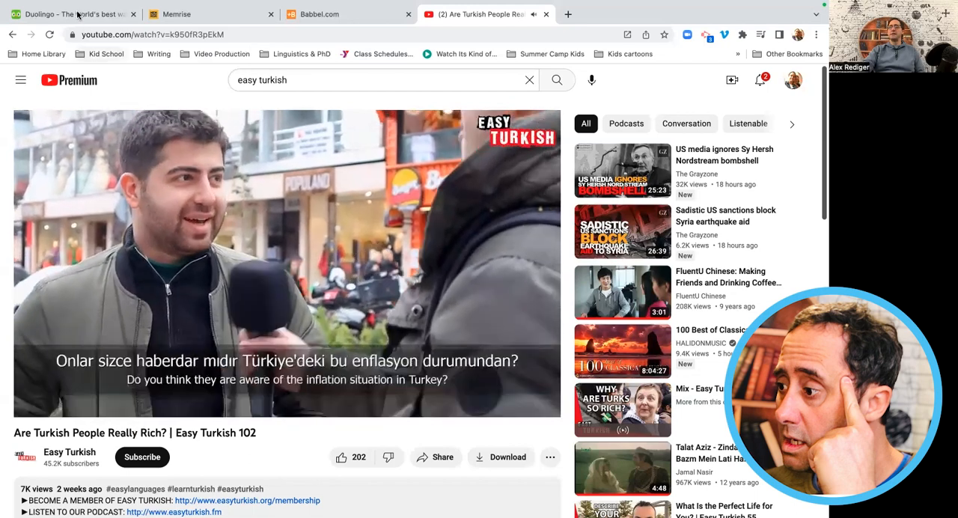
# Bring the Duolingo tab forward, leaving the Easy Turkish YouTube page behind.
pyautogui.click(72, 14)
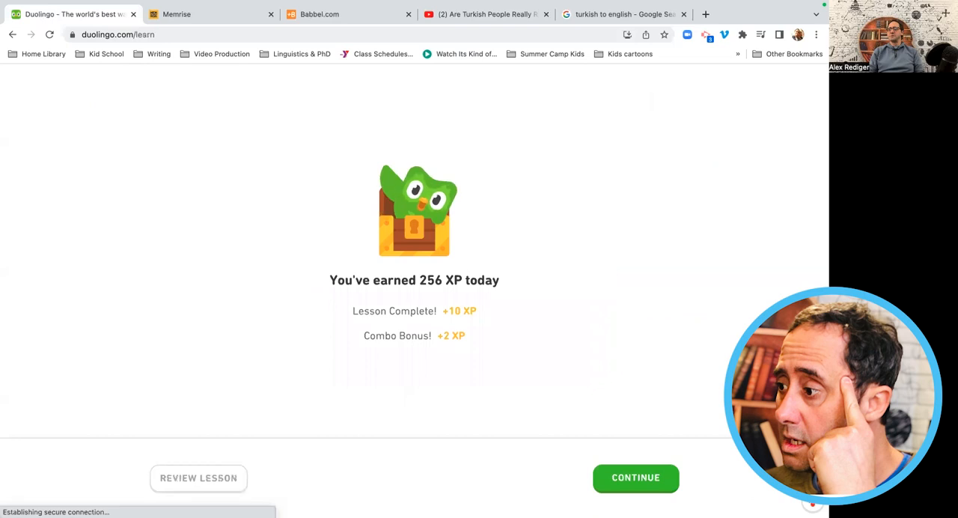
# Move past the lesson-complete summary and answer the missing-word exercise with 'tebrik'.
pyautogui.click(634, 477)
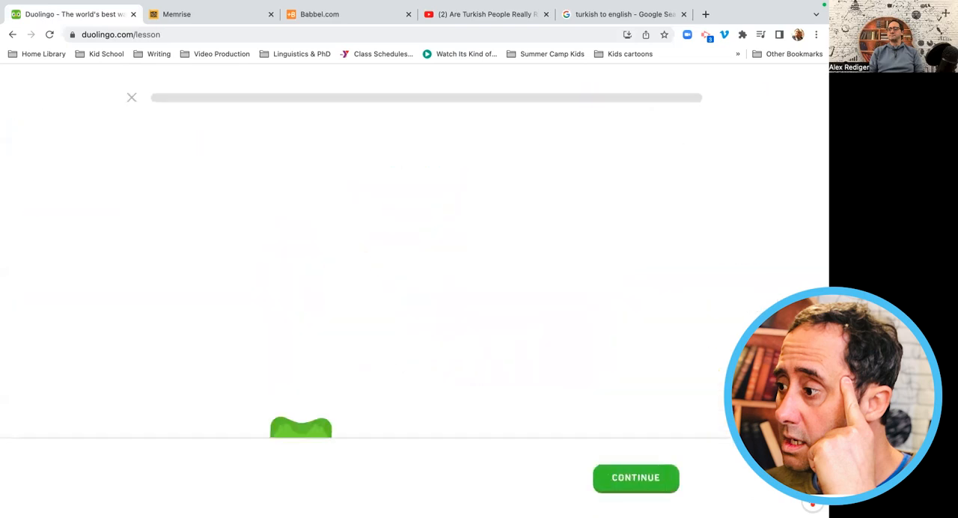
pyautogui.click(635, 477)
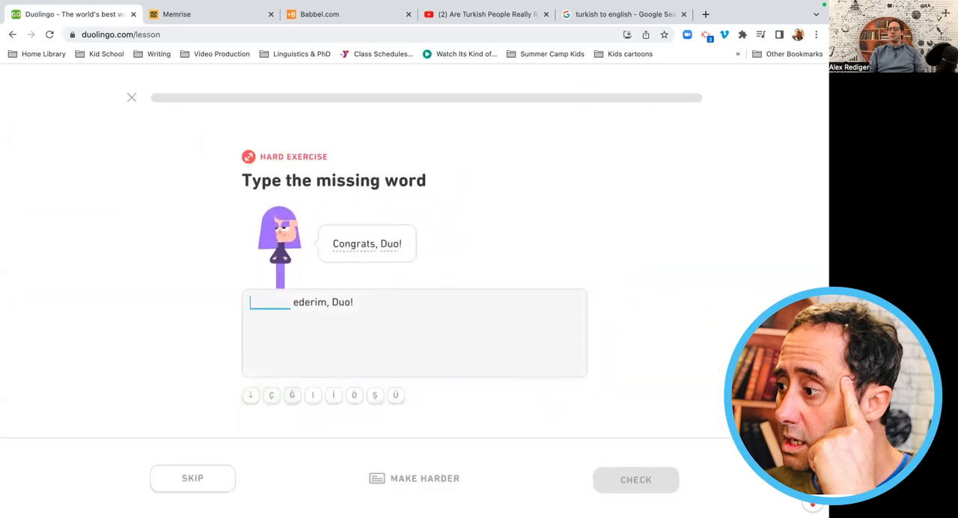
pyautogui.write('tebrik')
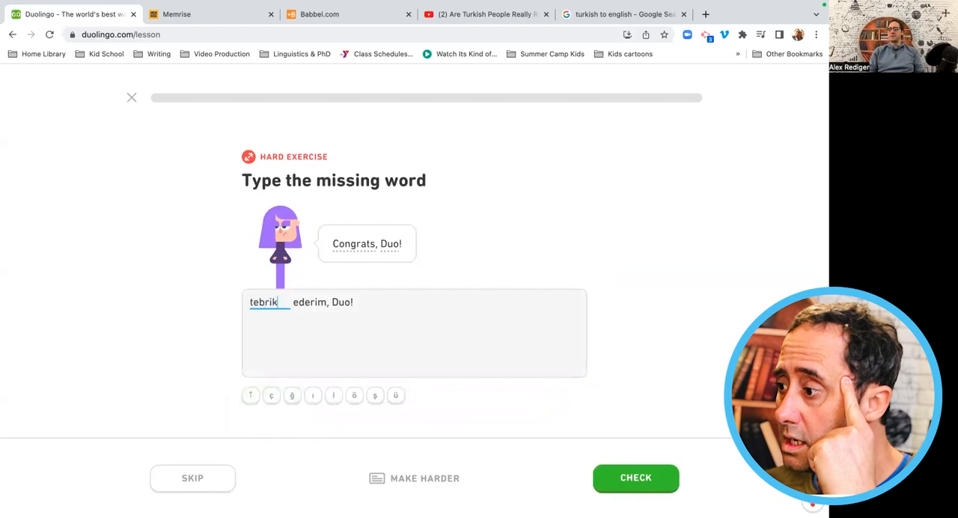
pyautogui.click(635, 478)
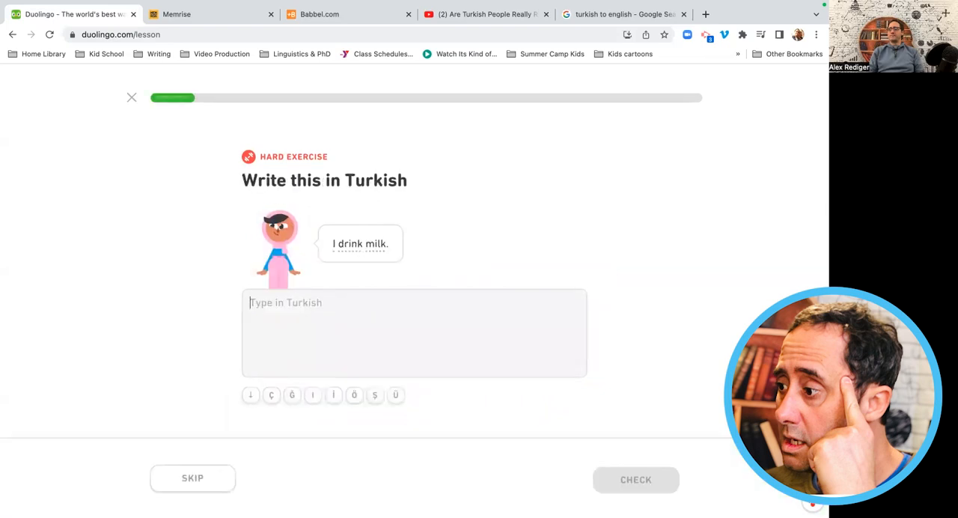
# Answer the milk sentence with 'ben sut', pass the woman-and-girl exercise, and enter 'iyi geceler gorusuruz' for Good night, see you.
pyautogui.write('ben sut icerim')
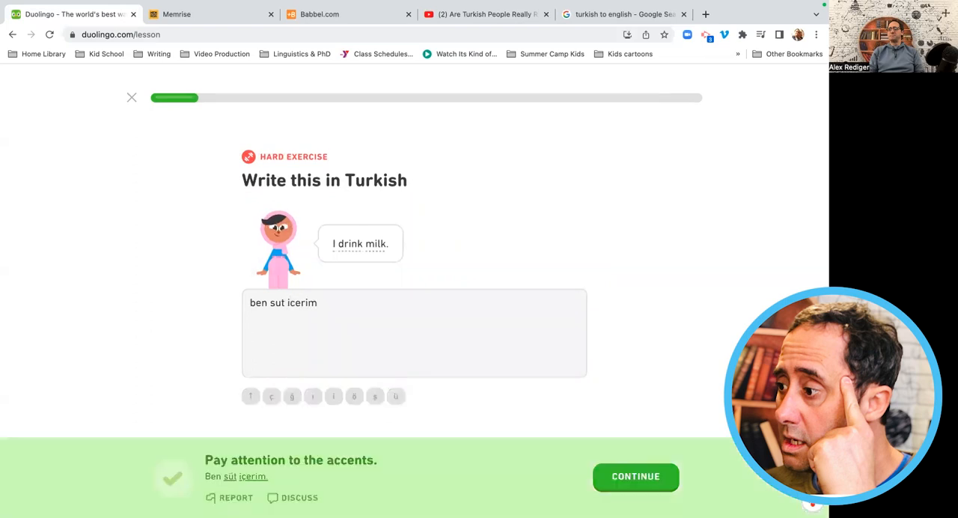
pyautogui.click(635, 476)
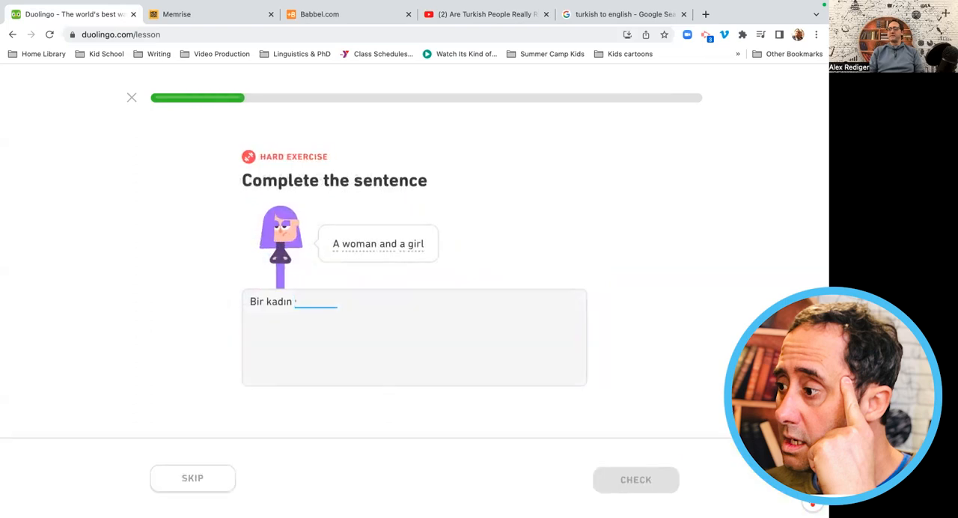
pyautogui.click(635, 479)
pyautogui.write('i')
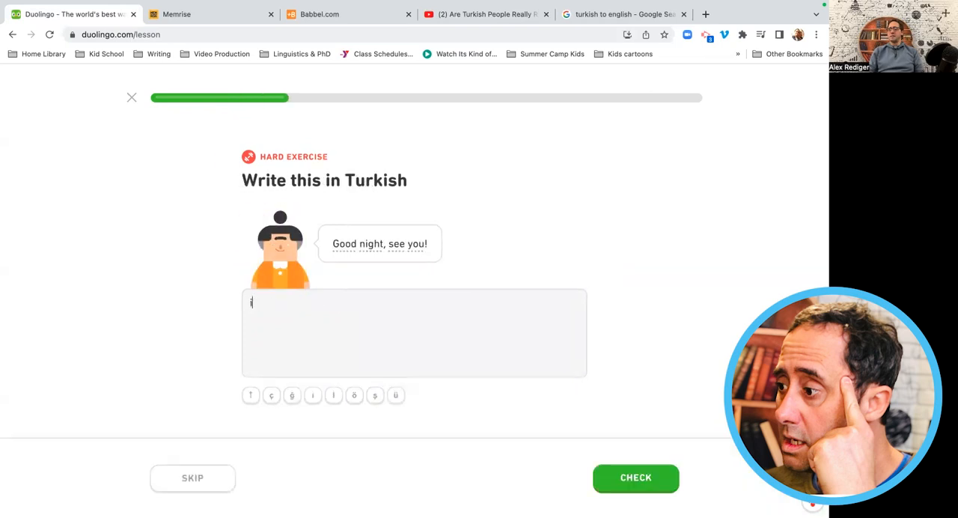
pyautogui.write('yi geceler gor')
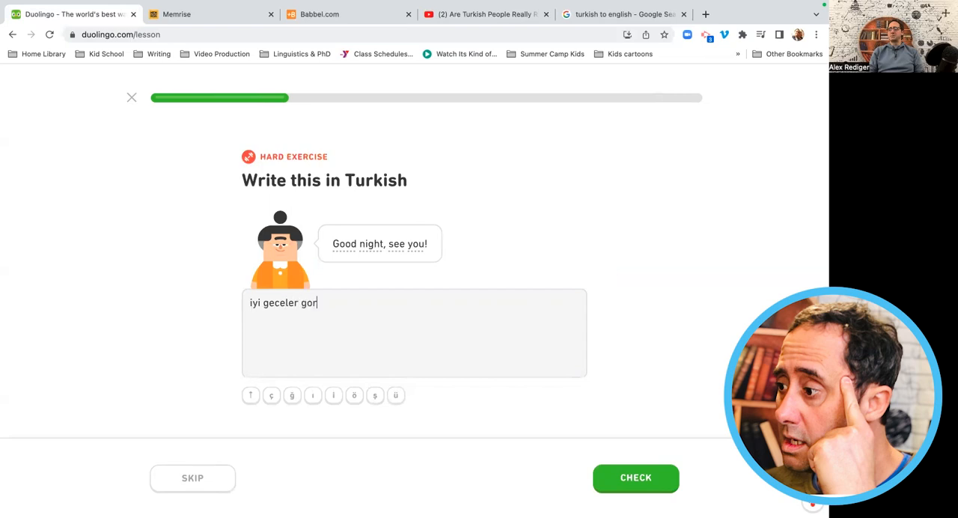
pyautogui.write('usuruz')
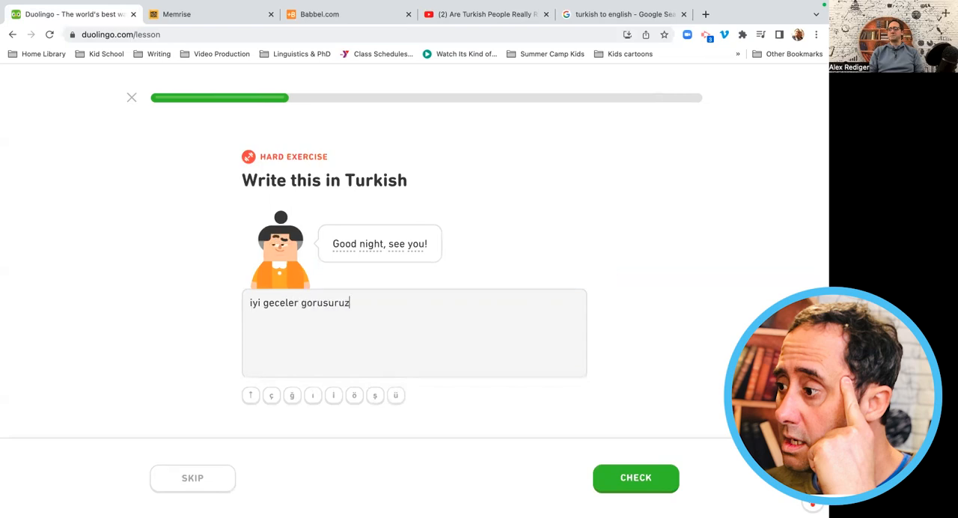
# Submit the good-night answer, then pass 'cok secak ekmek' for very hot bread with a typo note.
pyautogui.click(635, 477)
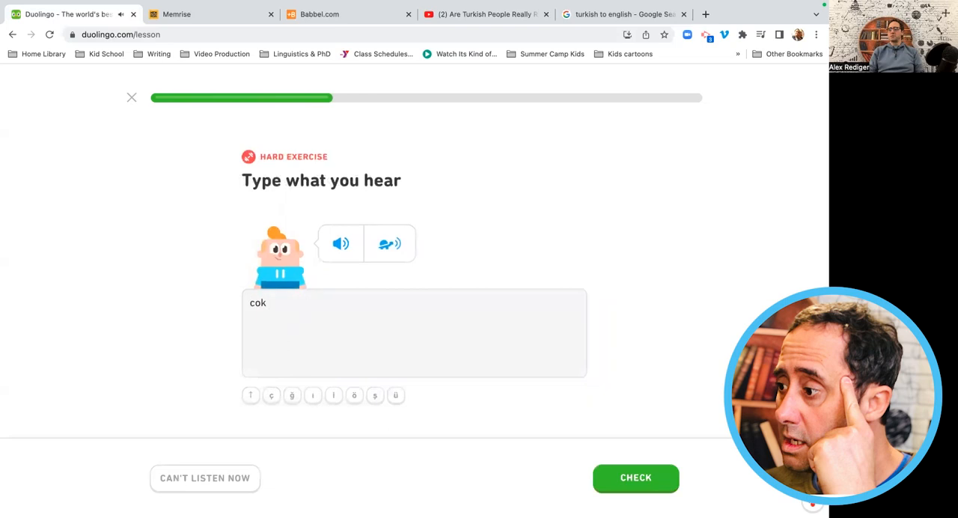
pyautogui.write('se')
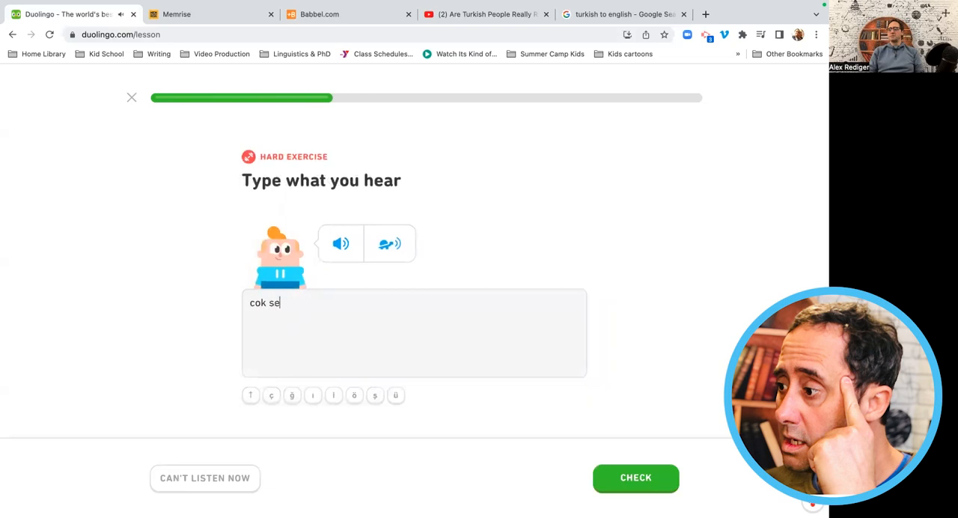
pyautogui.write('ca')
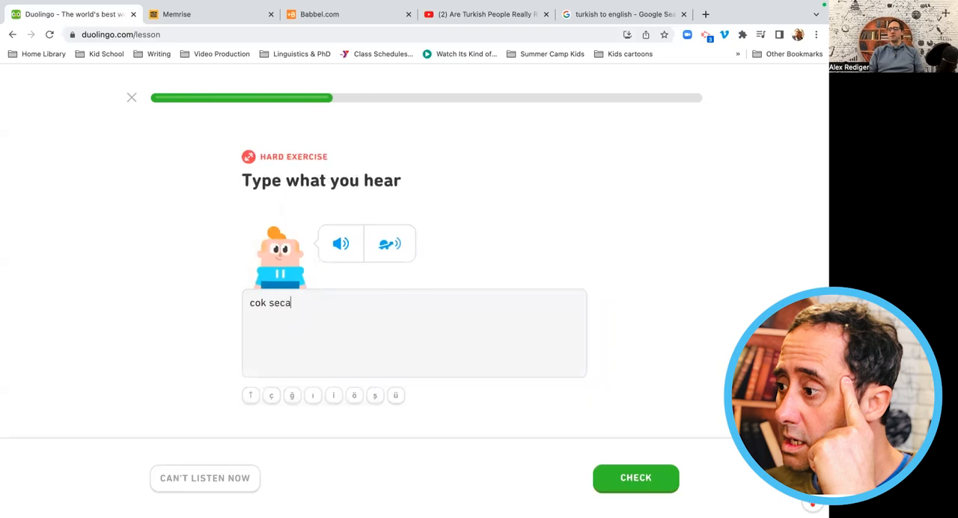
pyautogui.write('k ekmek')
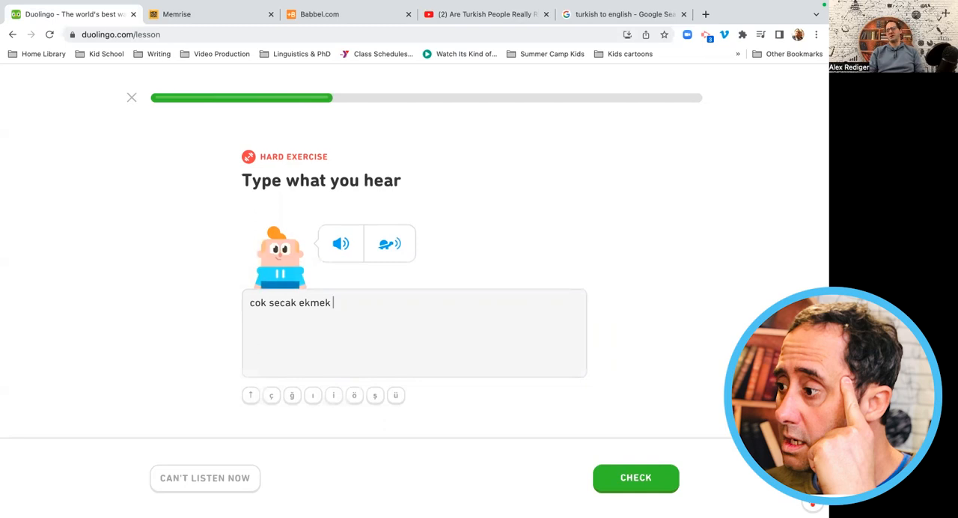
pyautogui.click(635, 478)
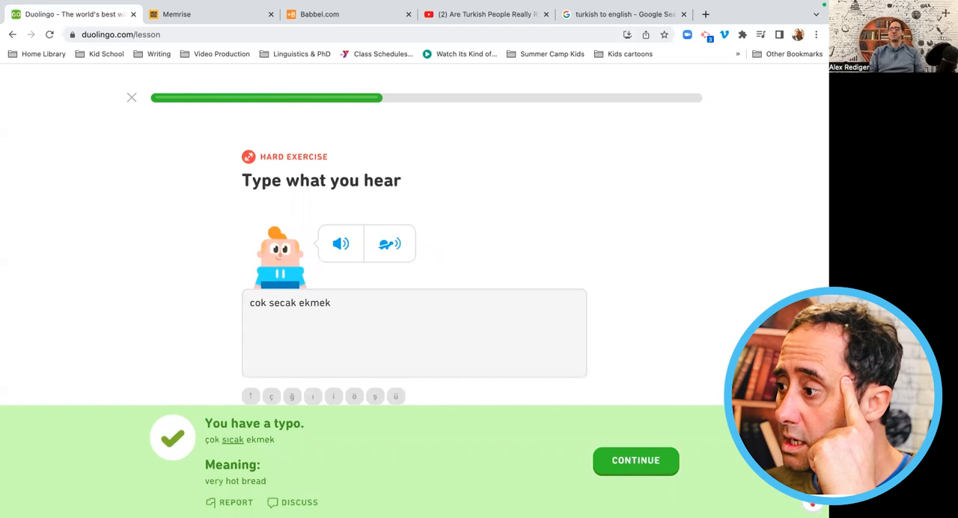
pyautogui.click(635, 461)
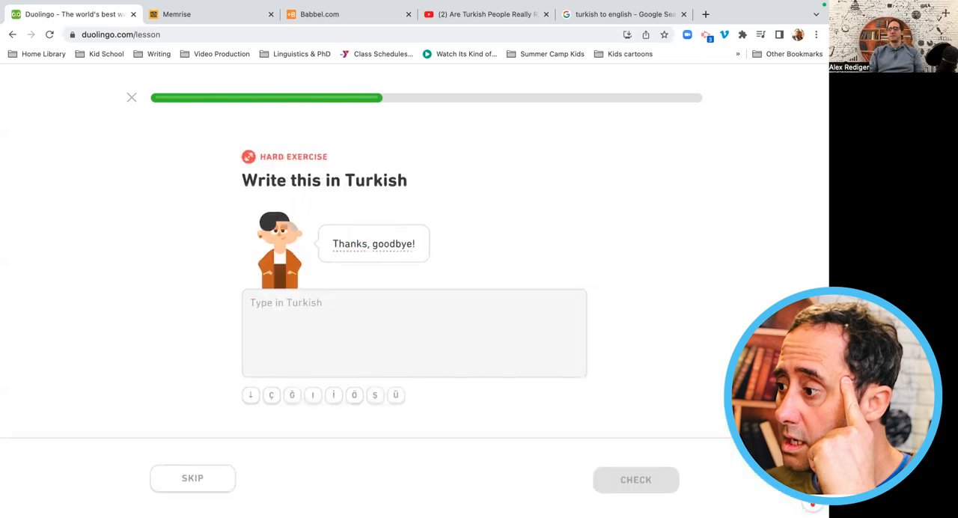
# Answer 'tesekkurler hosca kal' for Thanks, goodbye and 'soguk' for cold.
pyautogui.write('tesekkurler')
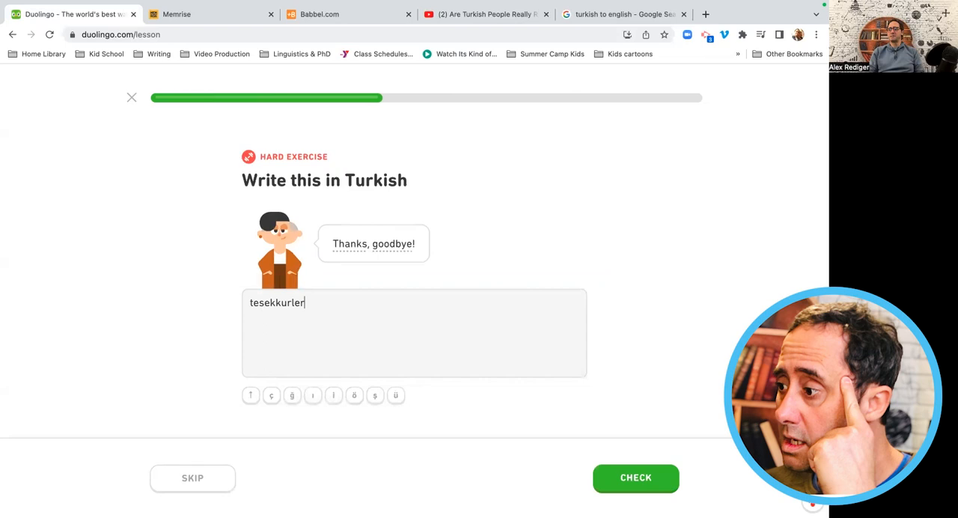
pyautogui.write('hosca ka')
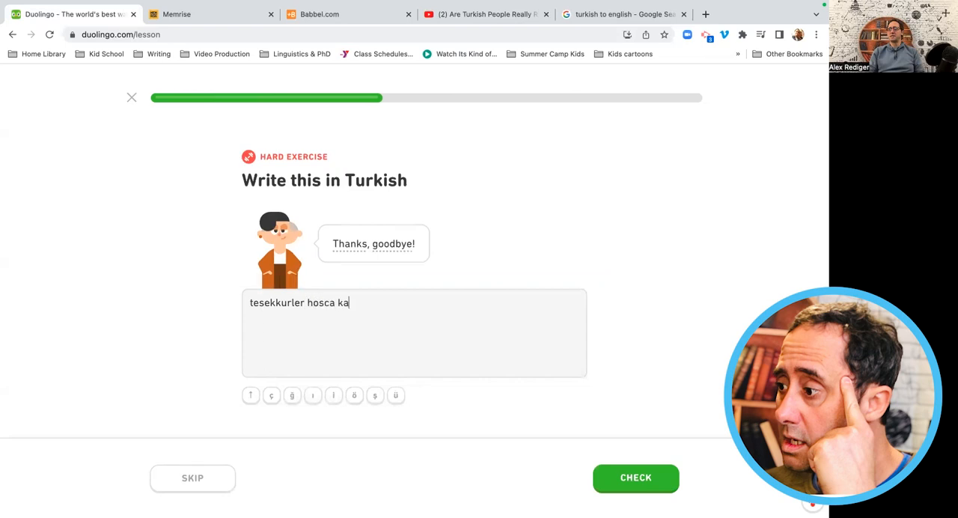
pyautogui.click(635, 478)
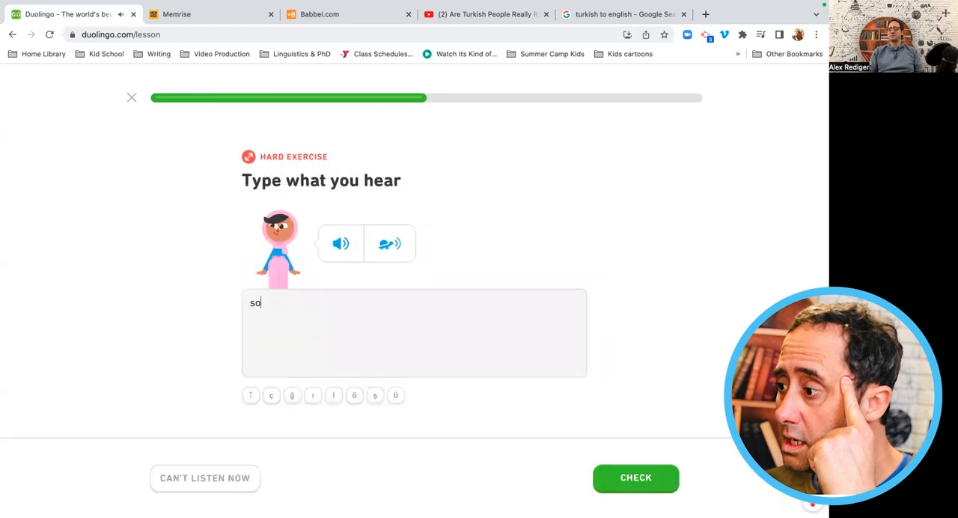
pyautogui.write('guk')
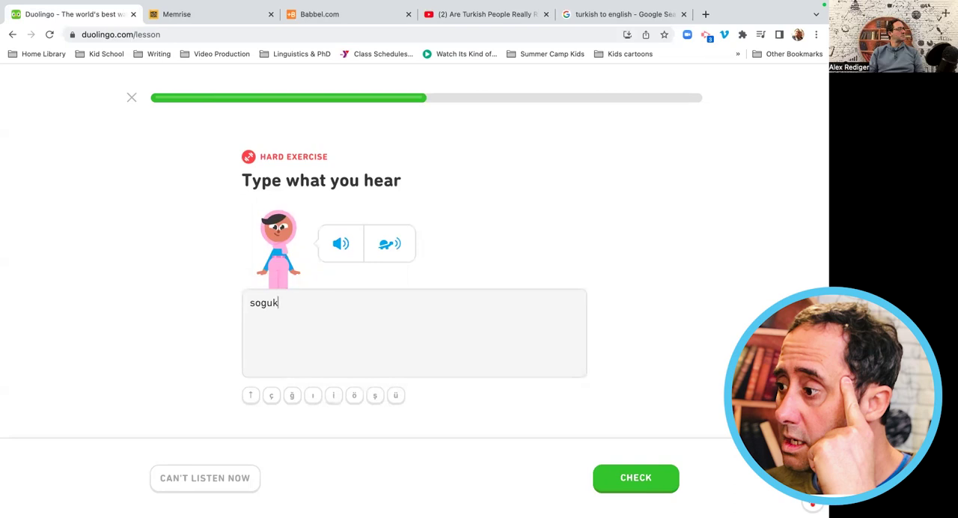
pyautogui.click(635, 478)
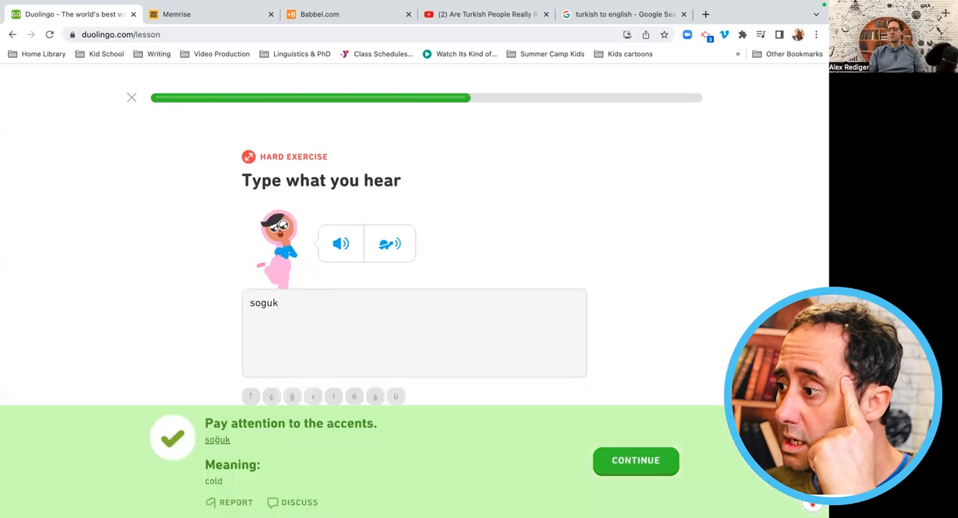
# Answer 'sen iç' for You drink and 'hosca kal iyi sanslar' for Bye, good luck, then move to Thanks, bye.
pyautogui.click(635, 461)
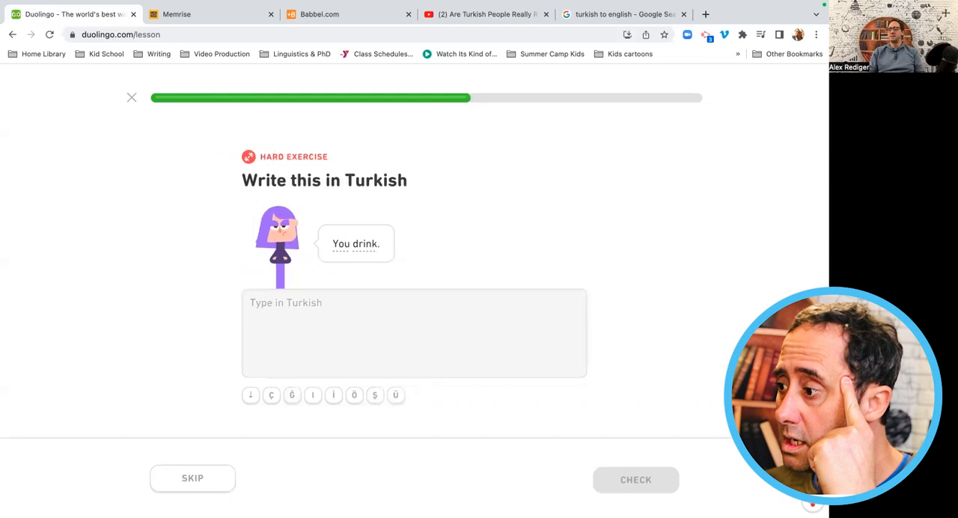
pyautogui.write('sen iç')
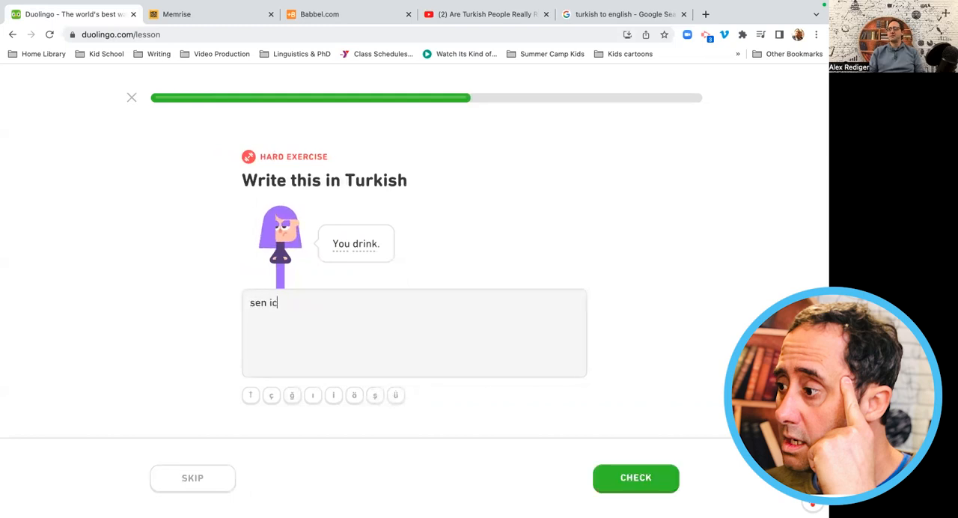
pyautogui.click(635, 478)
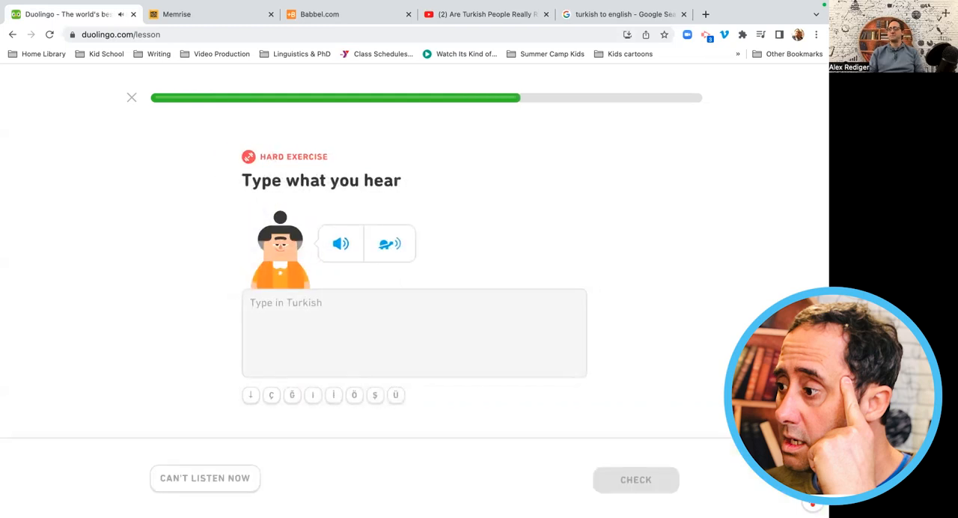
pyautogui.write('hosca kal')
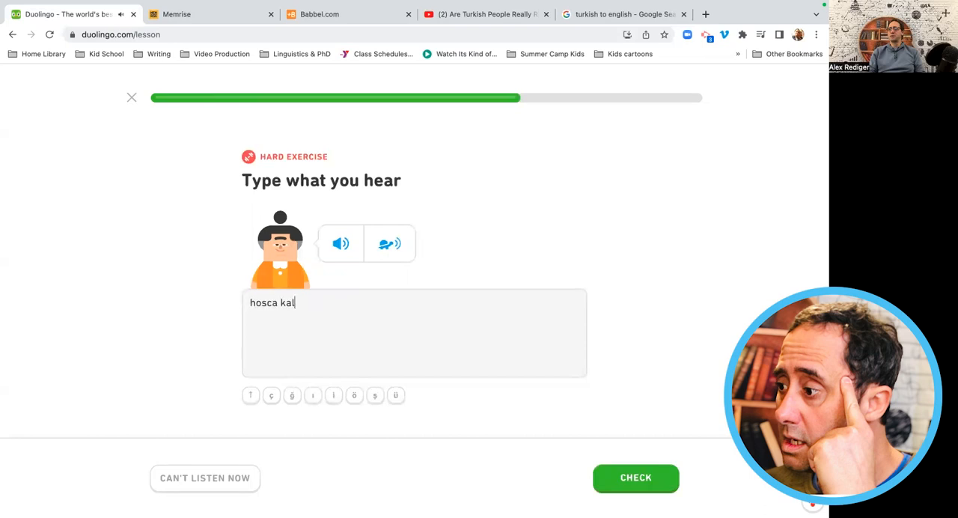
pyautogui.write('iyi san')
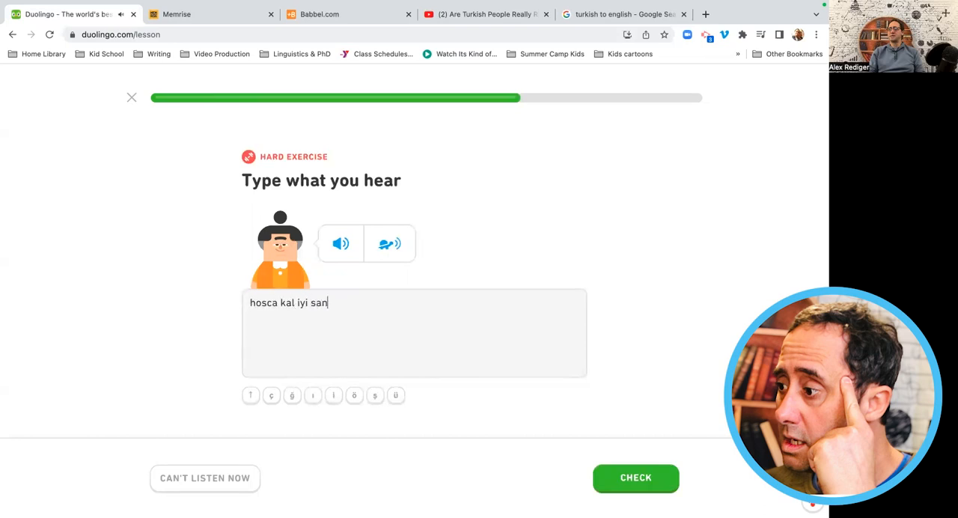
pyautogui.click(635, 477)
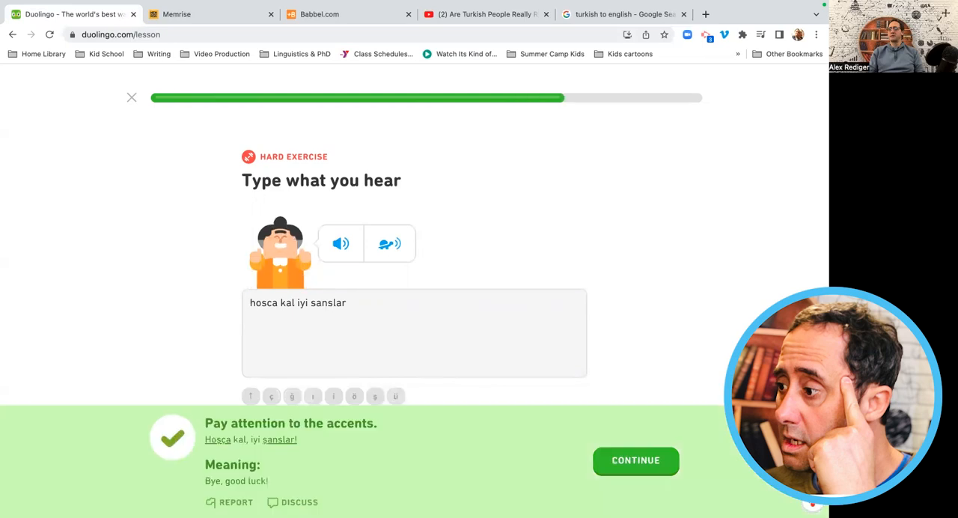
pyautogui.click(635, 461)
pyautogui.write('tesekkurler,')
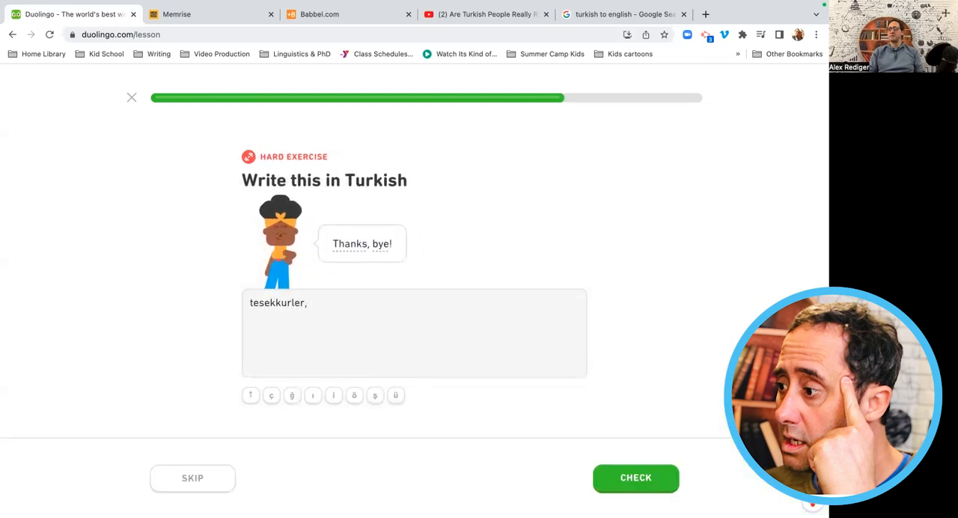
# Finish 'gule gule', translate the 'this is a big...' sentence, and fill the missing word 'tese(kkürler)'.
pyautogui.write('gule gu')
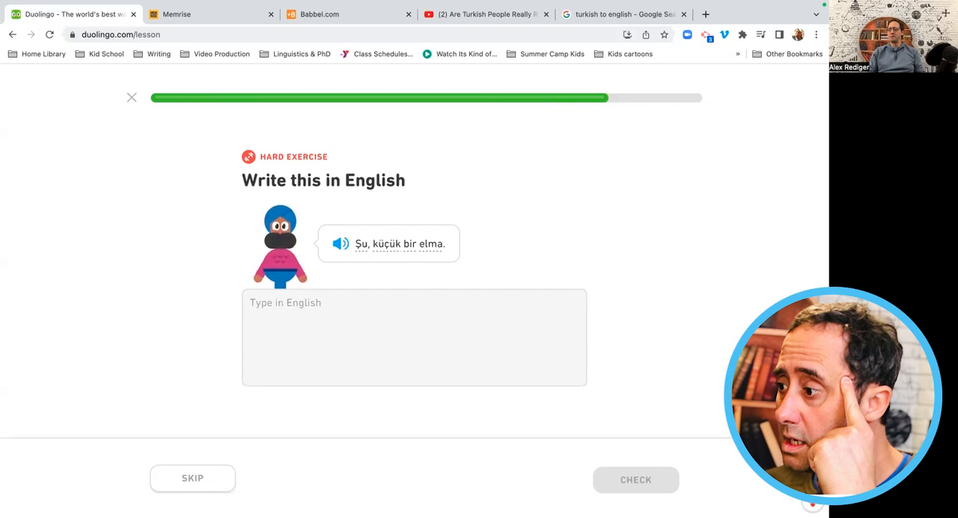
pyautogui.write('this is a bi')
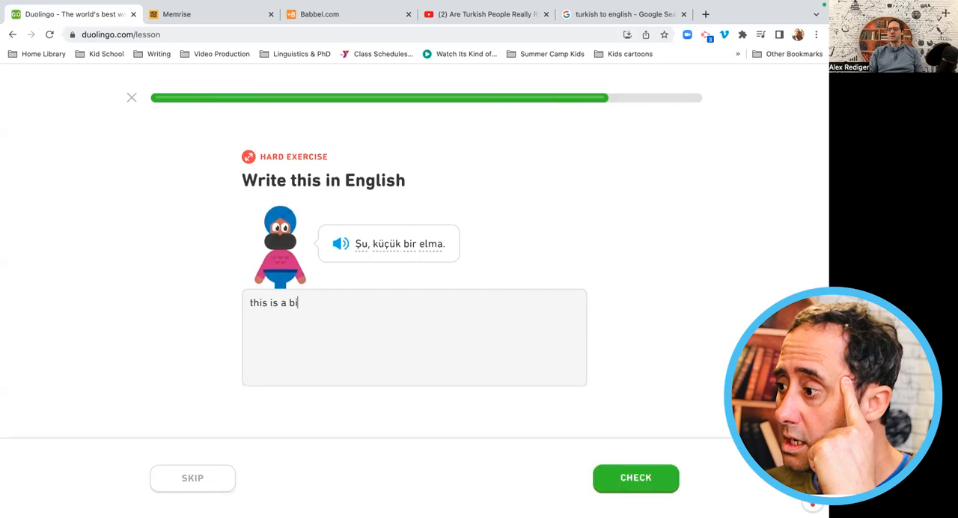
pyautogui.click(635, 478)
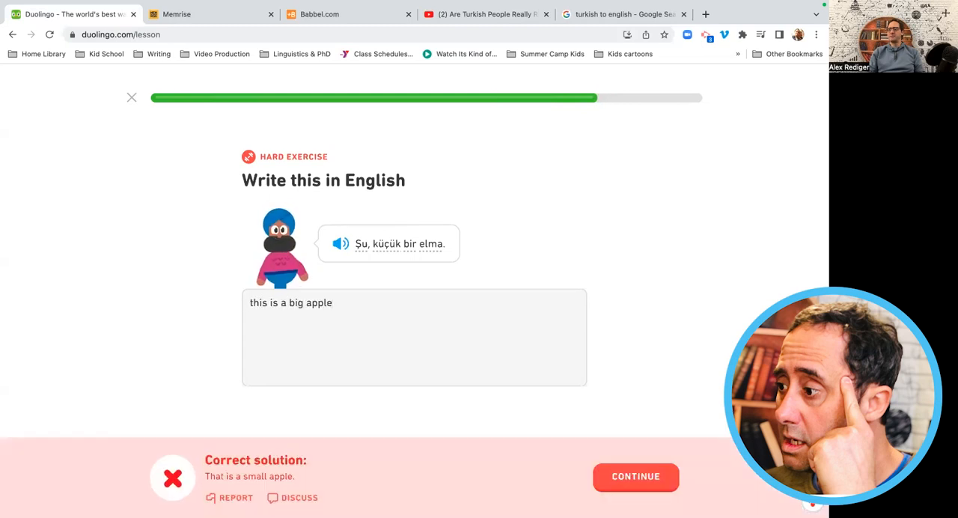
pyautogui.click(635, 476)
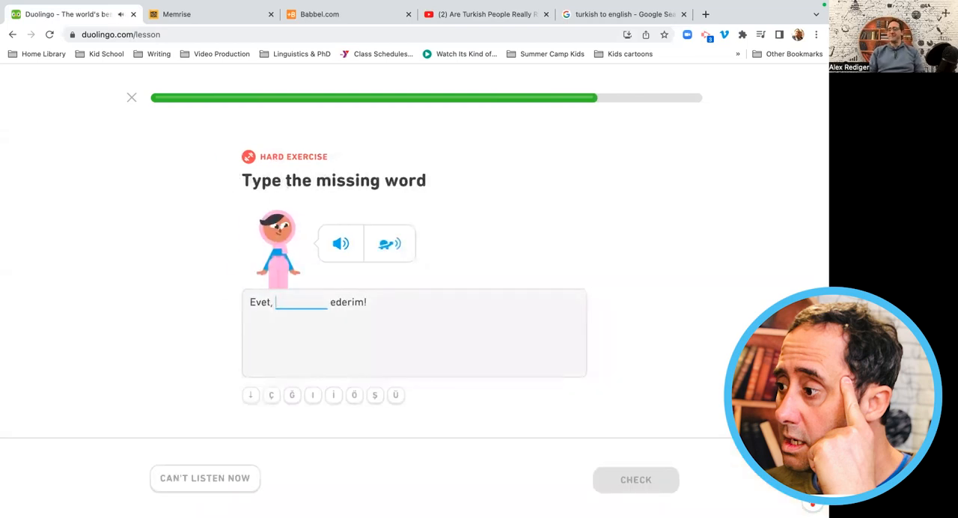
pyautogui.write('tese')
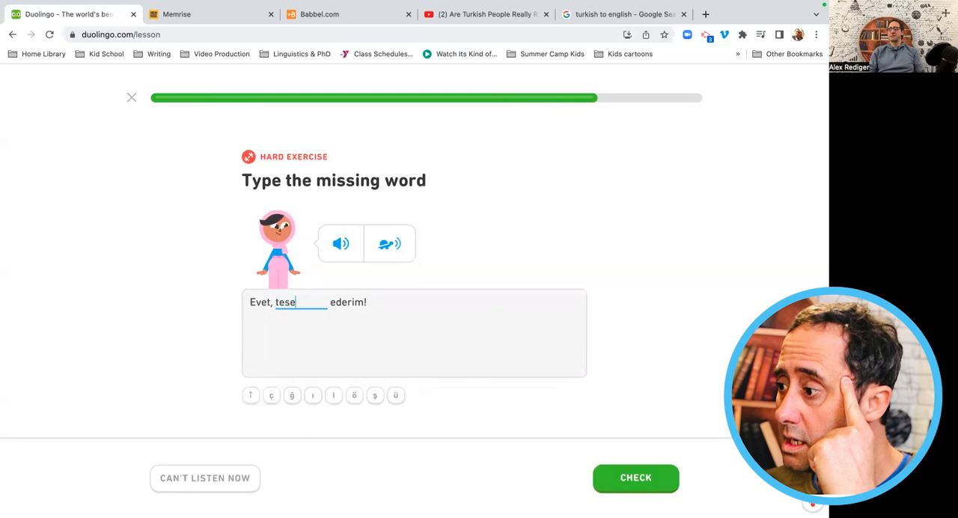
pyautogui.click(635, 478)
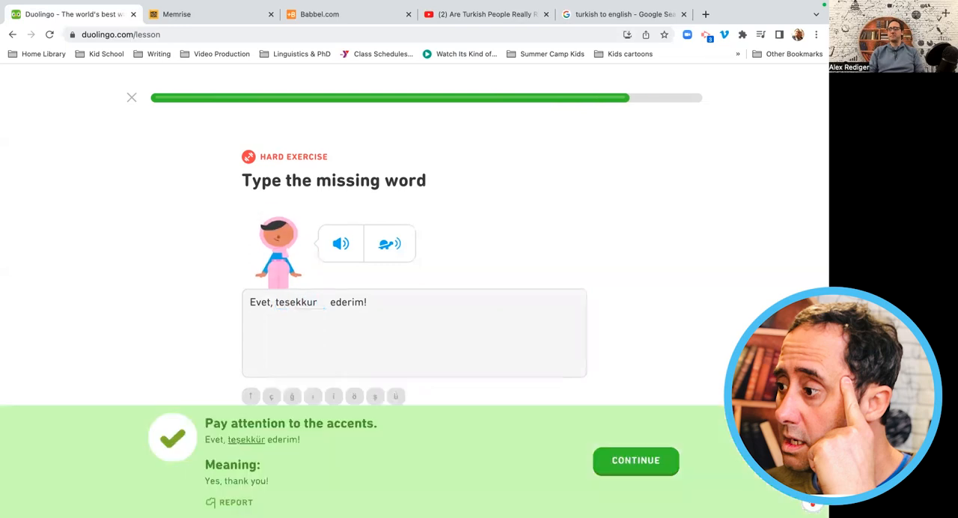
pyautogui.click(635, 462)
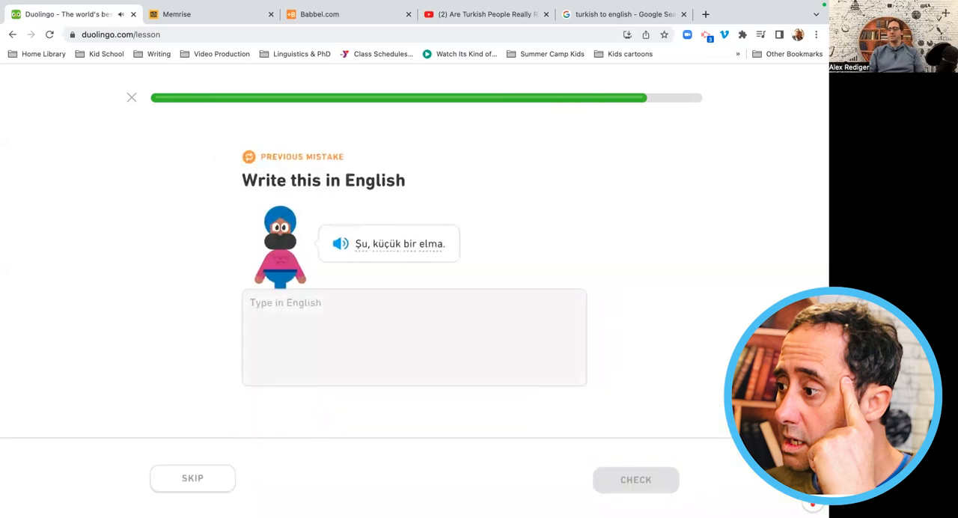
# Submit 'this is a small apple / that is a big apple', which is marked wrong.
pyautogui.write('this')
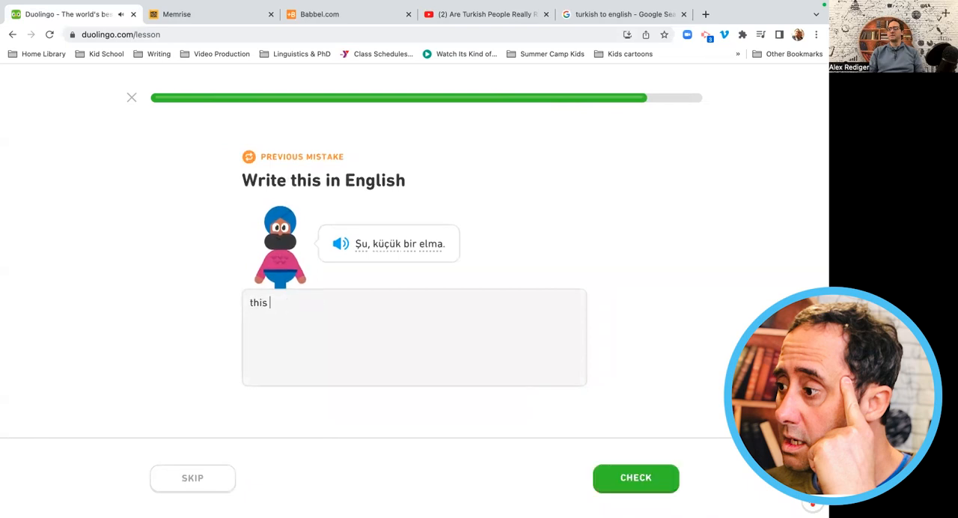
pyautogui.write('is a small')
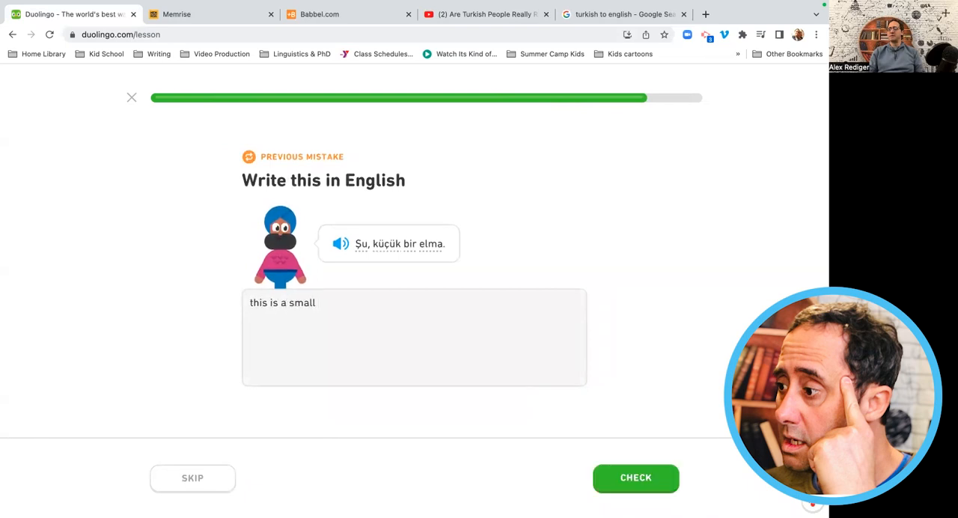
pyautogui.write('apple')
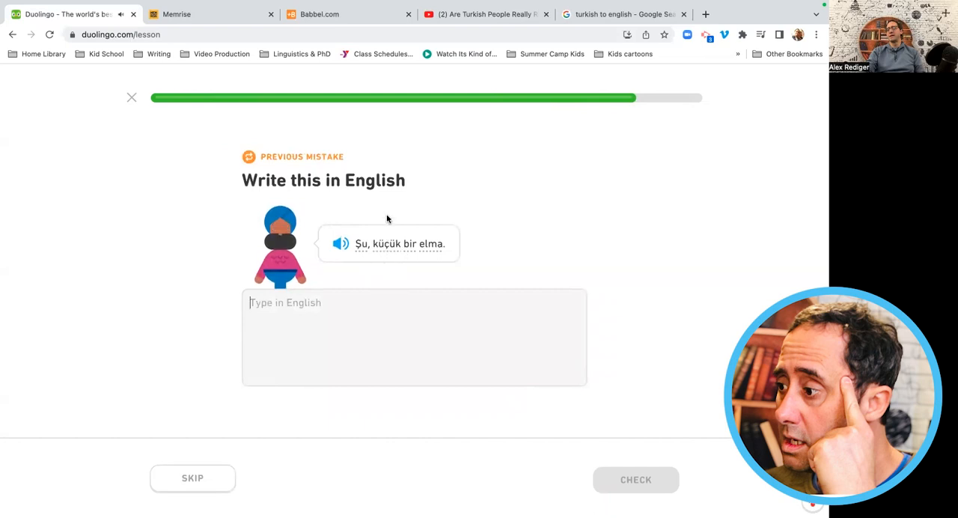
pyautogui.write('that')
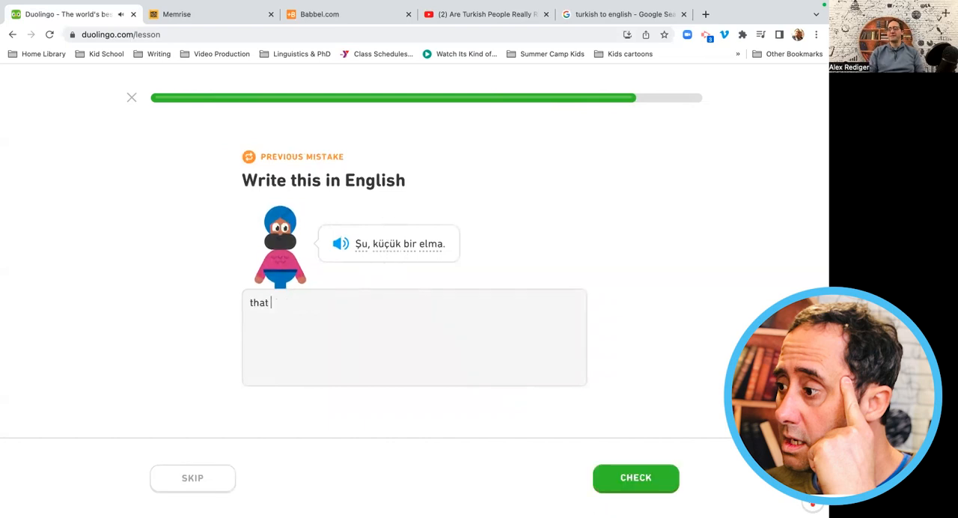
pyautogui.write('is a big ap')
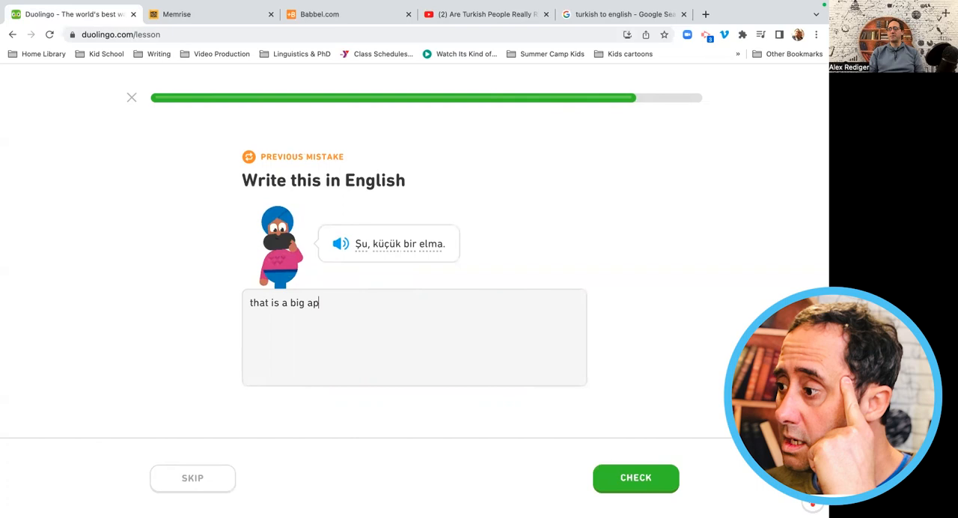
pyautogui.click(634, 478)
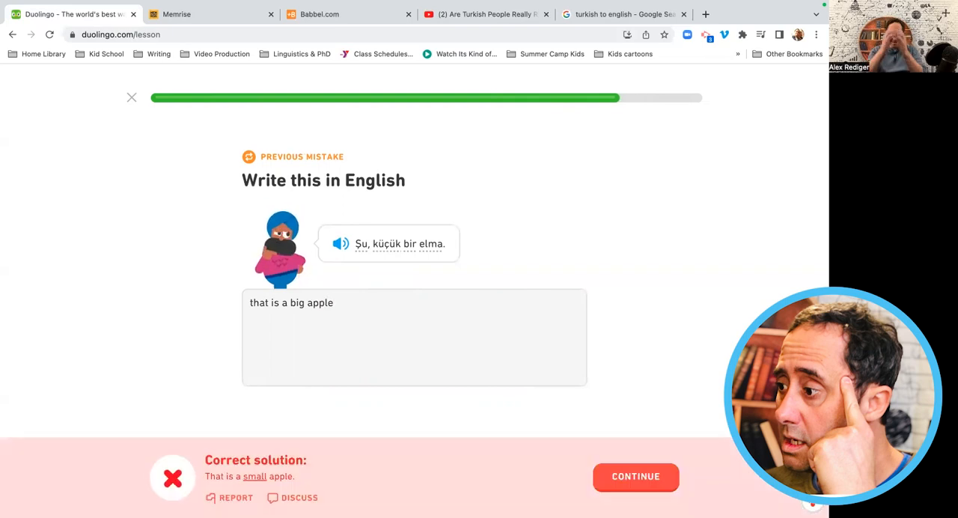
pyautogui.moveTo(386, 219)
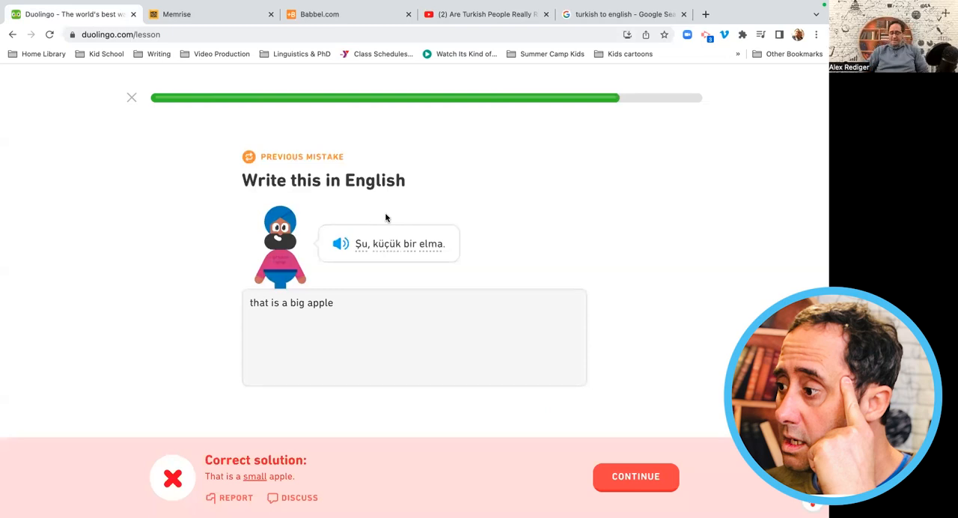
# Correct it to 'That is a small apple', finish the lesson at 280 XP, and switch to Memrise.
pyautogui.click(635, 476)
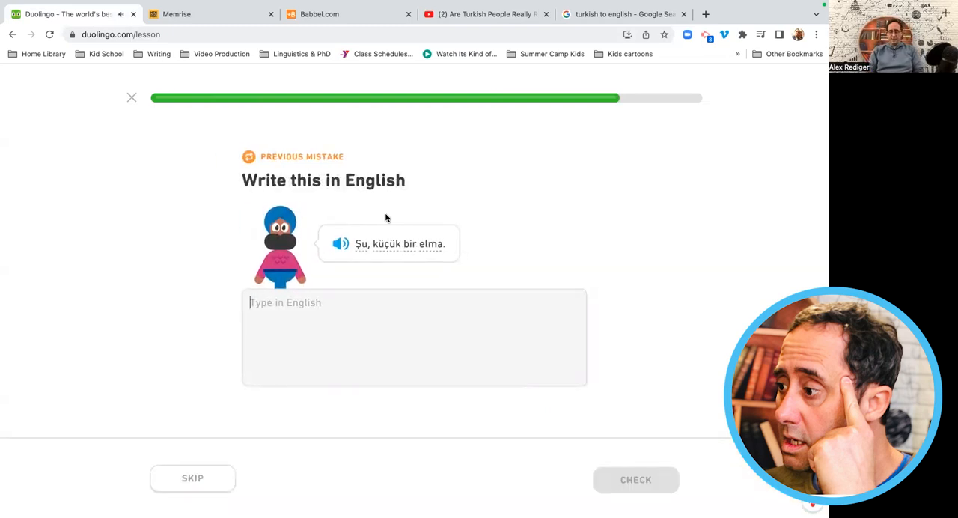
pyautogui.write('That is a sm')
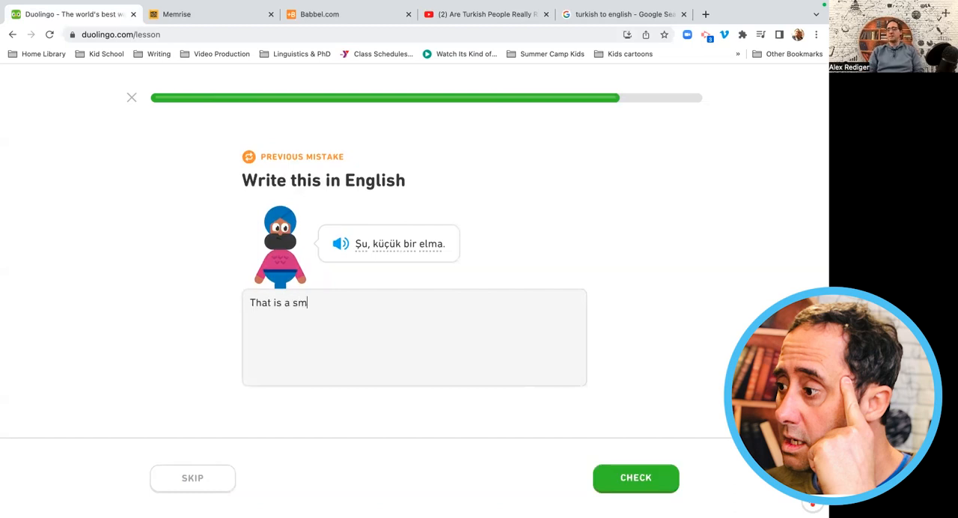
pyautogui.write('all apple')
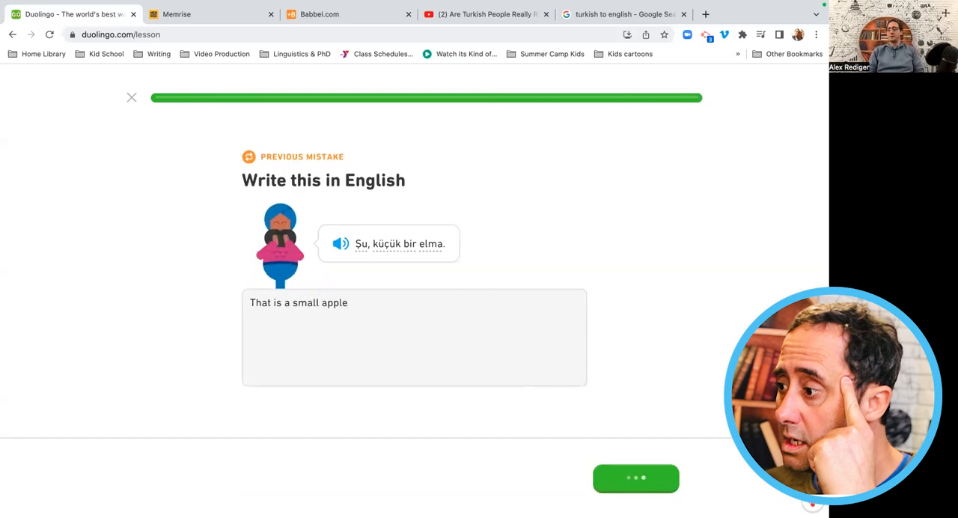
pyautogui.click(635, 477)
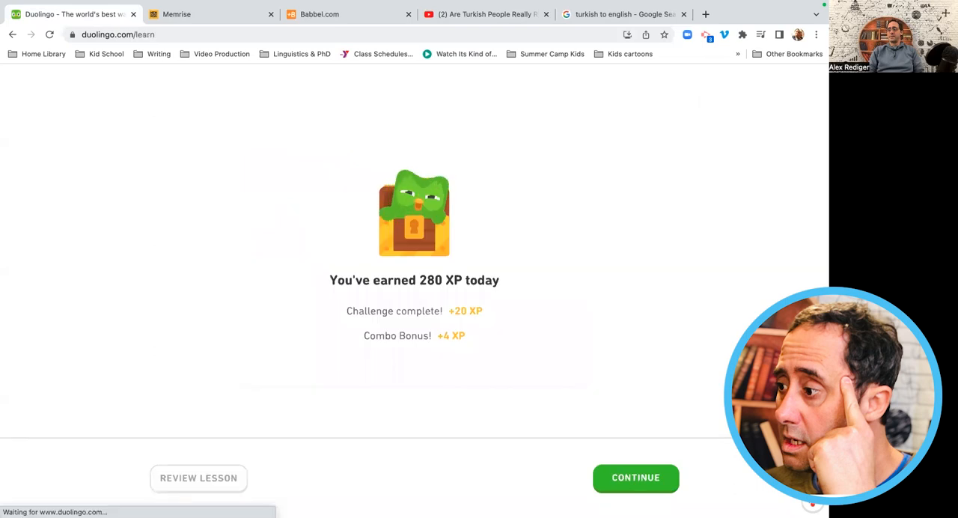
pyautogui.click(635, 478)
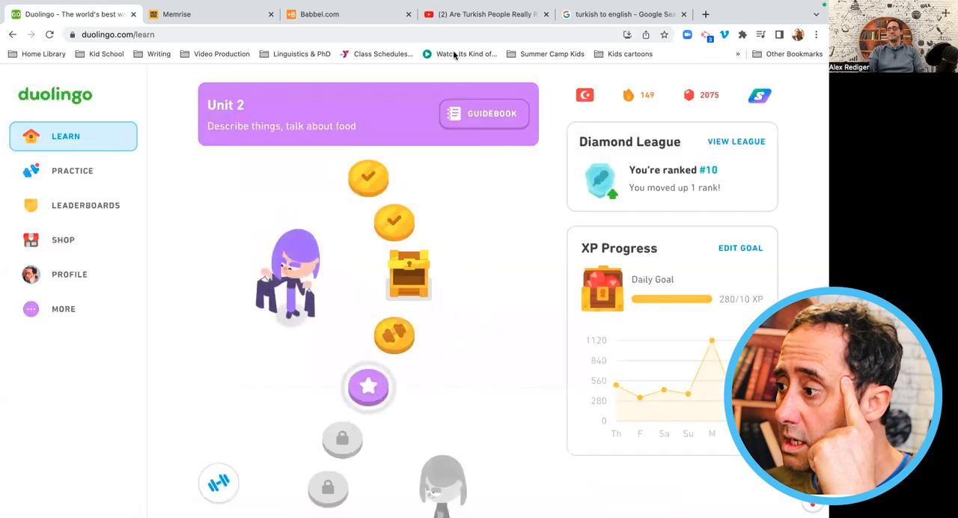
pyautogui.click(213, 13)
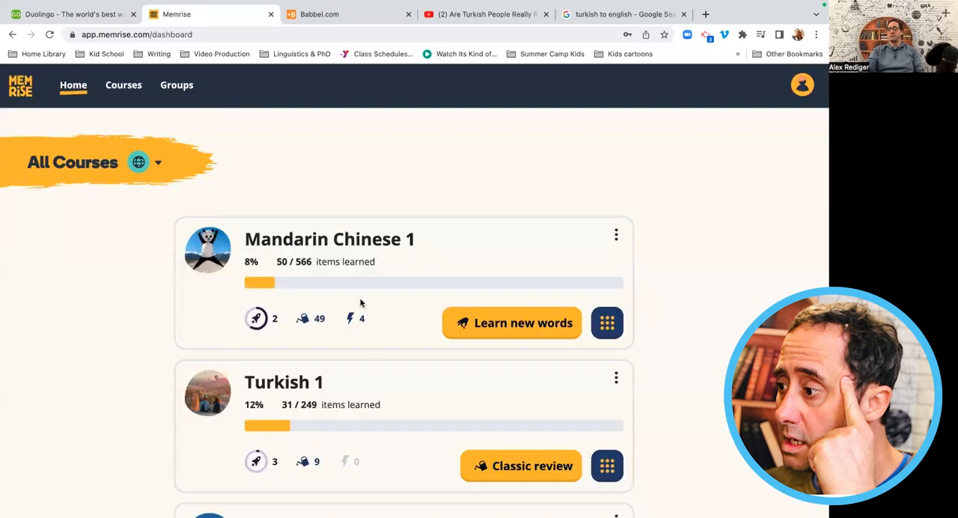
# Start the Turkish review session, pass the good-afternoon card, and answer the prompt for bye.
pyautogui.click(521, 466)
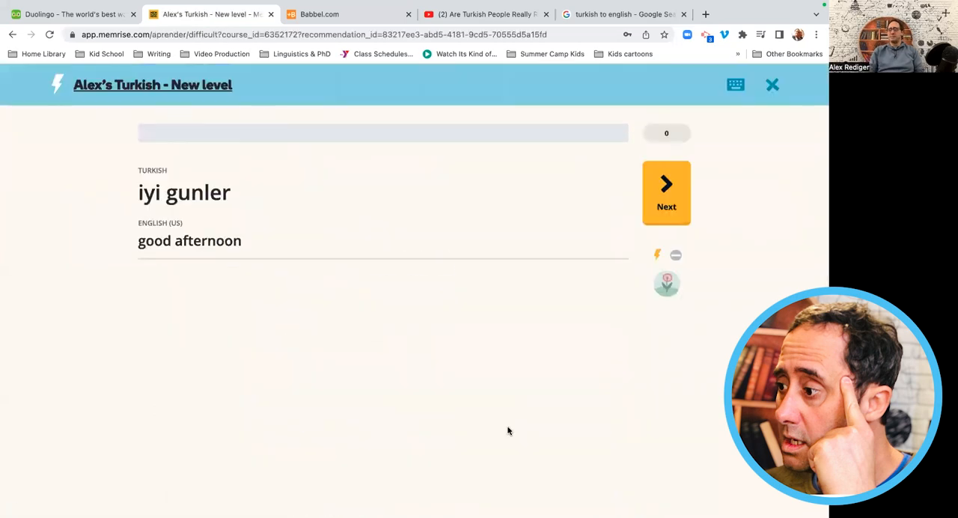
pyautogui.click(665, 192)
pyautogui.write('iyi')
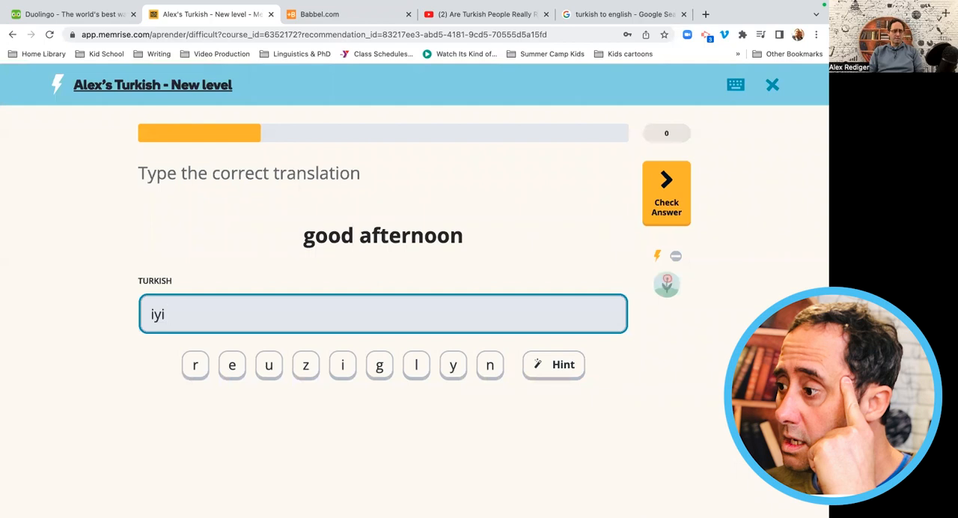
pyautogui.write('gule gul')
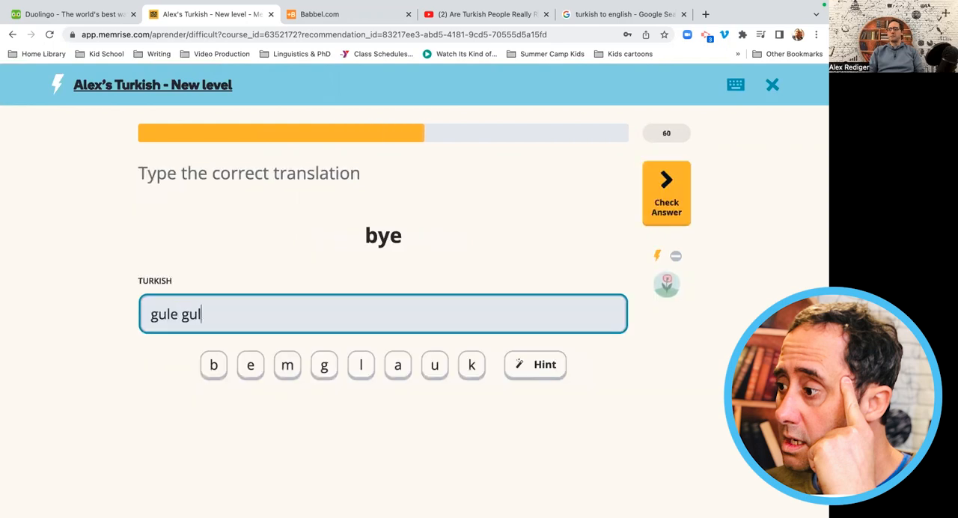
pyautogui.click(665, 192)
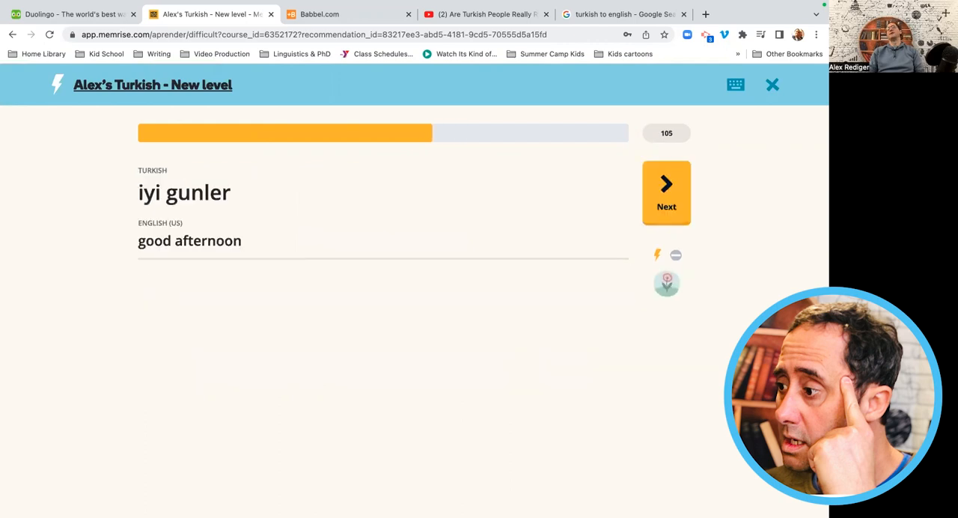
pyautogui.click(665, 191)
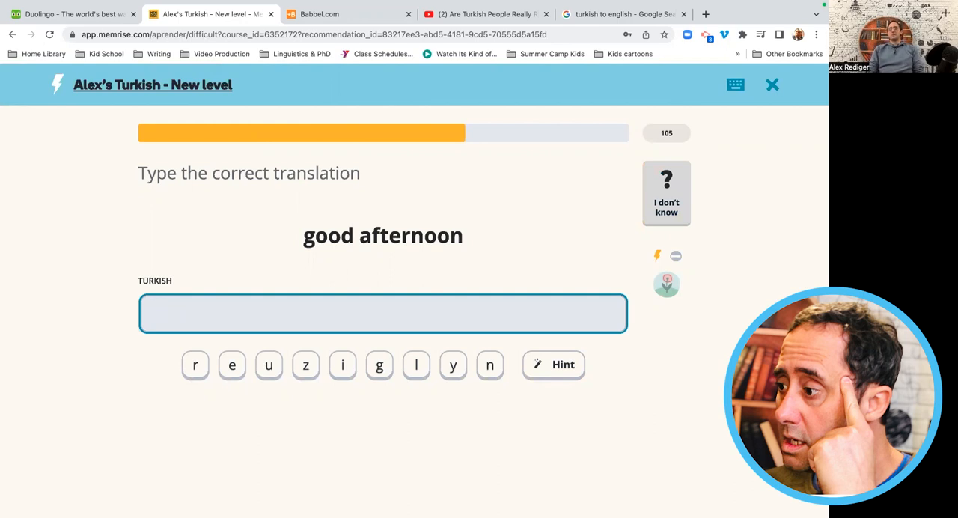
# Answer 'iyi gunler' for good afternoon and begin 'soguk' for cold, completing the 3-item review.
pyautogui.write('iyi')
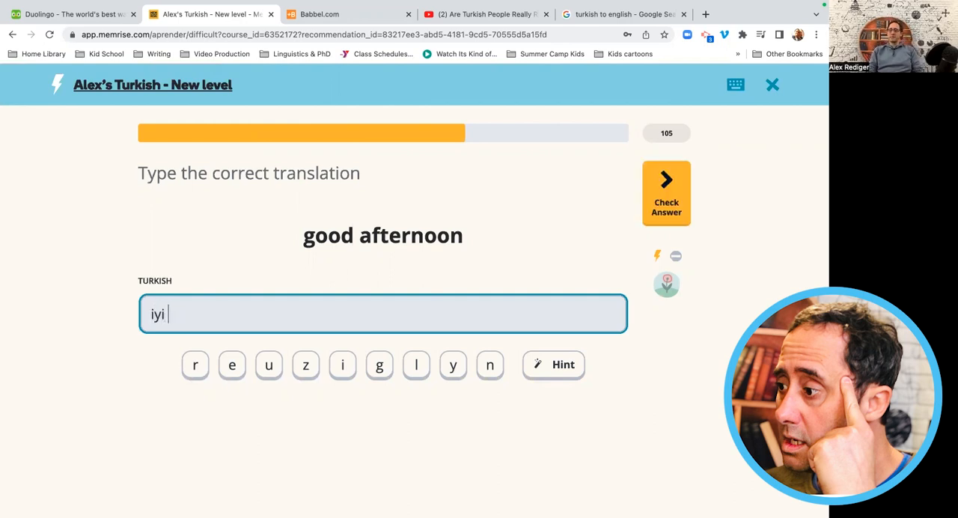
pyautogui.click(665, 192)
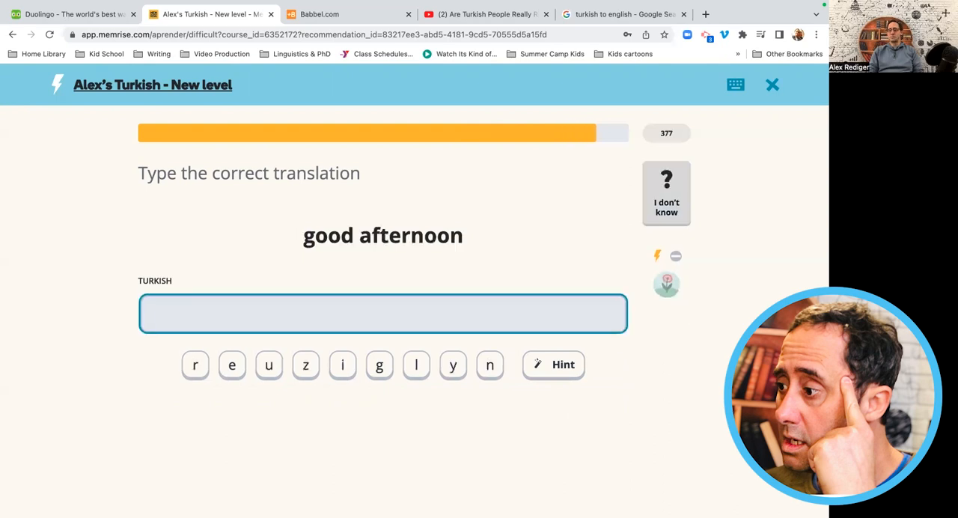
pyautogui.write('iyi gunl')
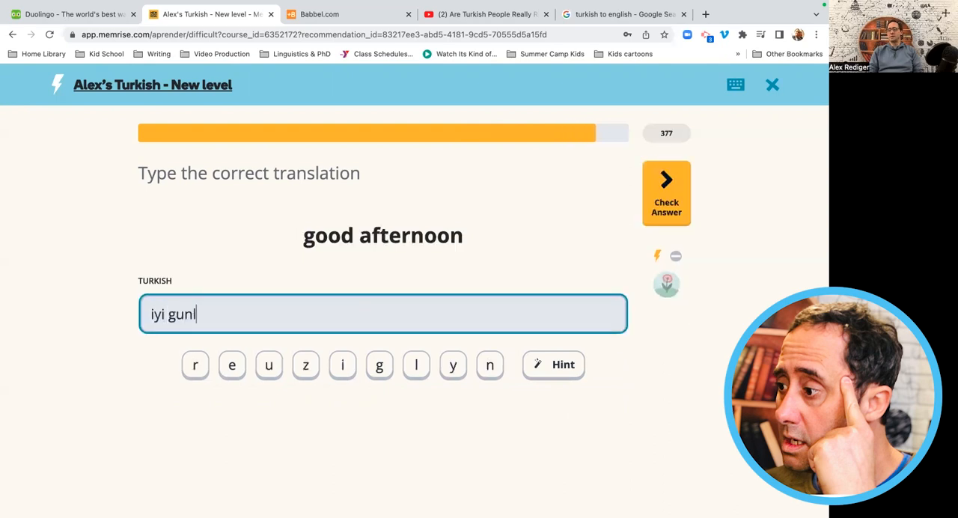
pyautogui.click(665, 193)
pyautogui.write('ak')
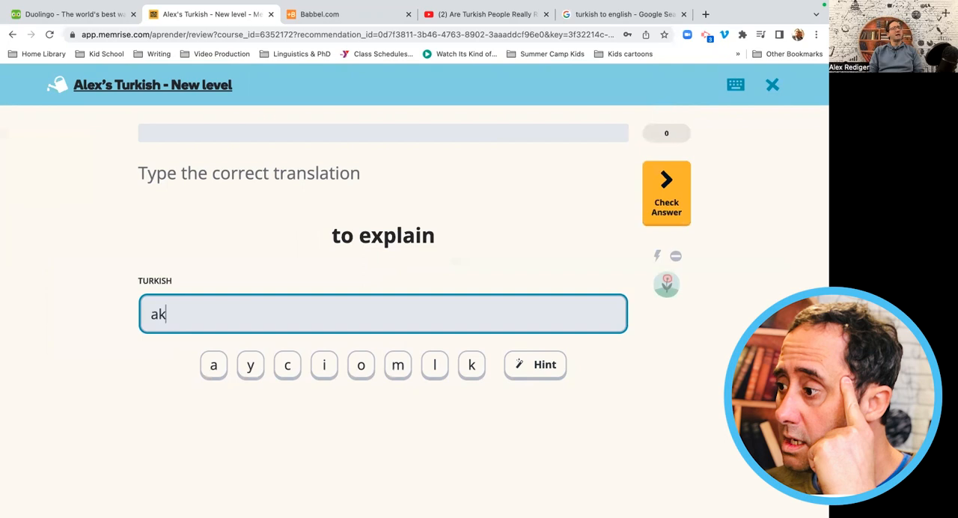
pyautogui.click(665, 192)
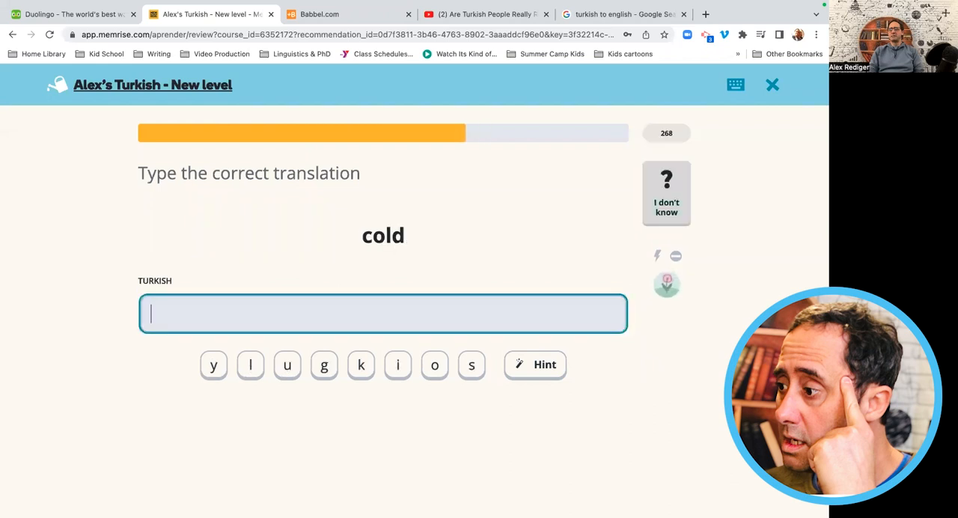
pyautogui.write('so')
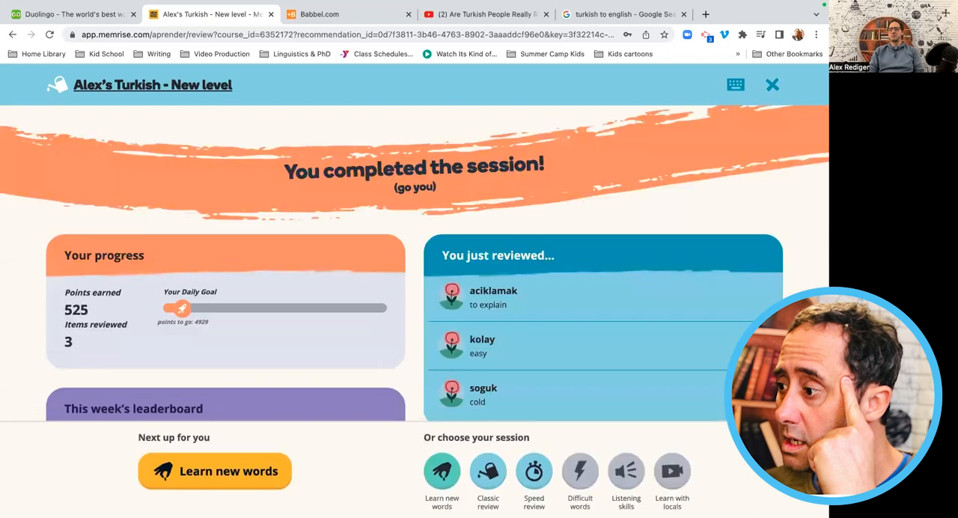
# Leave the review summary and start a new Turkish 1 lesson introducing dâhi (genius).
pyautogui.click(214, 470)
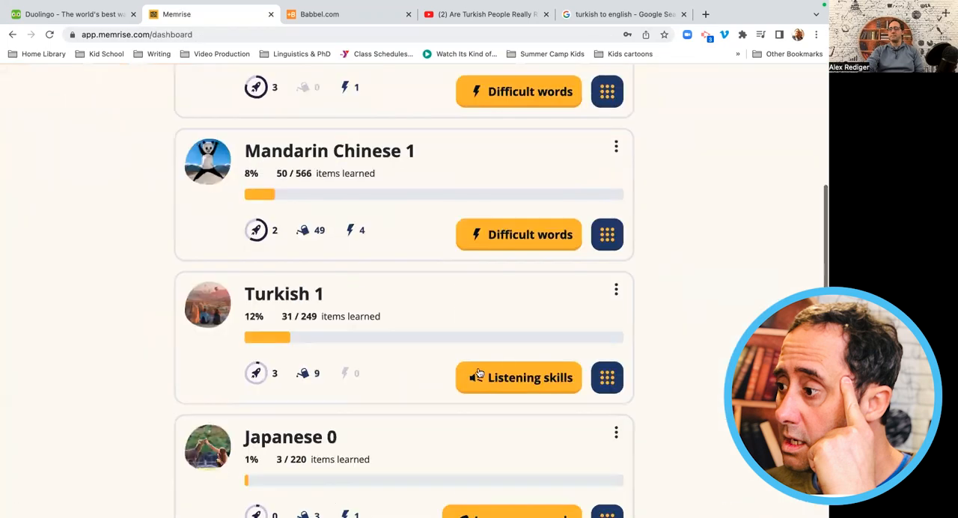
pyautogui.click(518, 378)
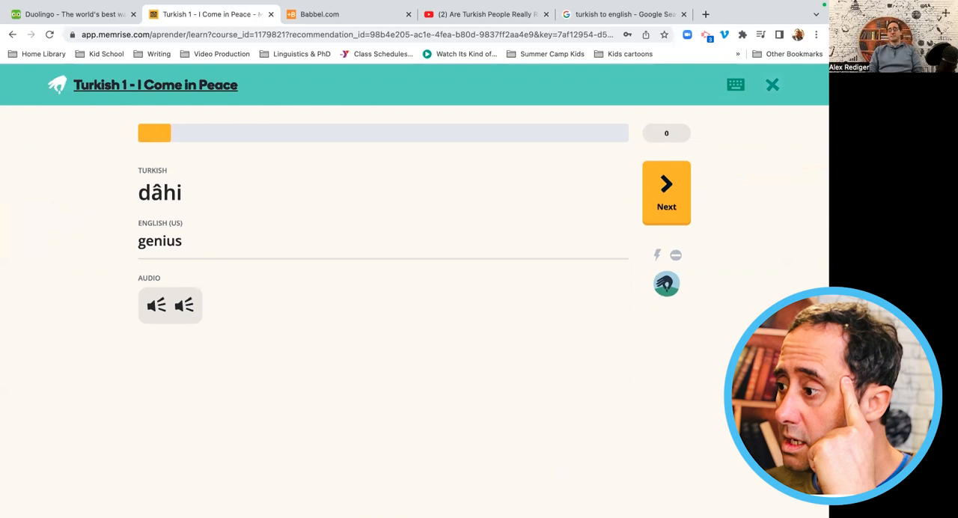
# Pass the dâhi introduction, pick the heard word, and submit 'adin' for what's your name (missed).
pyautogui.click(664, 191)
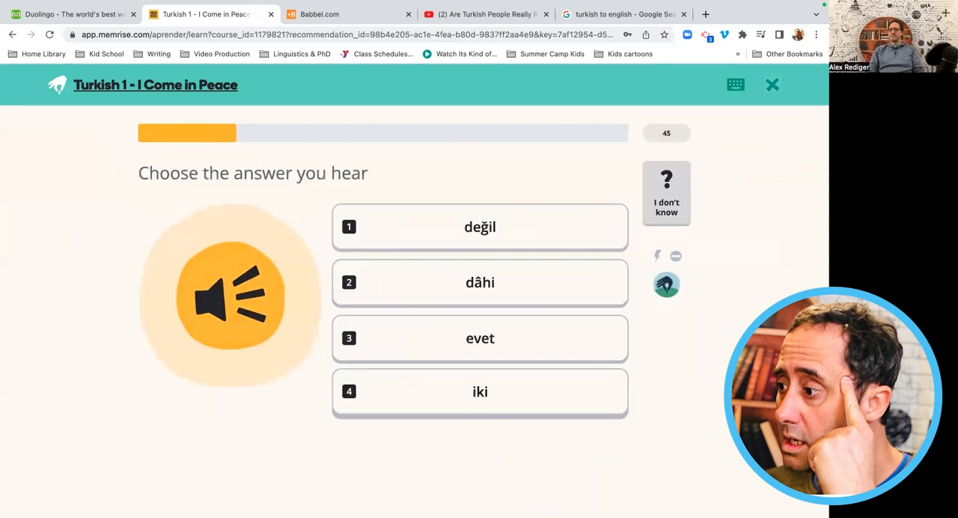
pyautogui.click(480, 282)
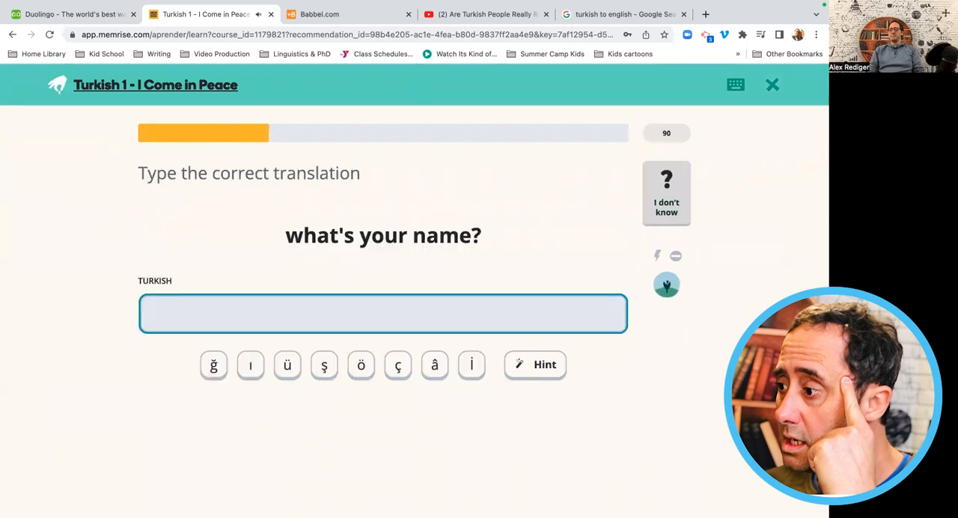
pyautogui.write('adin')
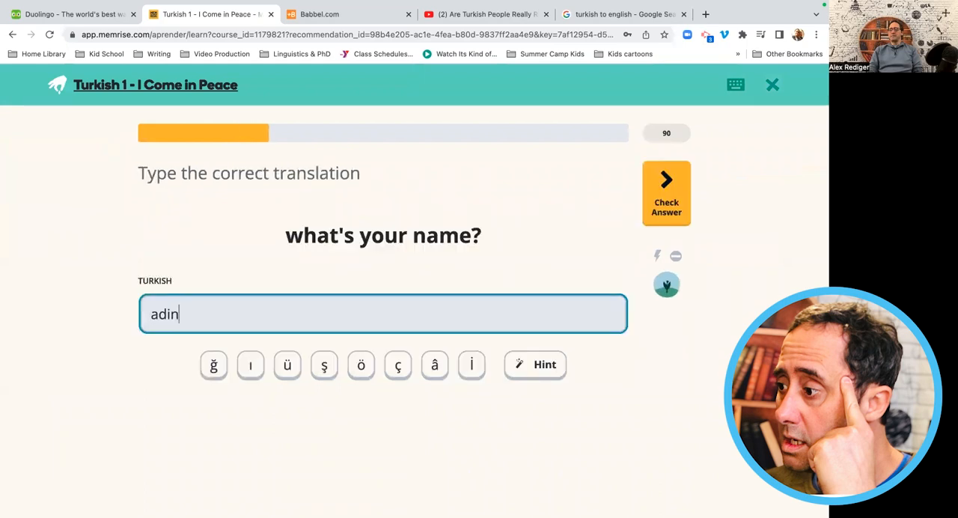
pyautogui.click(665, 191)
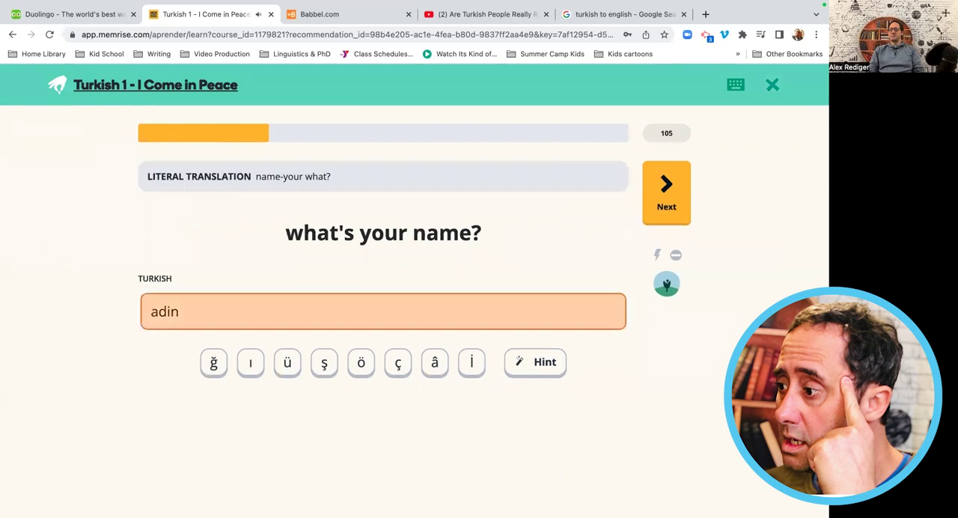
pyautogui.click(666, 192)
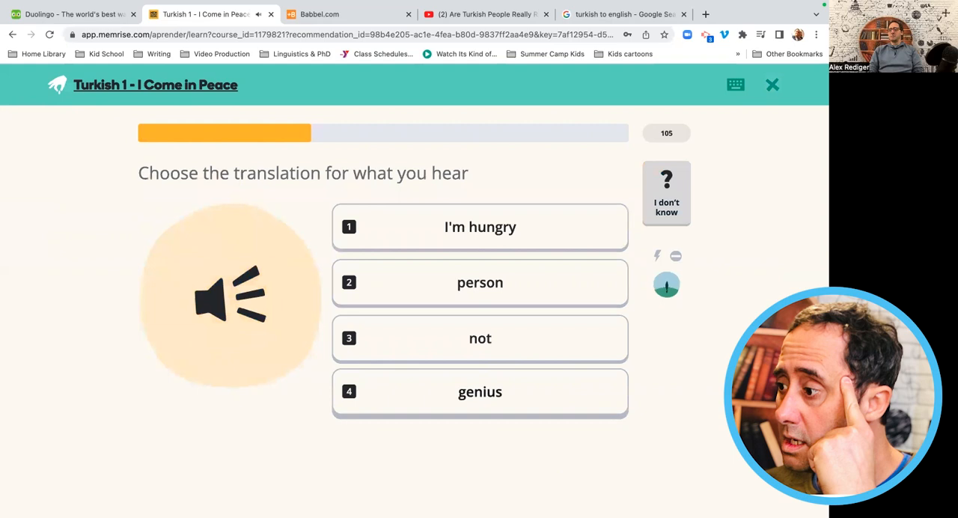
# Choose 'not' for dâhi (missed), then continue past the sen bir dâhisin! introduction.
pyautogui.click(479, 339)
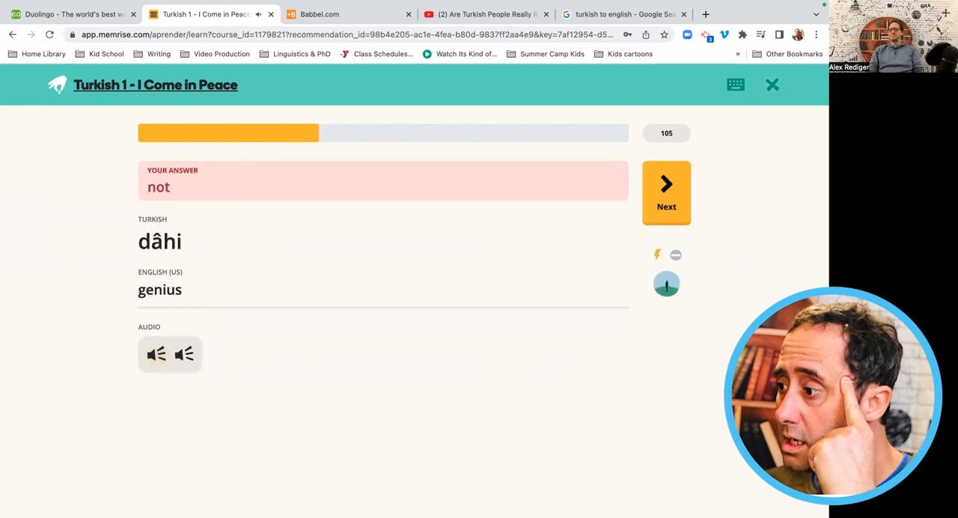
pyautogui.click(665, 192)
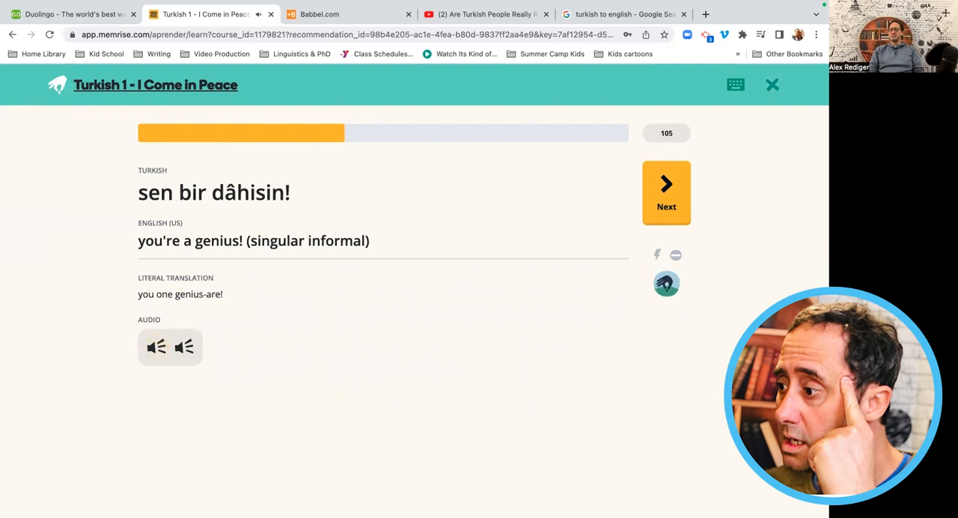
pyautogui.click(665, 192)
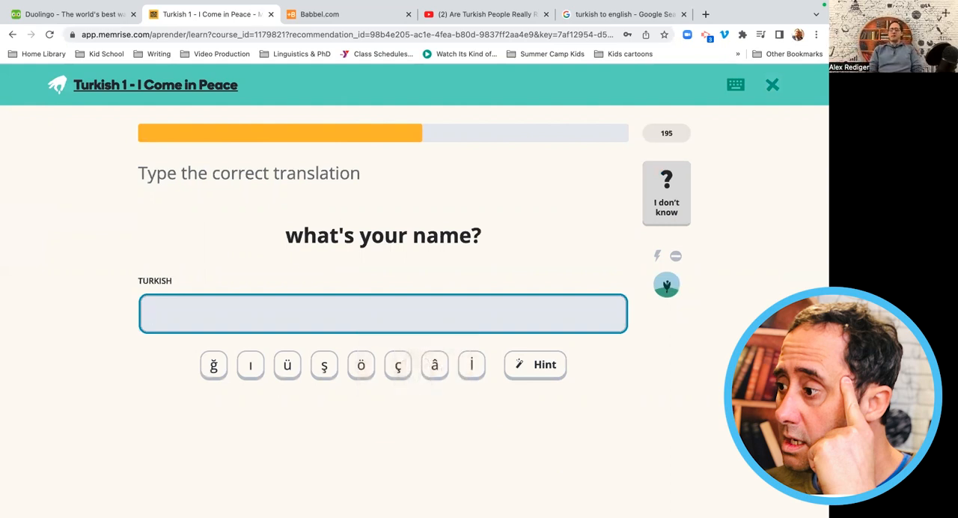
# Answer 'adin', choose you're a genius! and what's your name? meanings, and submit 'adin ne'.
pyautogui.write('adin')
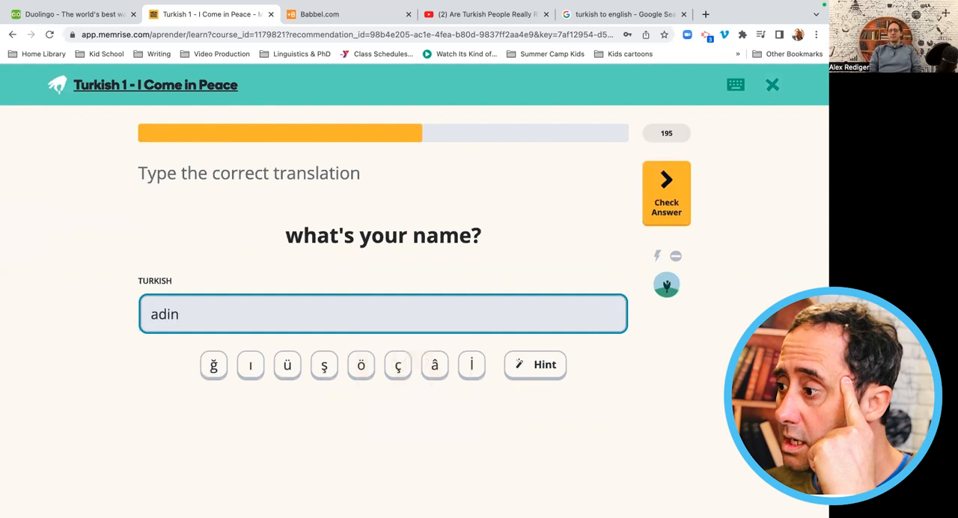
pyautogui.click(664, 193)
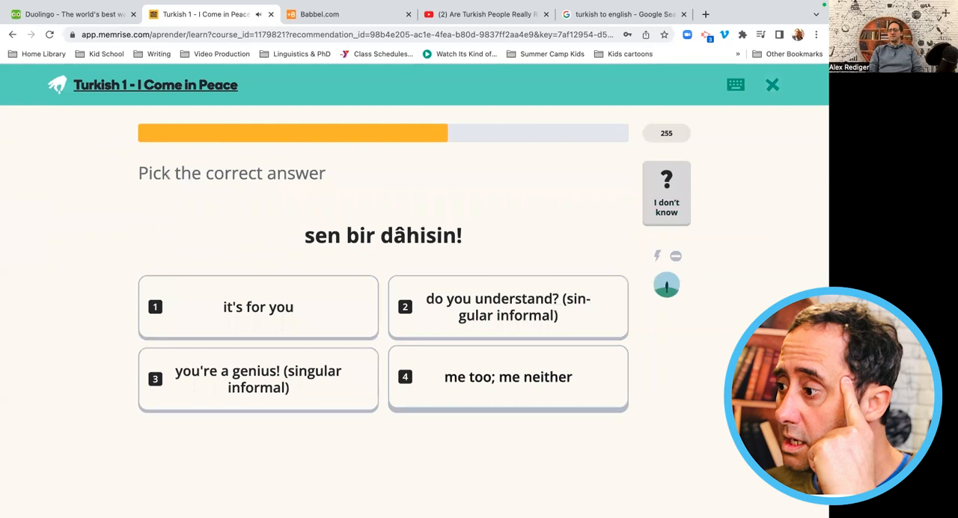
pyautogui.click(257, 379)
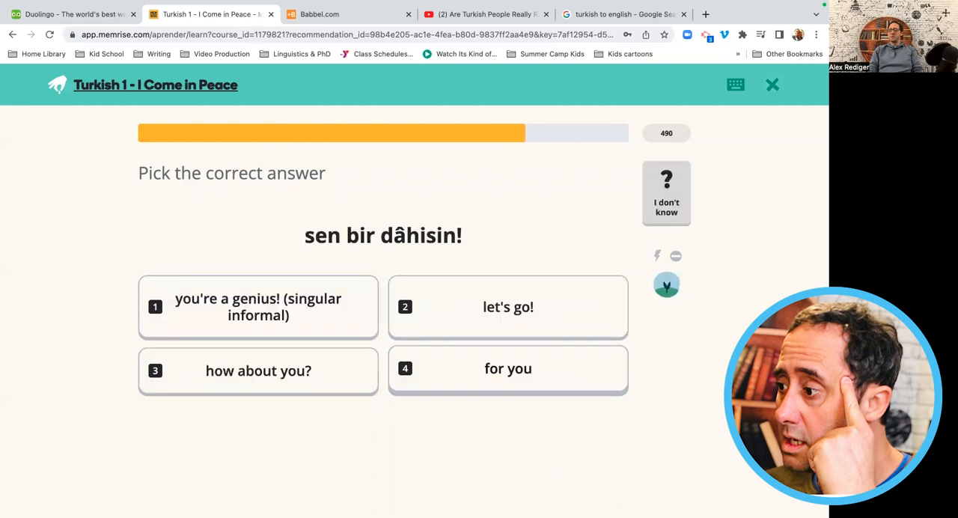
pyautogui.click(257, 307)
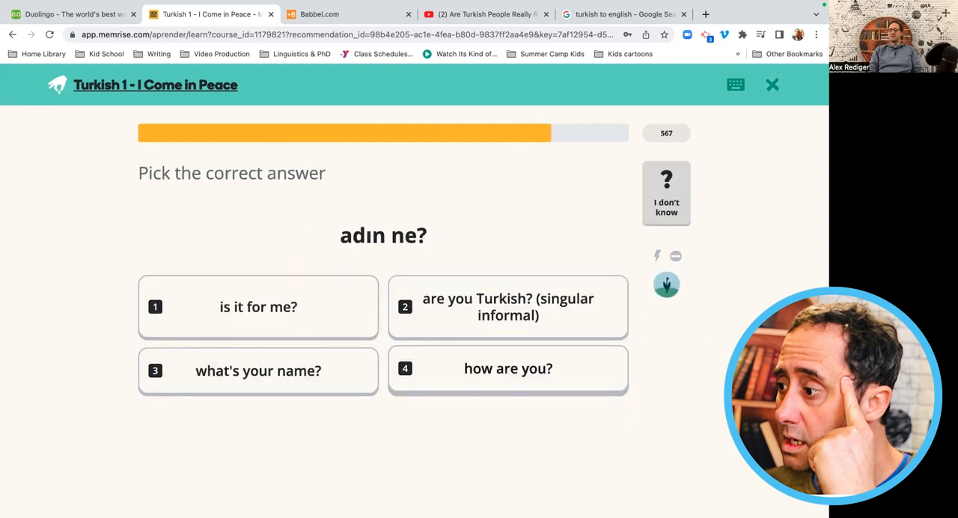
pyautogui.click(257, 371)
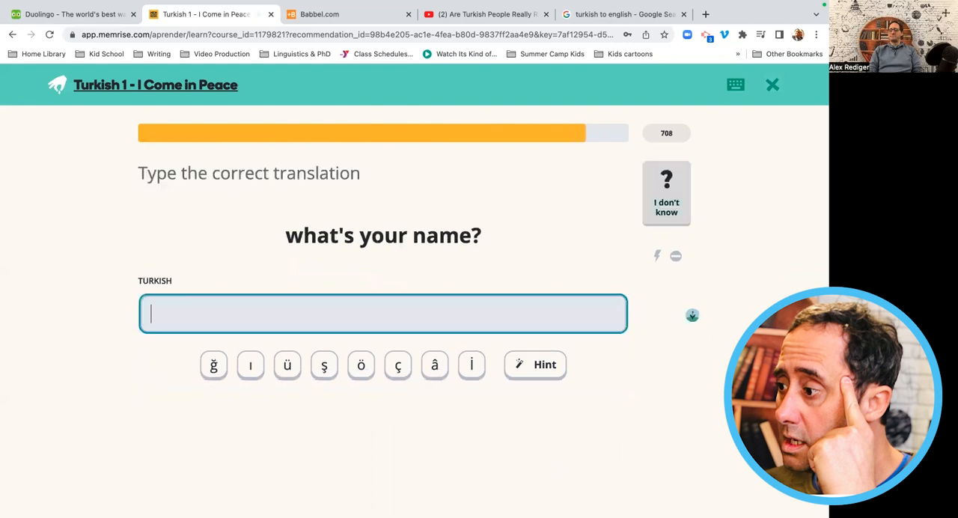
pyautogui.write('adin ne')
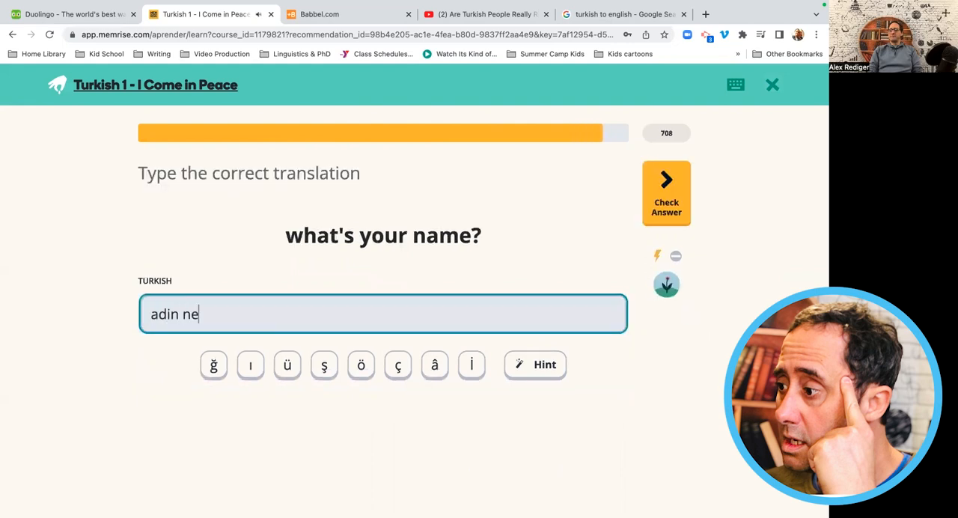
pyautogui.click(664, 192)
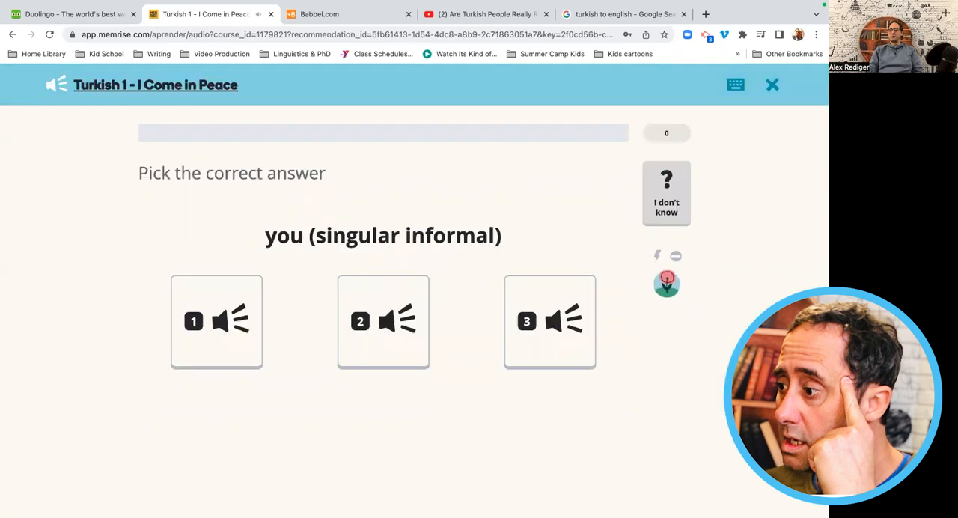
# Pick the second recording for you (singular informal) and type 'lutfen' in the listening round.
pyautogui.click(383, 320)
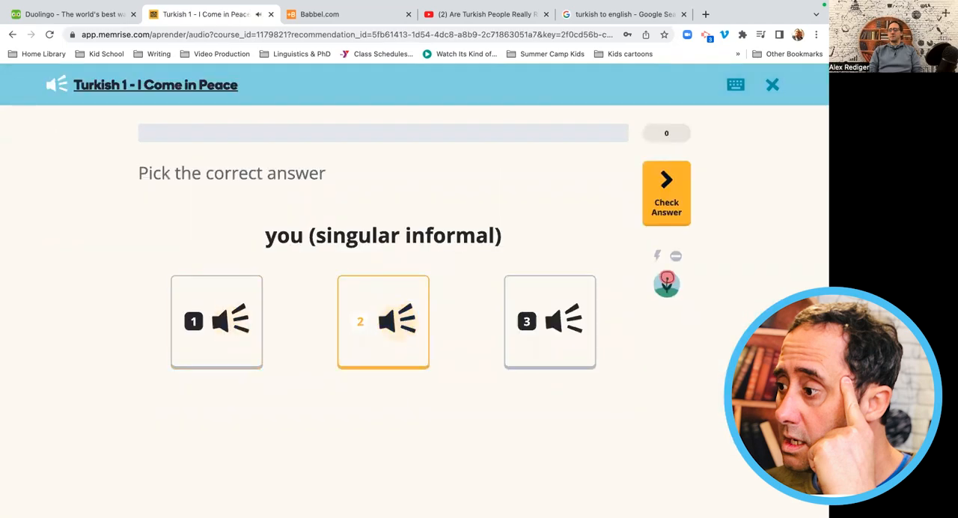
pyautogui.click(665, 191)
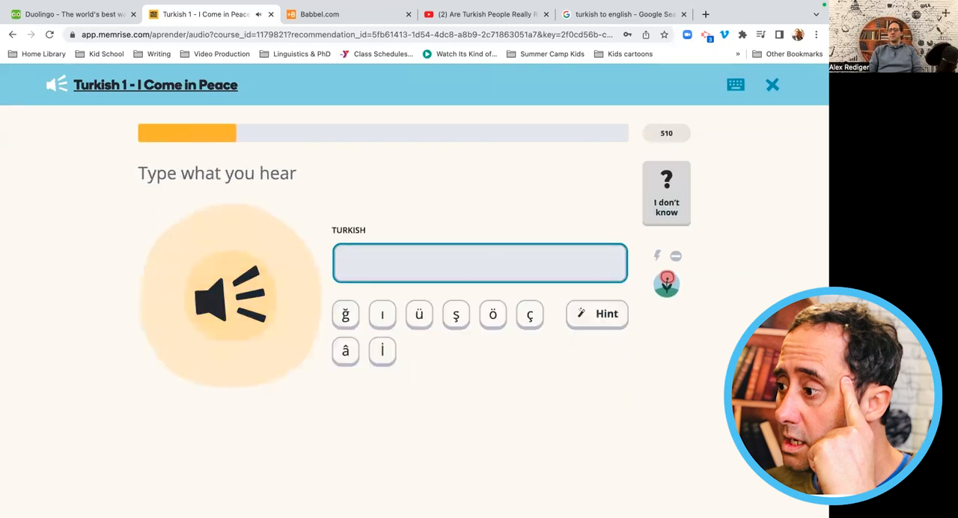
pyautogui.write('lutfen')
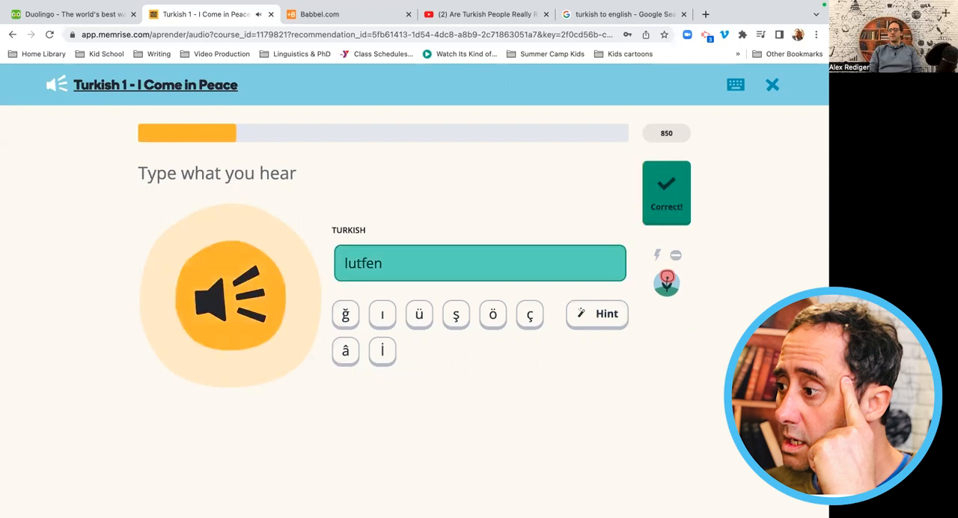
pyautogui.click(666, 192)
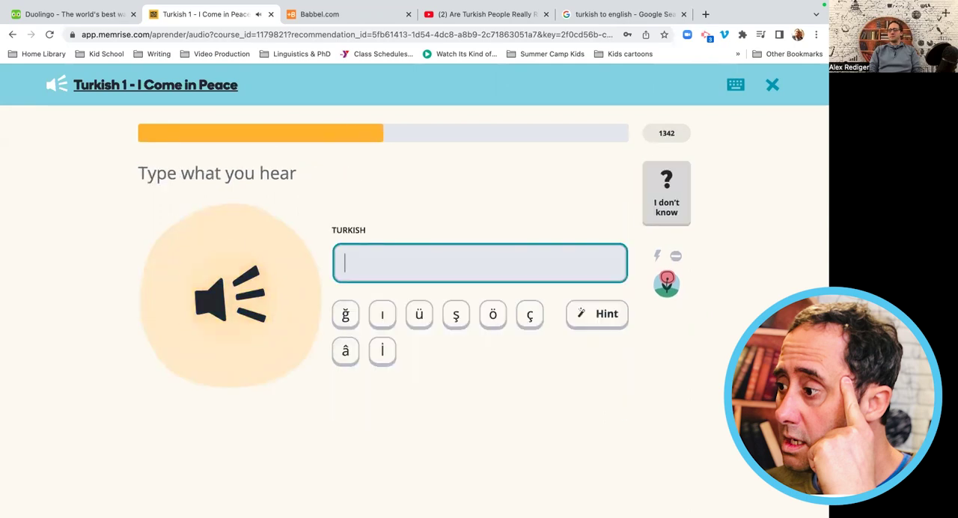
# Type 'hosca kal' and 'ozur dilerim' for the phrases heard, reaching 2059 points.
pyautogui.write('hosca kal')
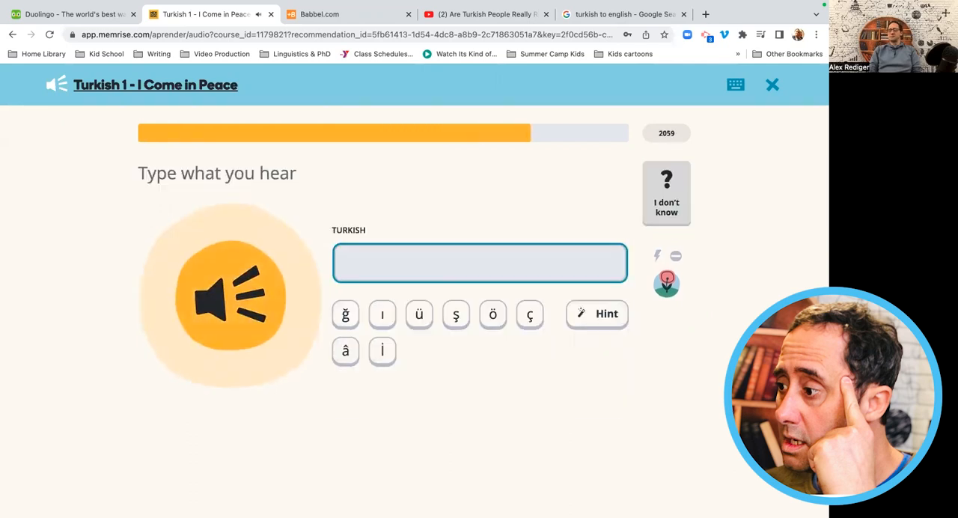
pyautogui.write('o')
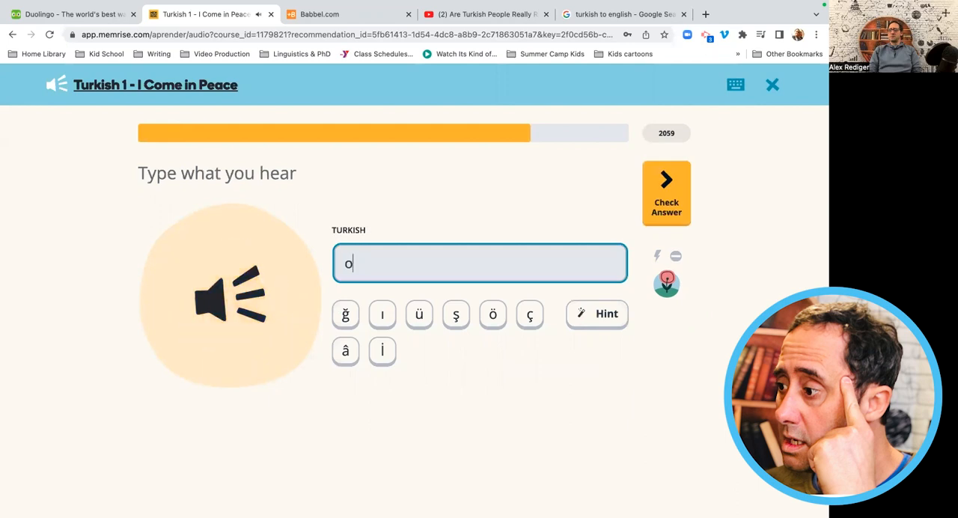
pyautogui.write('zur dilerim')
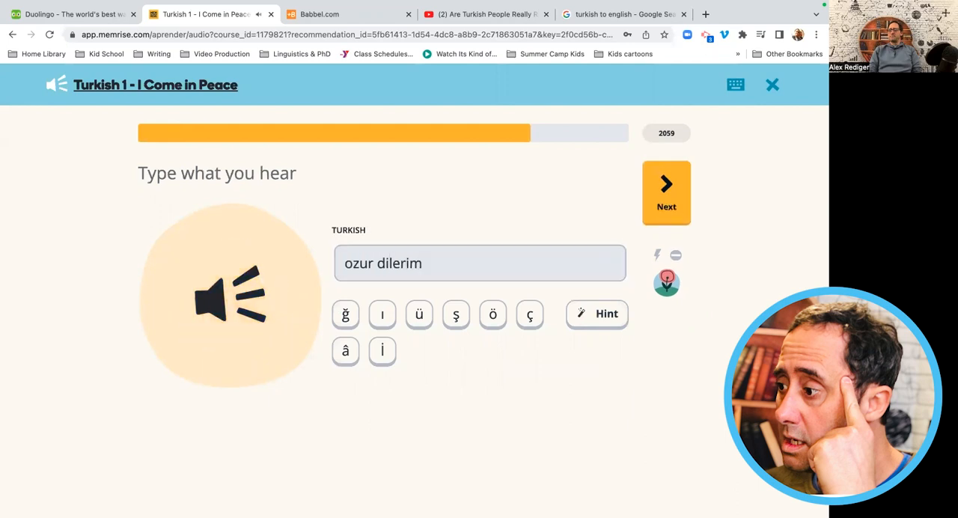
pyautogui.click(665, 191)
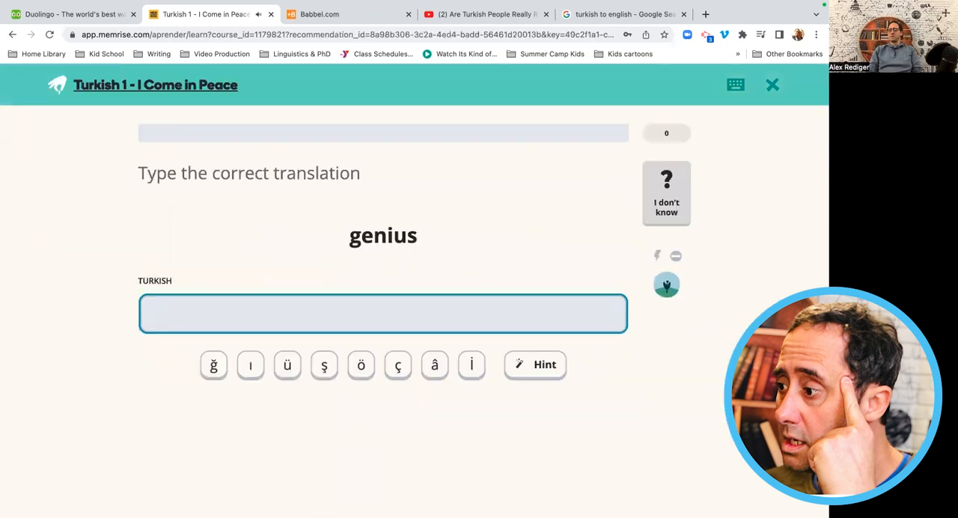
# Answer the genius prompts with 'dahi', build the you're a genius! sentence, and complete the 10-item session.
pyautogui.write('ha')
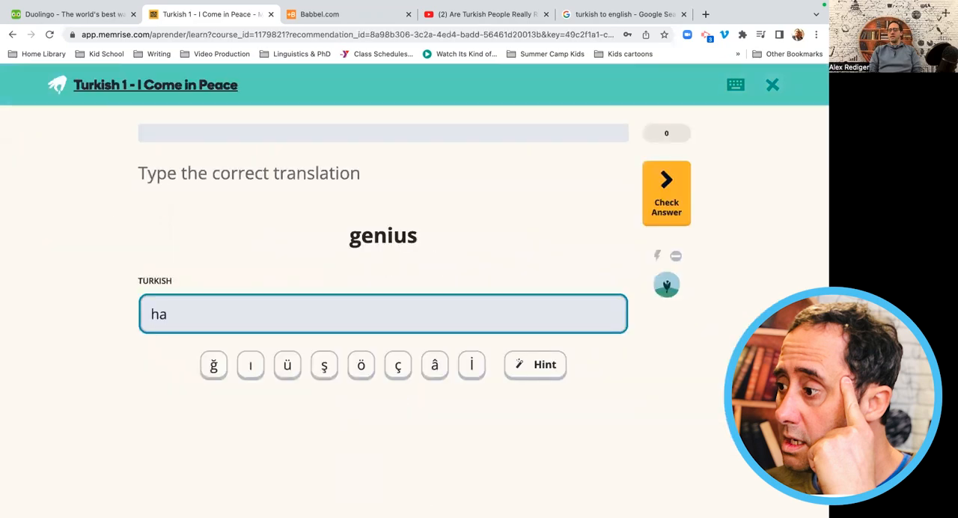
pyautogui.click(664, 193)
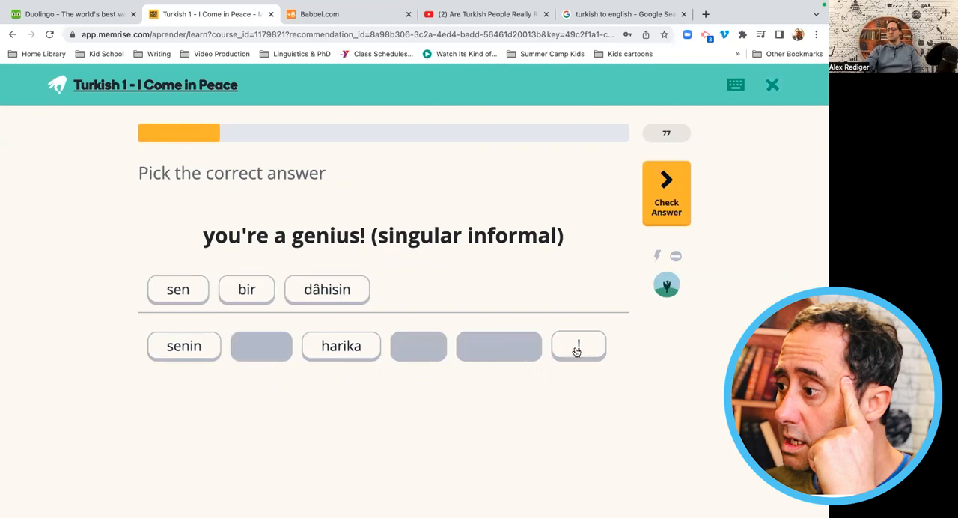
pyautogui.click(578, 344)
pyautogui.write('dahi')
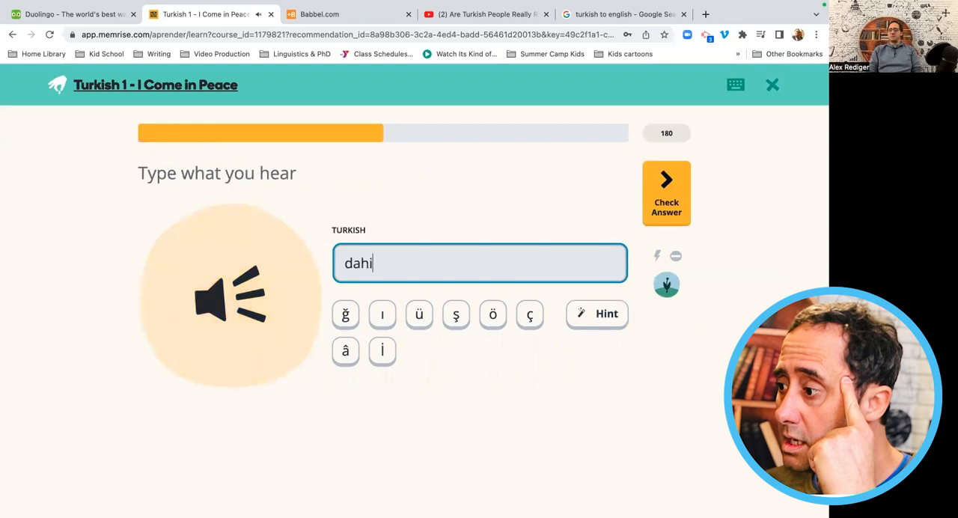
pyautogui.click(666, 192)
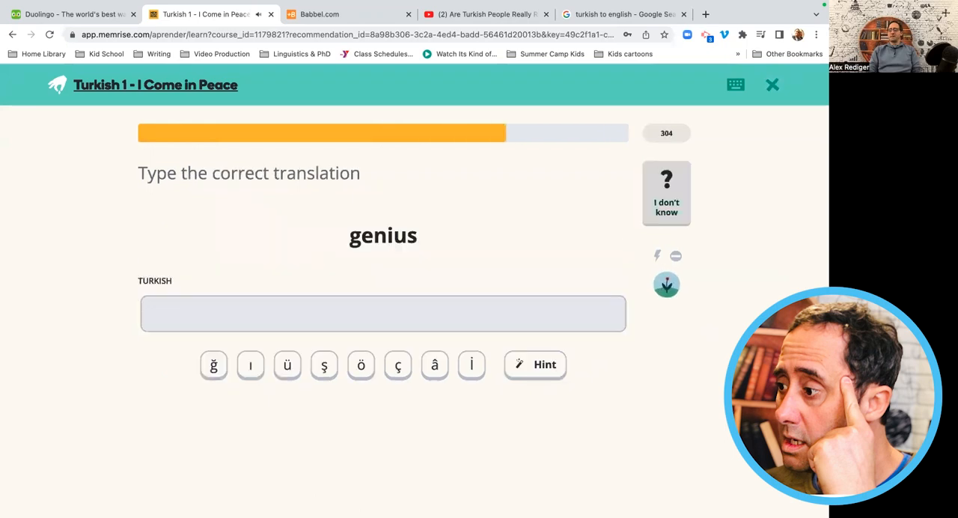
pyautogui.write('dah')
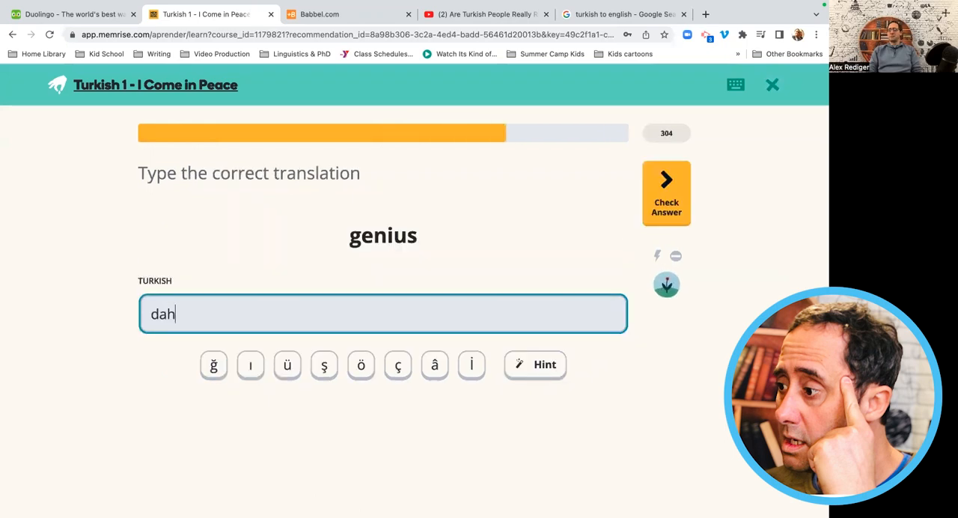
pyautogui.click(666, 192)
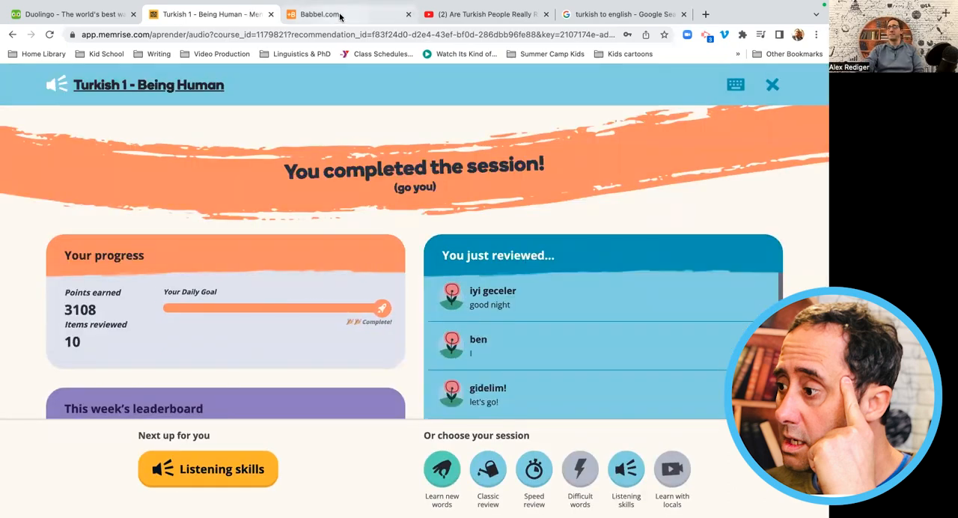
# Start Babbel's pronunciation of s and z lesson without speech recognition.
pyautogui.click(319, 13)
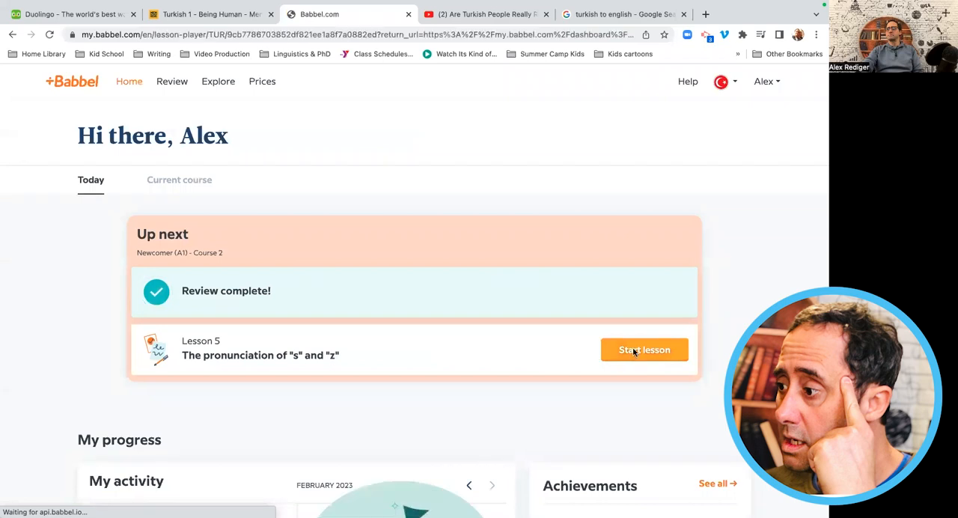
pyautogui.click(644, 350)
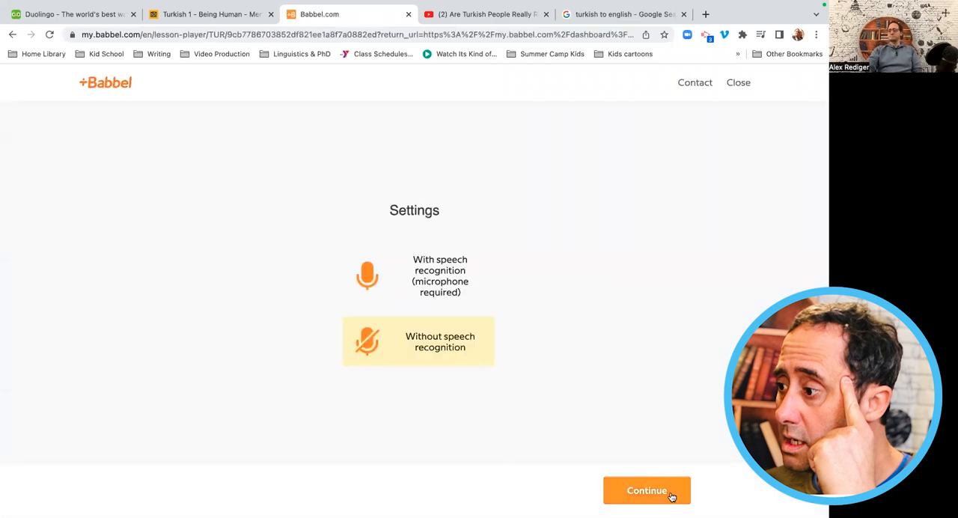
pyautogui.click(646, 491)
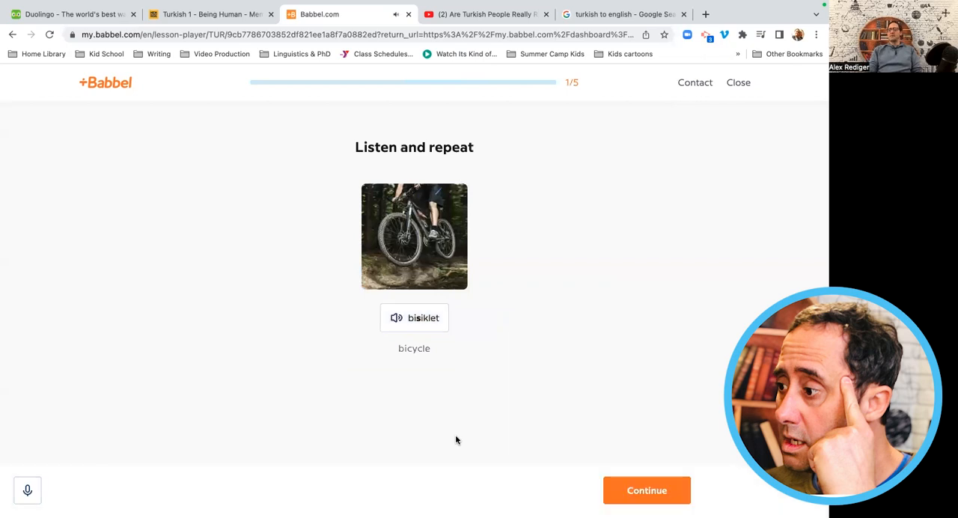
# Continue past the listen-and-repeat words bisiklet, sarı, Samsun and İspanya.
pyautogui.click(647, 491)
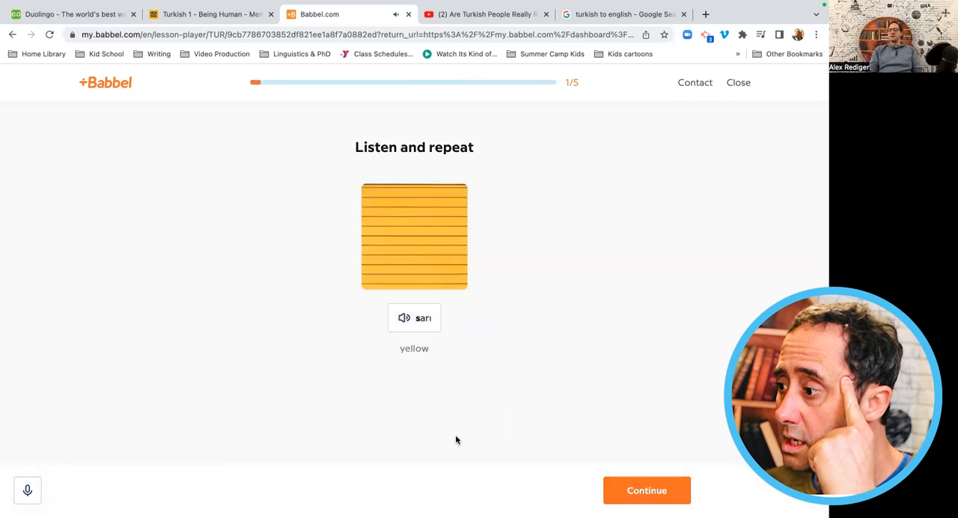
pyautogui.click(647, 492)
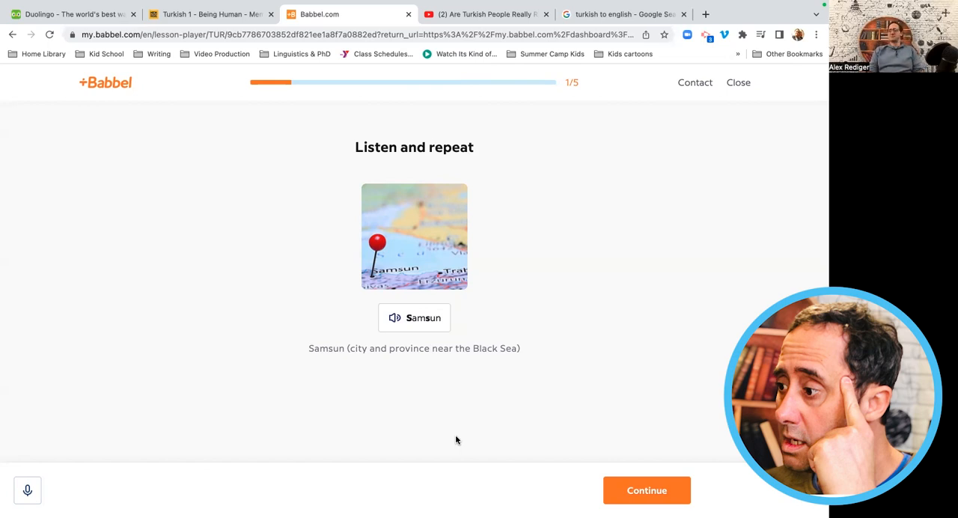
pyautogui.click(647, 491)
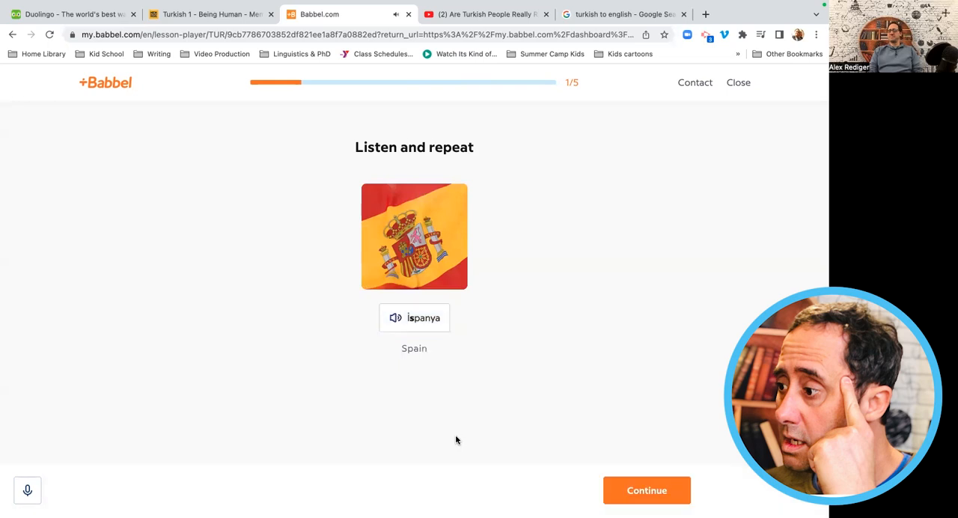
pyautogui.click(647, 491)
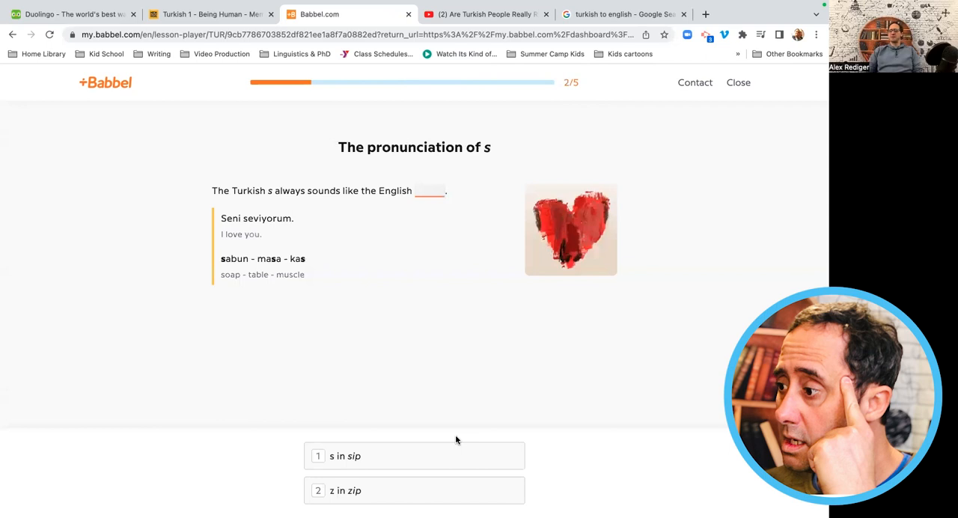
# Answer 's in sip' and 'z in zip' for the sound questions, passing zaman and taze.
pyautogui.click(413, 455)
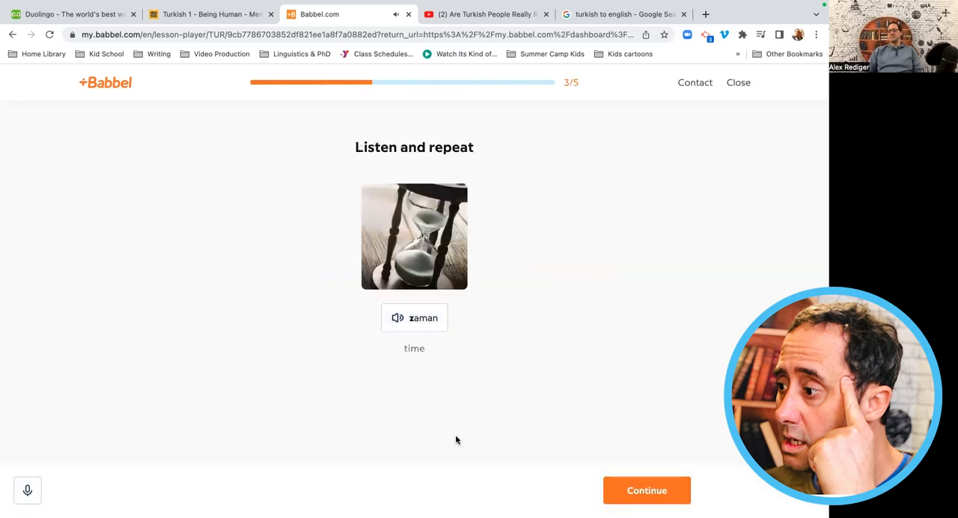
pyautogui.click(647, 491)
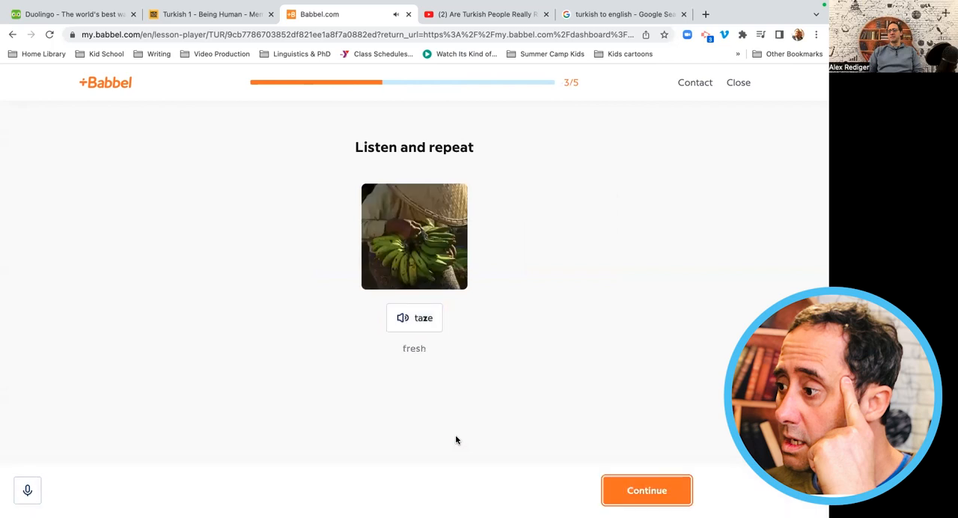
pyautogui.click(647, 491)
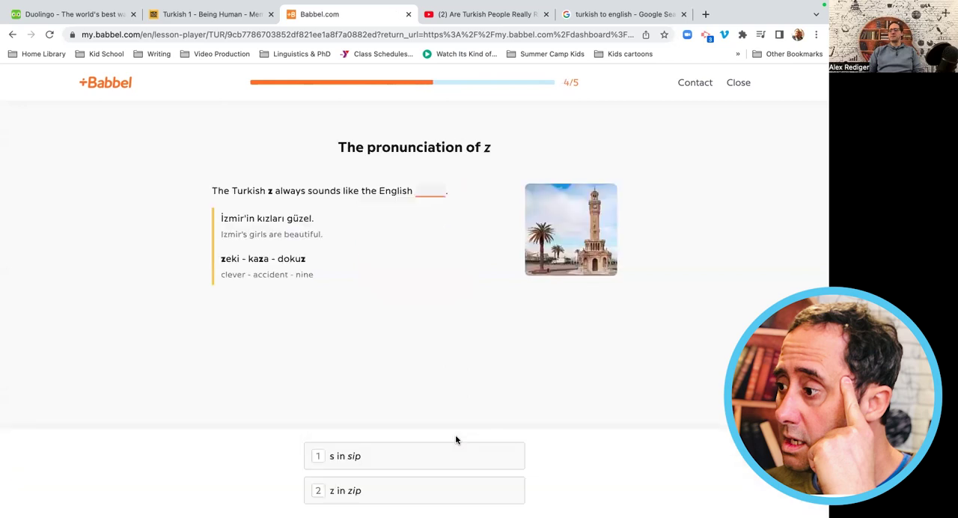
pyautogui.click(413, 491)
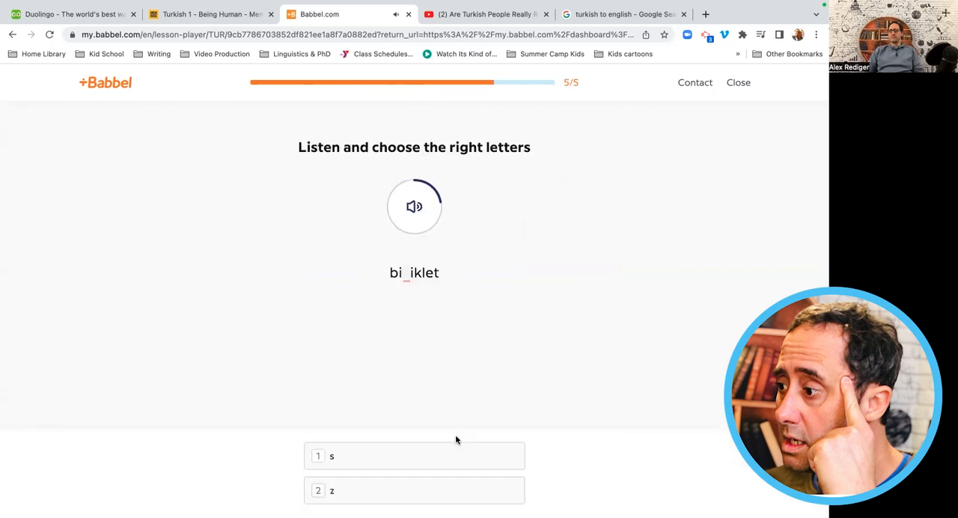
# Fill the missing s or z in bisiklet, zaman, masa, kırmızı and teyzem to finish with 20 correct.
pyautogui.click(413, 455)
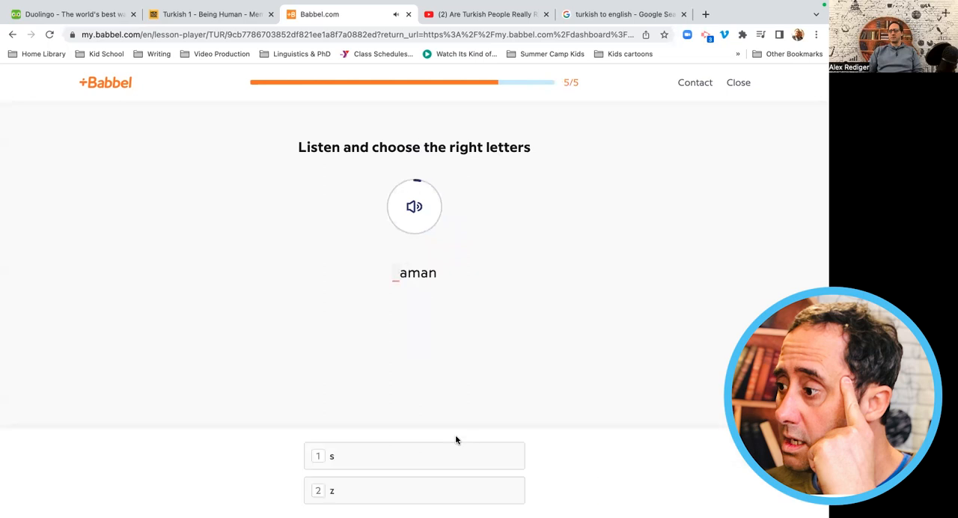
pyautogui.click(413, 491)
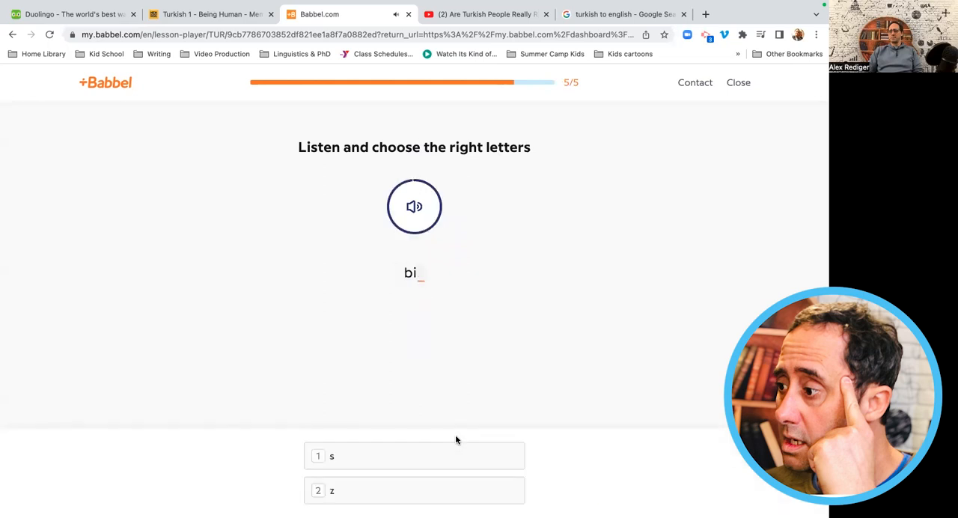
pyautogui.click(413, 491)
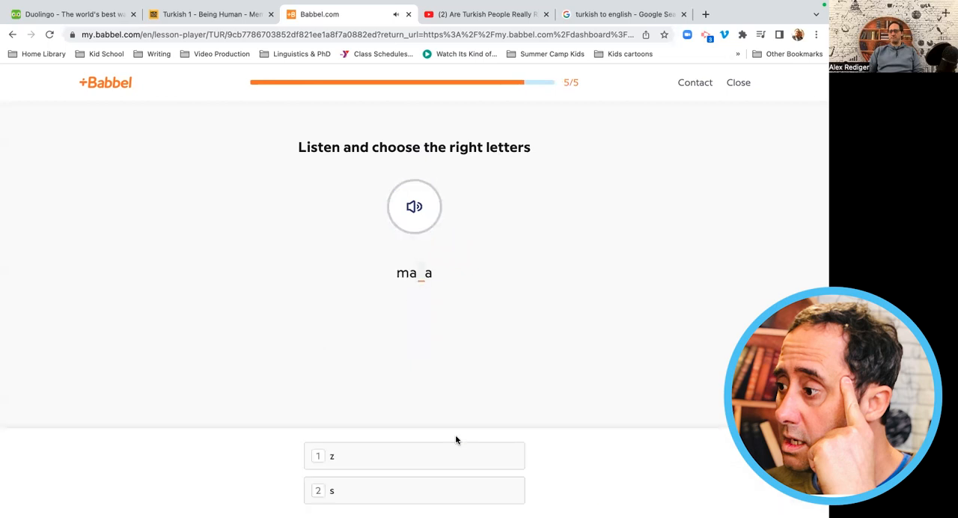
pyautogui.click(413, 491)
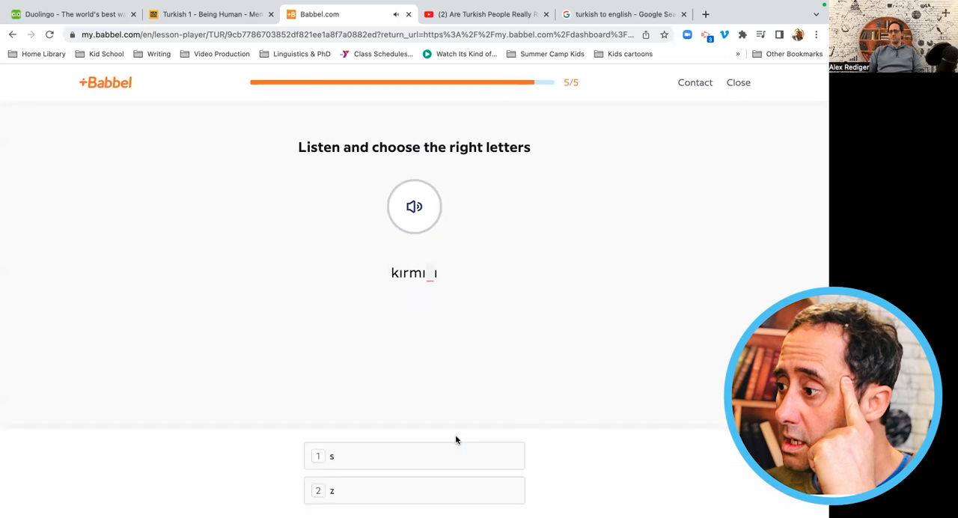
pyautogui.click(413, 491)
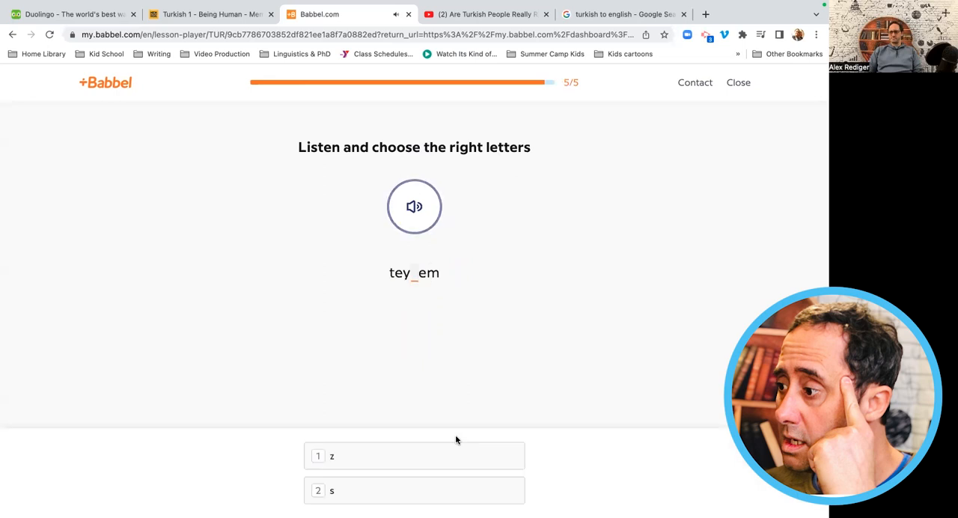
pyautogui.click(414, 455)
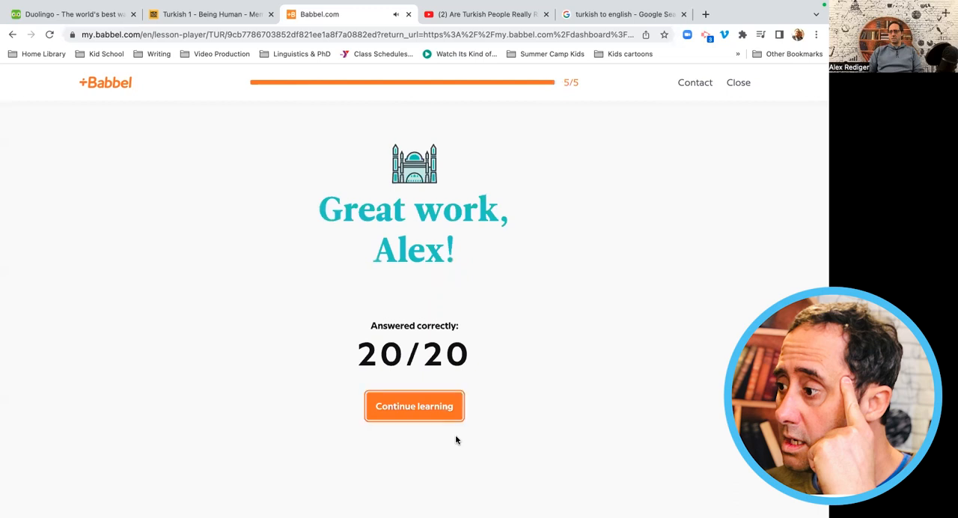
# Start Lesson 6, Ben öğretmenim Part 1, dismiss the headphones tip and pass the siz card.
pyautogui.click(413, 406)
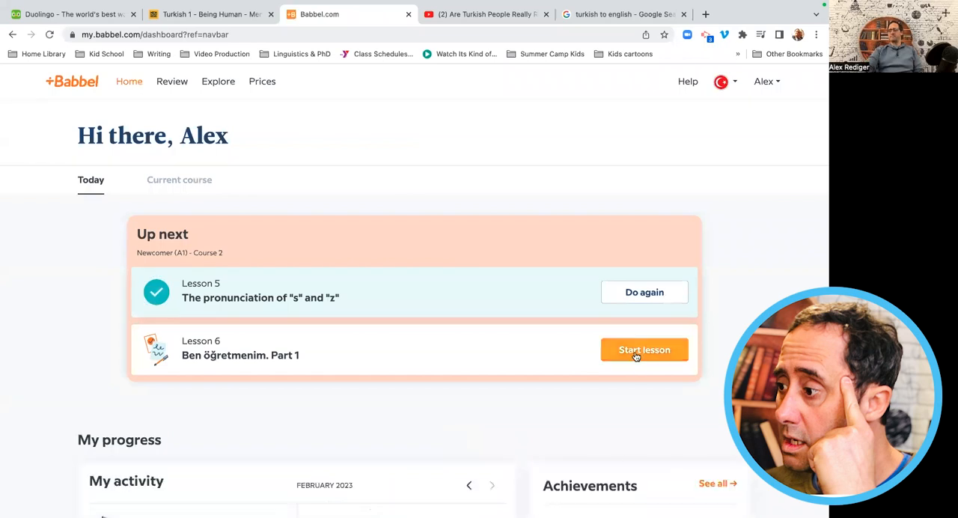
pyautogui.click(644, 350)
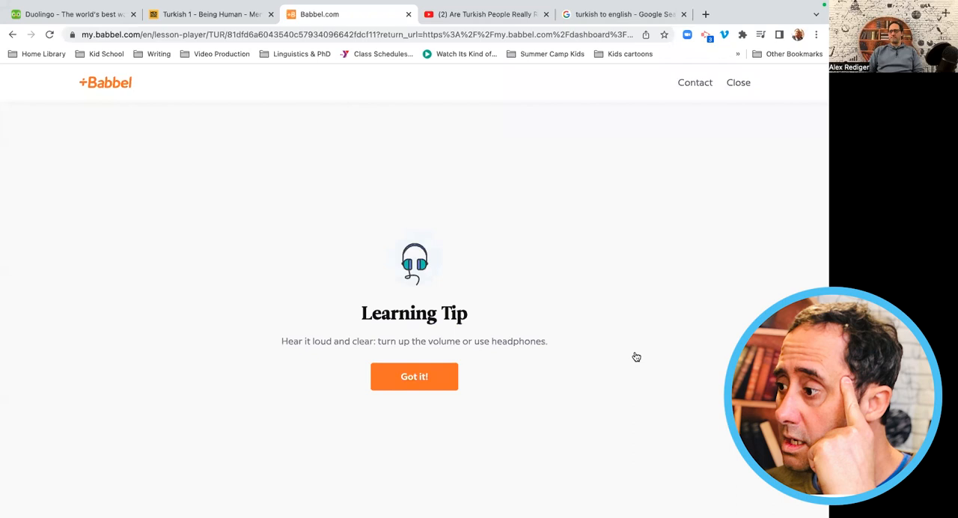
pyautogui.click(413, 375)
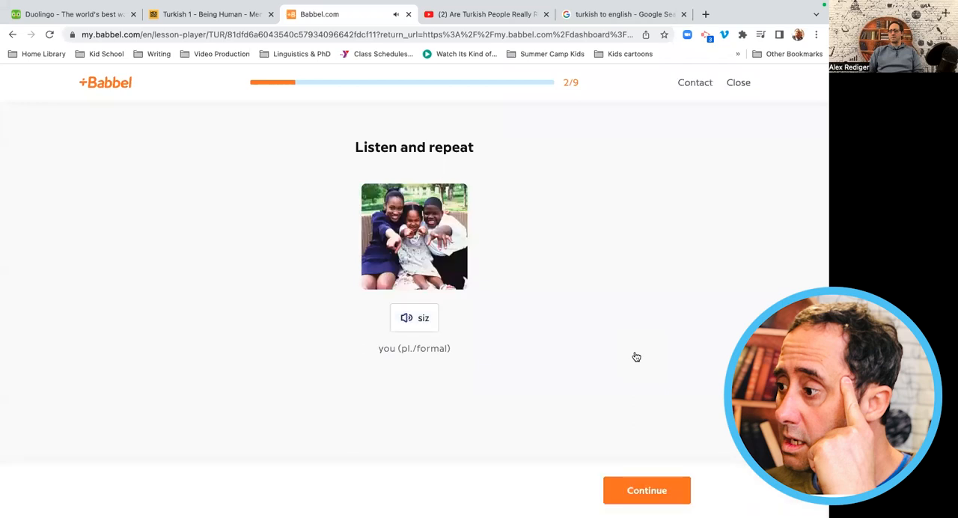
pyautogui.click(647, 491)
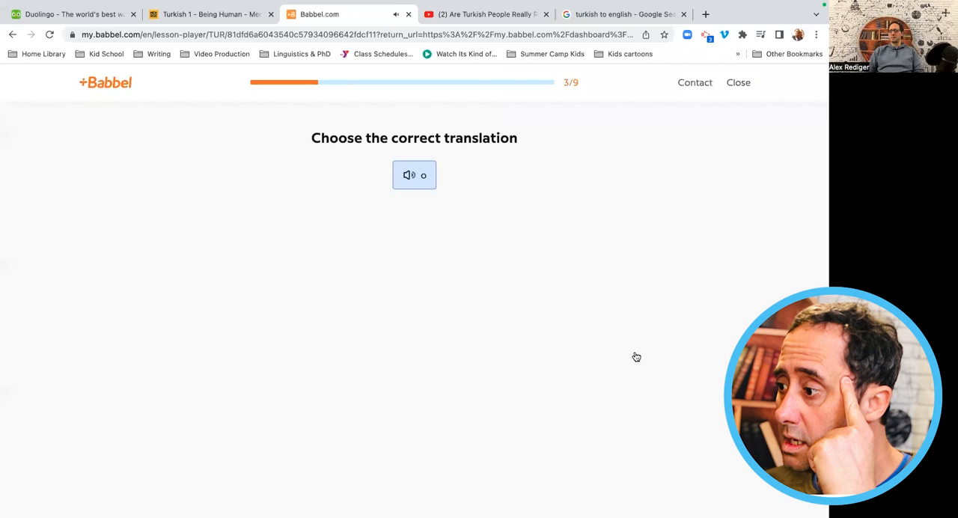
# Choose 'he, she, it' for o and 'you (pl./formal)' for siz, reaching the matching exercise.
pyautogui.click(414, 174)
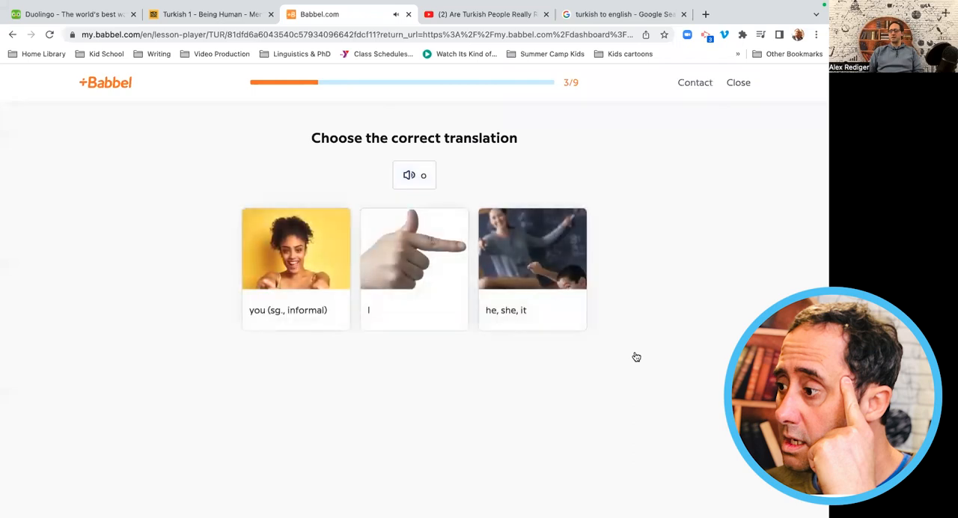
pyautogui.click(533, 269)
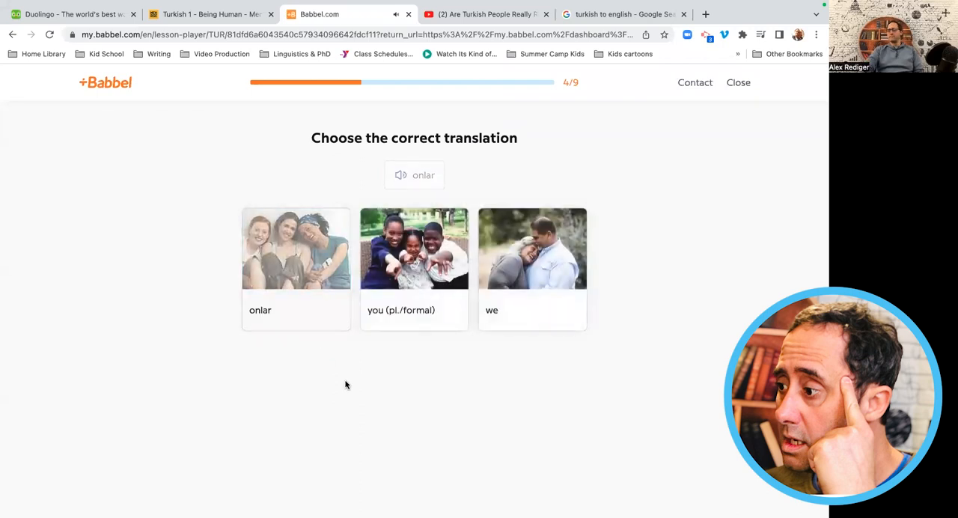
pyautogui.click(534, 269)
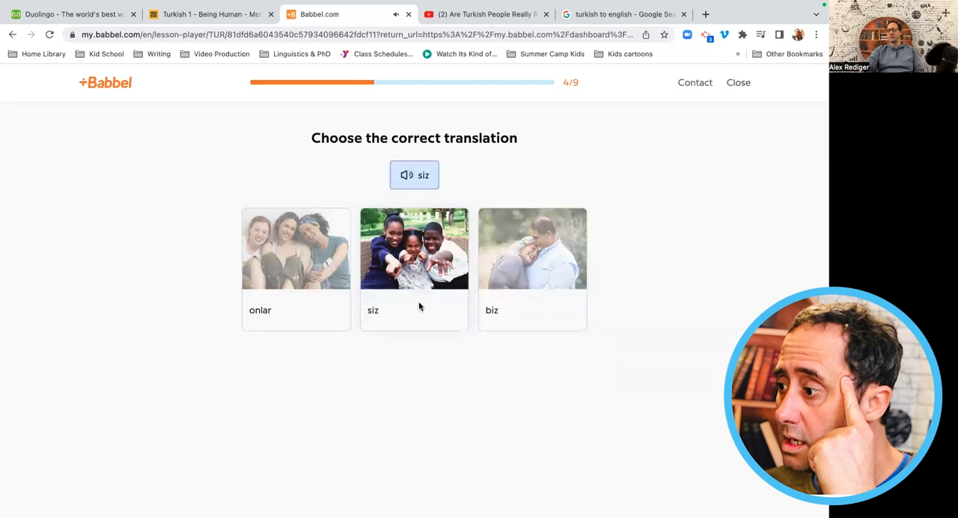
pyautogui.click(414, 269)
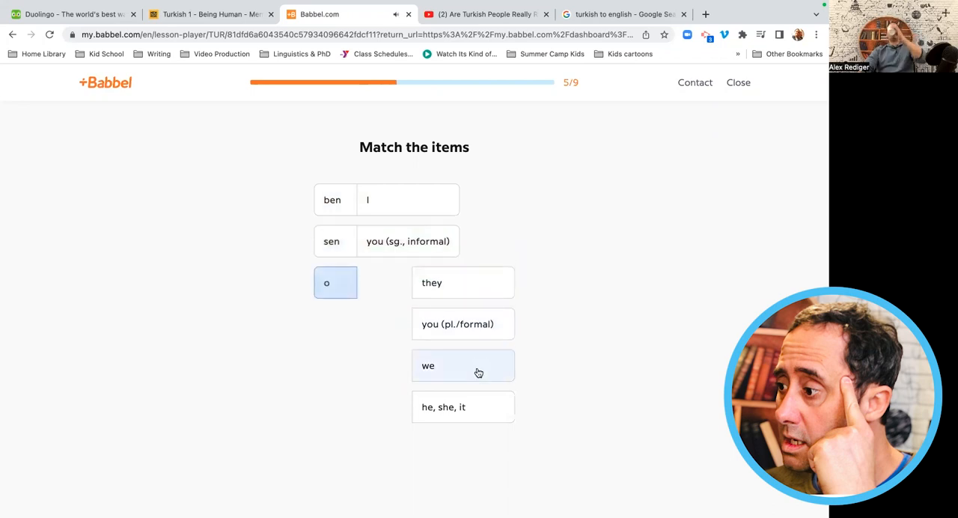
pyautogui.moveTo(467, 412)
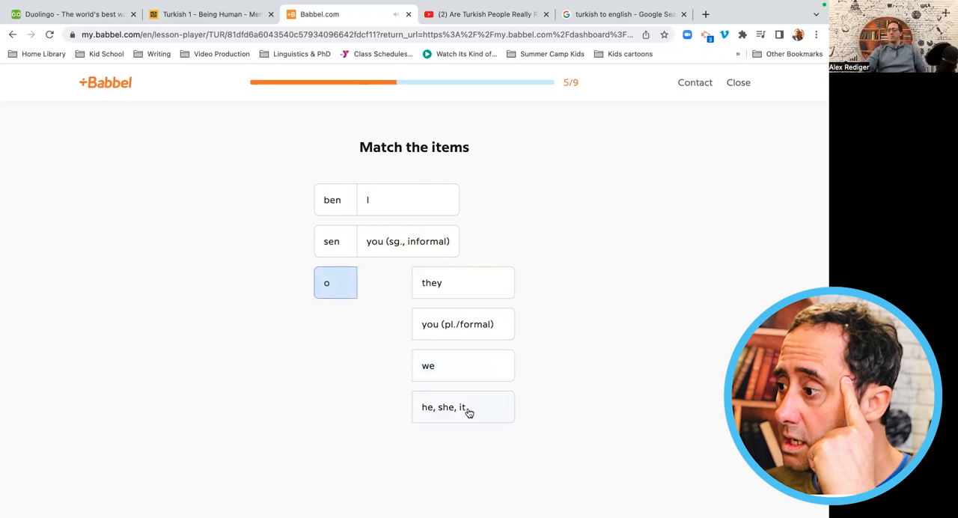
# Pair o with 'he, she, it' and siz with 'you (pl./formal)', then move to the pronoun note.
pyautogui.click(444, 407)
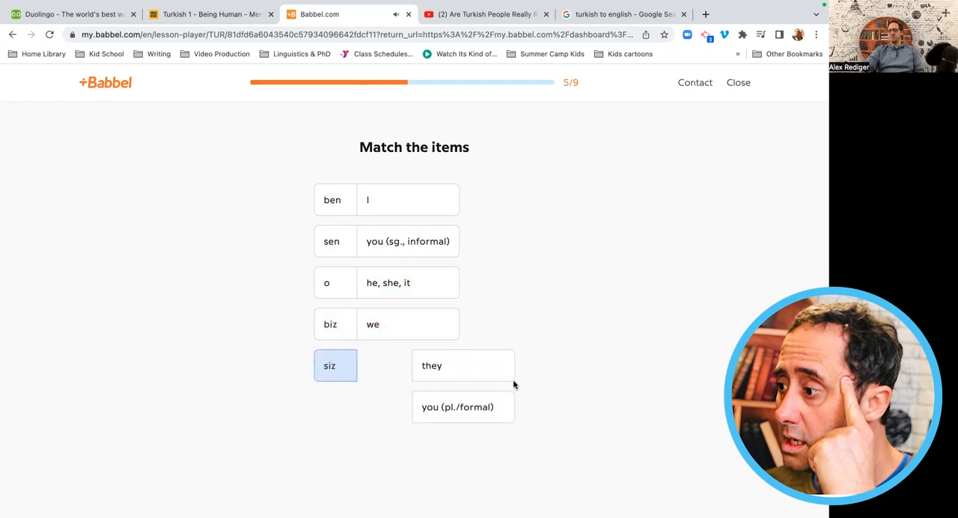
pyautogui.click(462, 365)
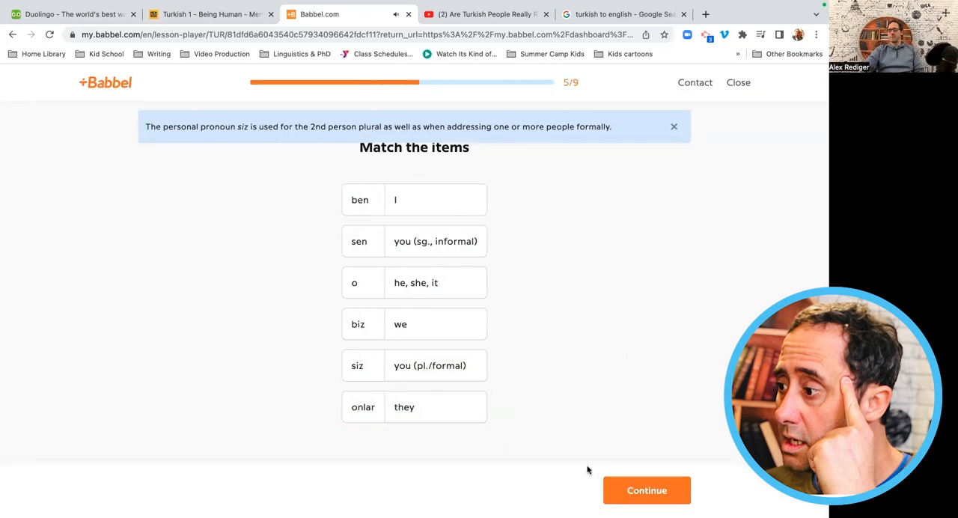
pyautogui.click(647, 491)
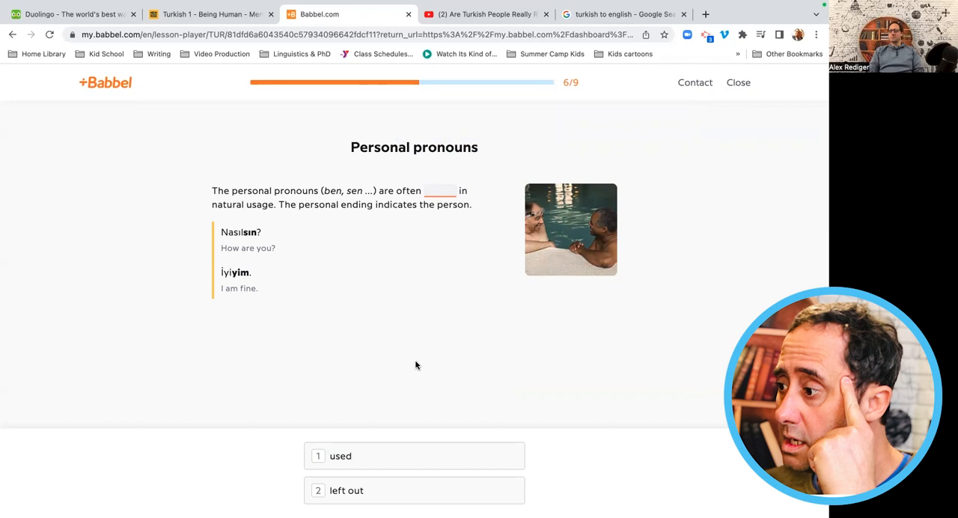
# Fill the pronoun blank with 'left out' and answer the pronouns-for-emphasis blank.
pyautogui.click(413, 491)
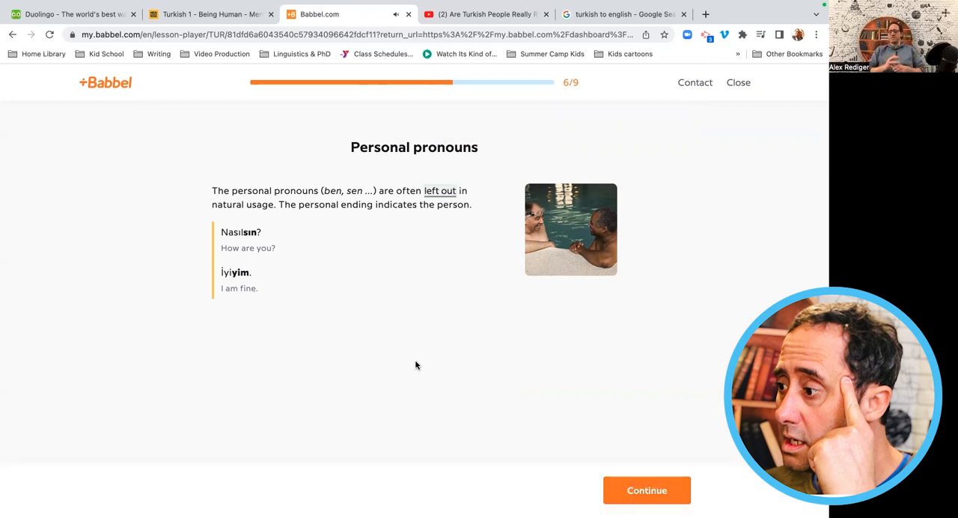
pyautogui.click(647, 491)
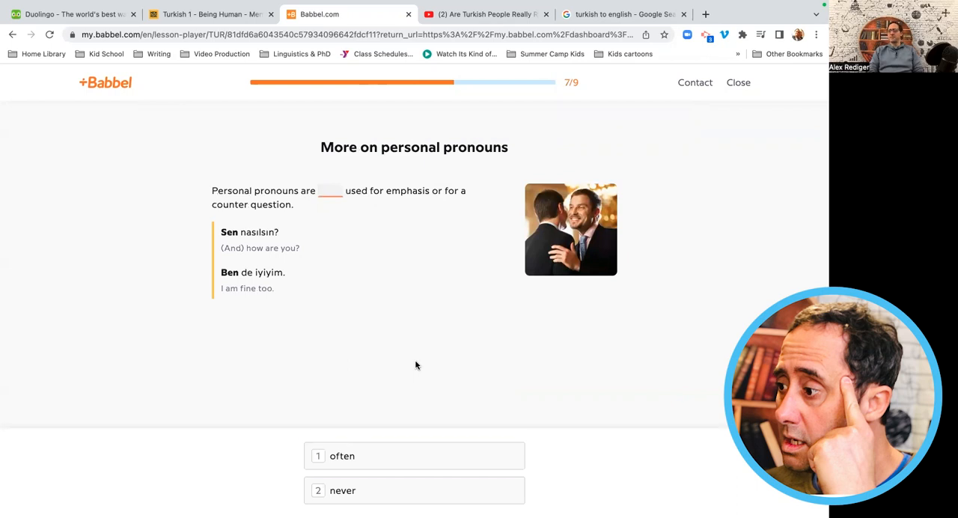
pyautogui.click(413, 456)
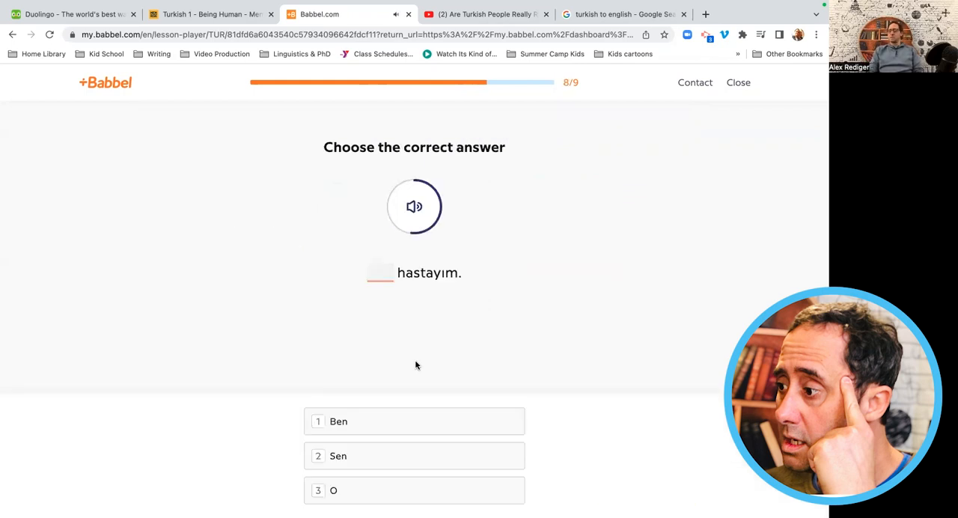
# Fill in Ben, Biz, Sen, O, Siz and O for hastayım, Türküz, nasılsın, yorgun mu, neşelisiniz and mutlu.
pyautogui.click(413, 420)
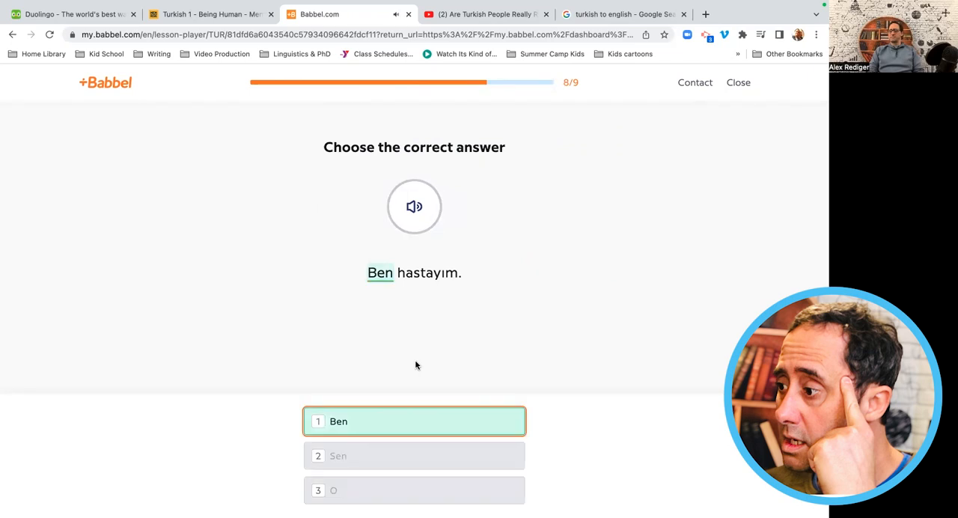
pyautogui.click(413, 420)
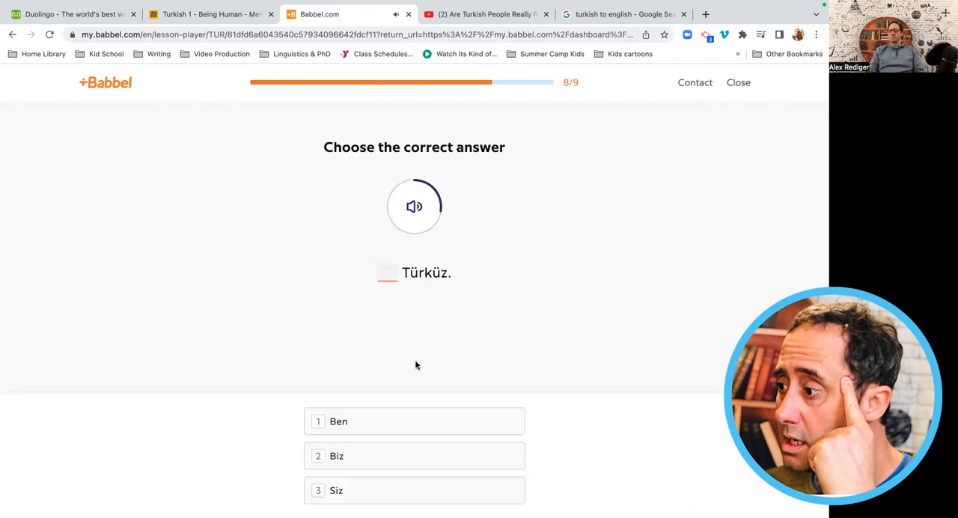
pyautogui.click(414, 456)
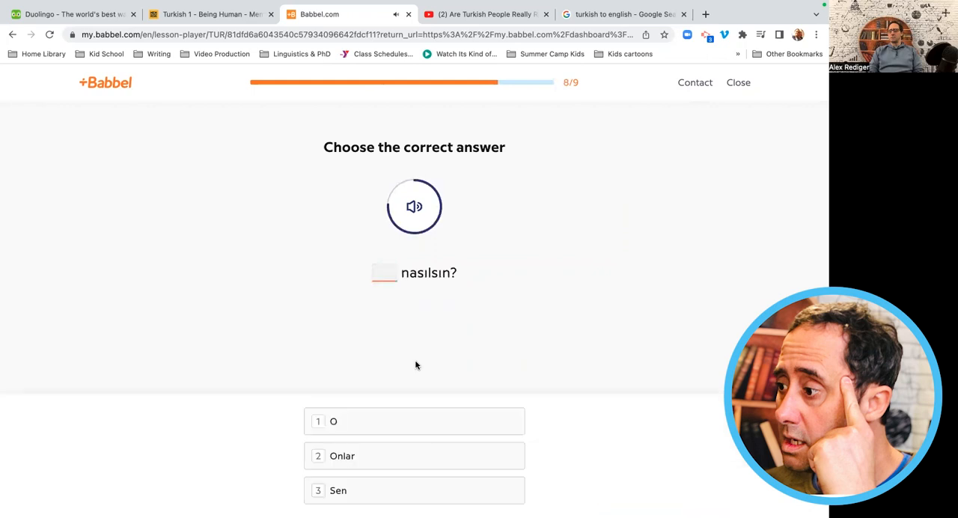
pyautogui.click(413, 491)
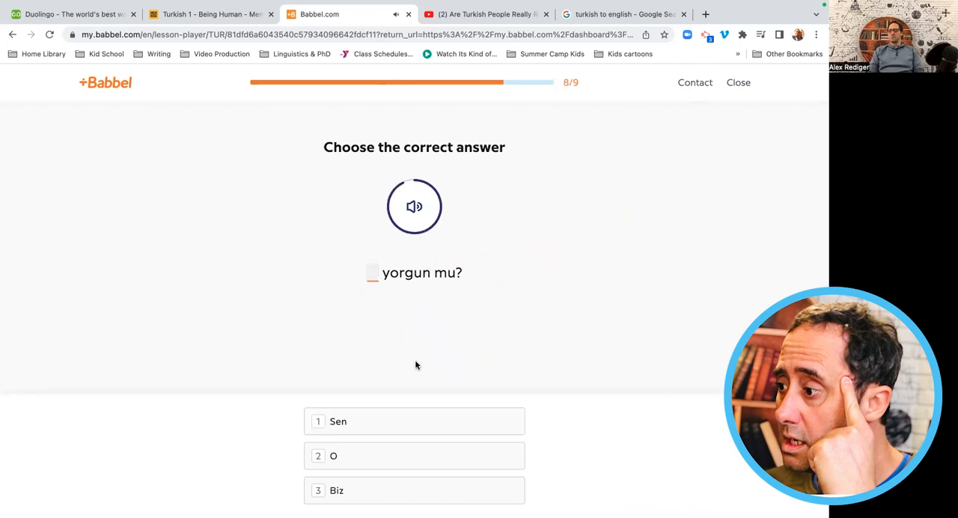
pyautogui.click(413, 455)
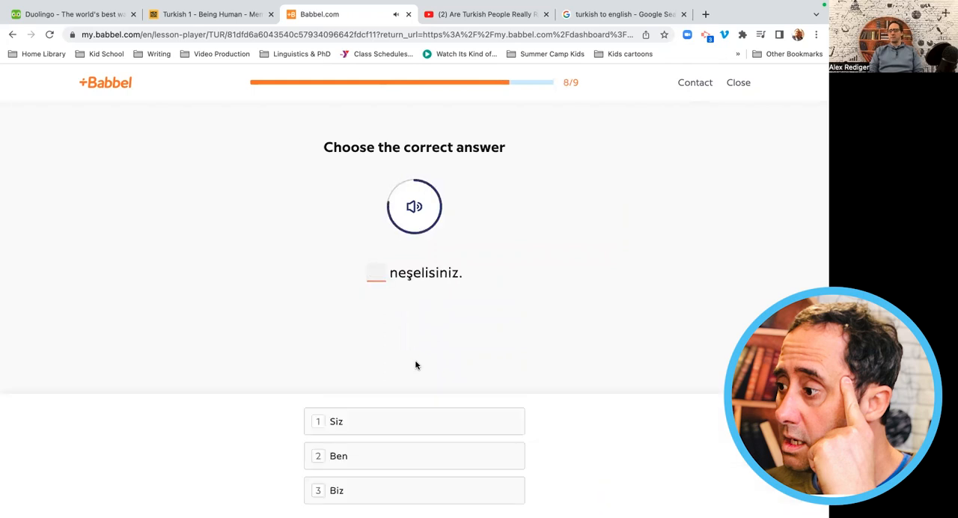
pyautogui.click(414, 420)
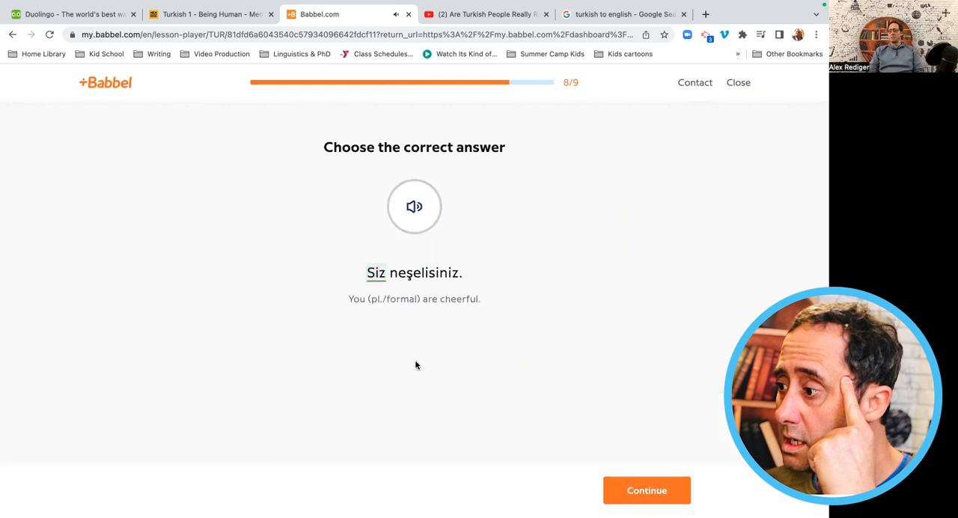
pyautogui.click(647, 491)
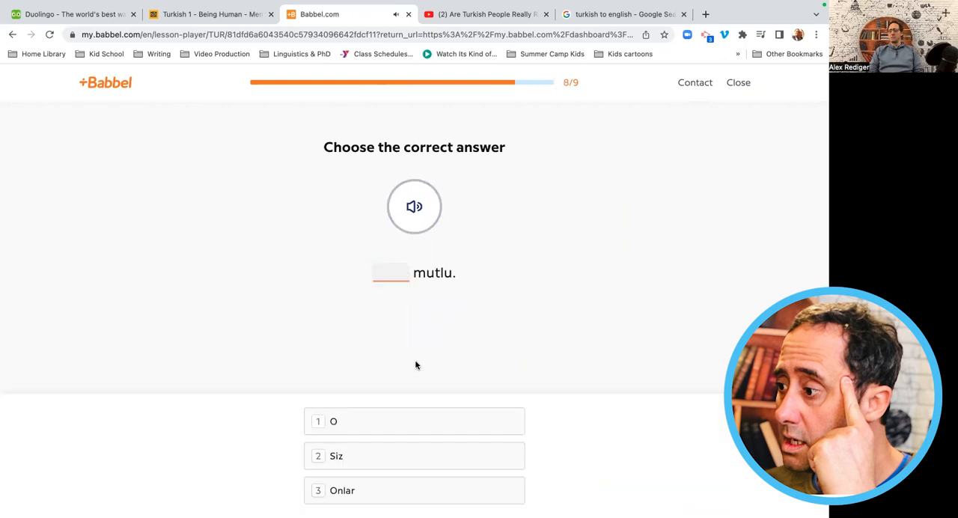
pyautogui.click(413, 421)
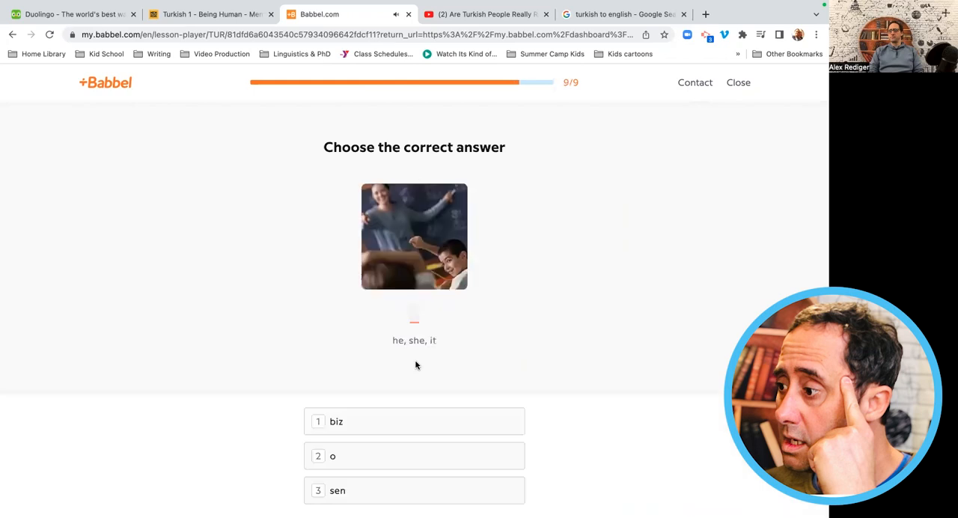
# Pick o, biz, sen and onlar for the he/she/it, we, you (sg.) and they pictures.
pyautogui.click(413, 456)
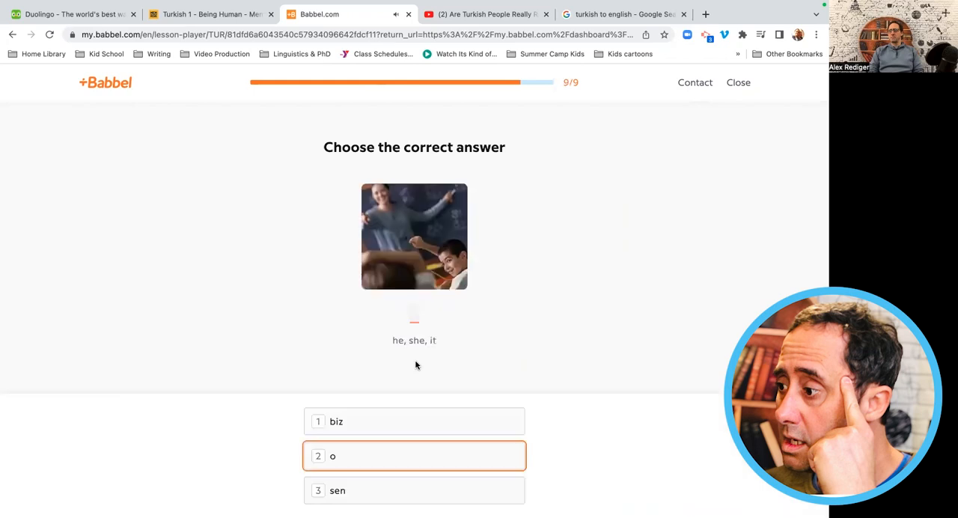
pyautogui.click(413, 455)
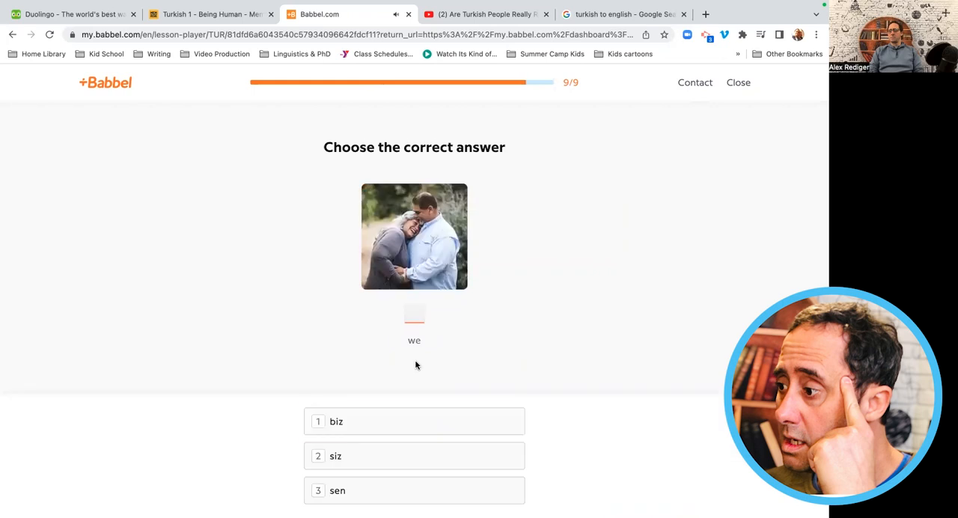
pyautogui.click(413, 420)
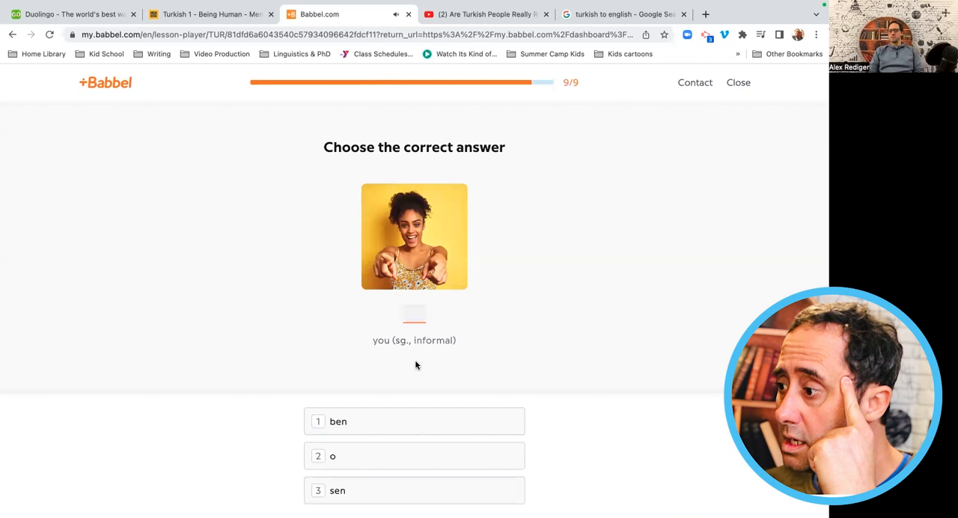
pyautogui.click(414, 491)
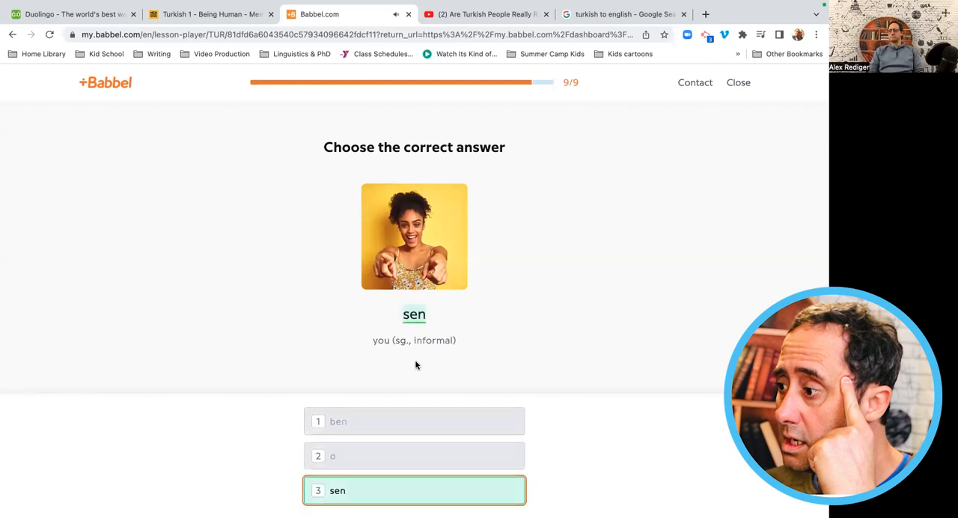
pyautogui.click(413, 491)
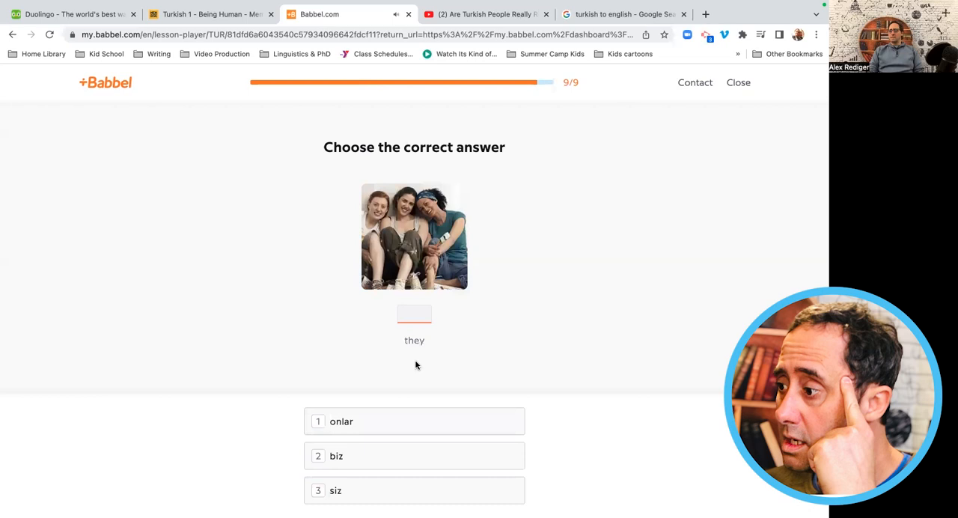
pyautogui.click(414, 420)
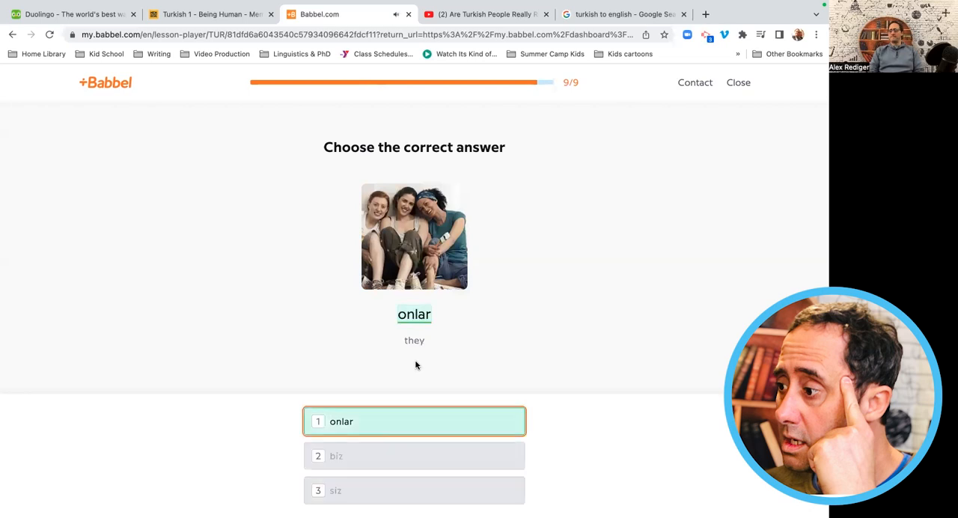
pyautogui.click(413, 421)
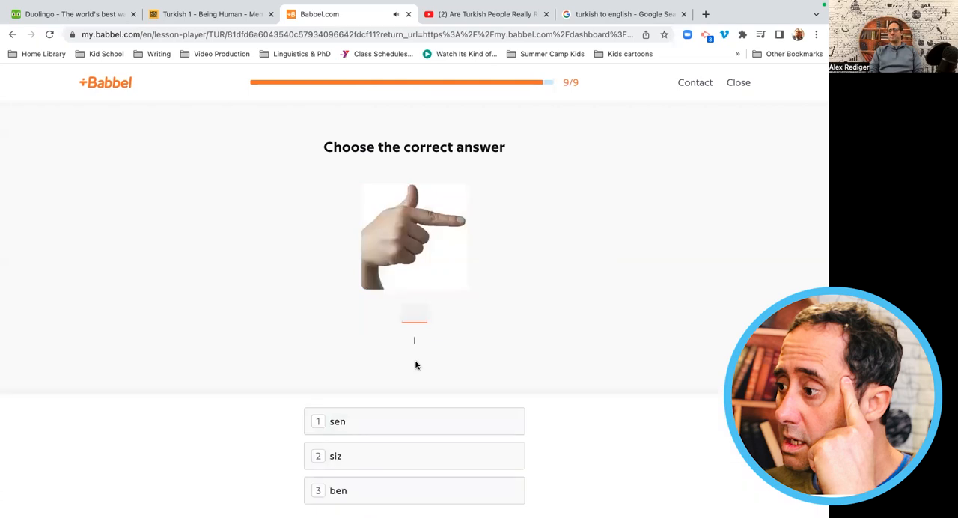
# Pick ben and siz for the last pictures, finish the lesson and switch to the YouTube tab.
pyautogui.click(413, 491)
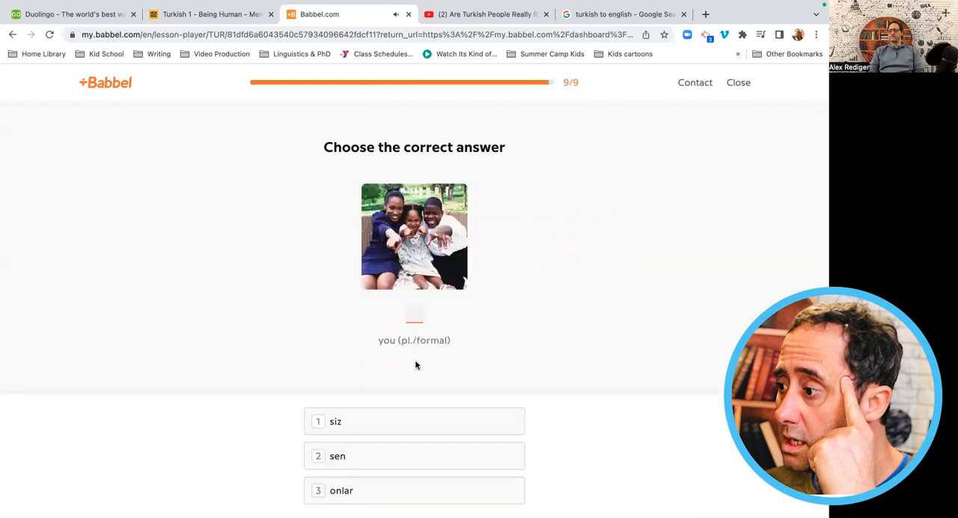
pyautogui.click(413, 421)
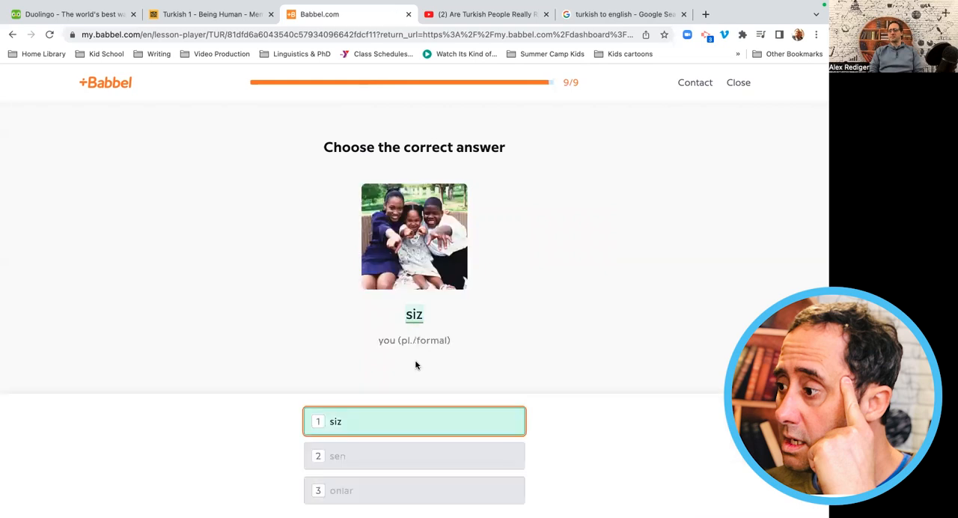
pyautogui.click(414, 421)
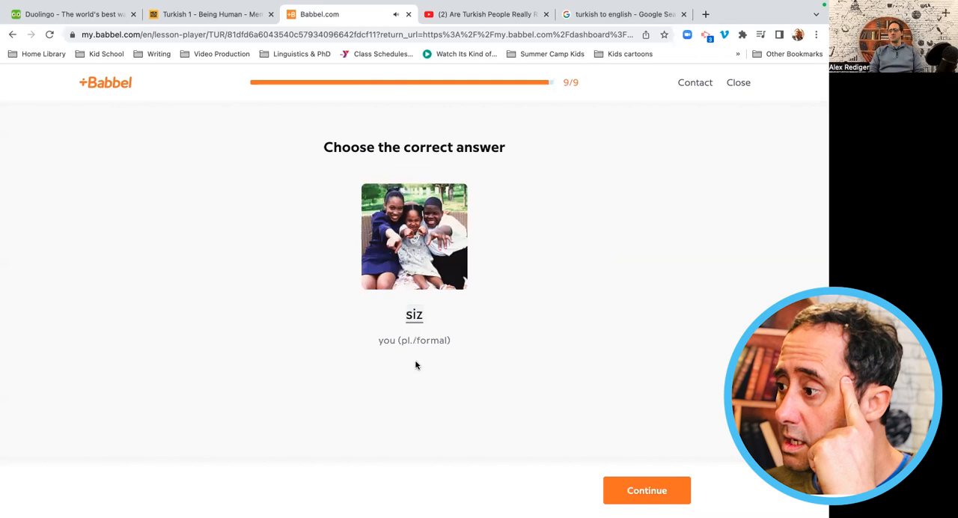
pyautogui.click(647, 491)
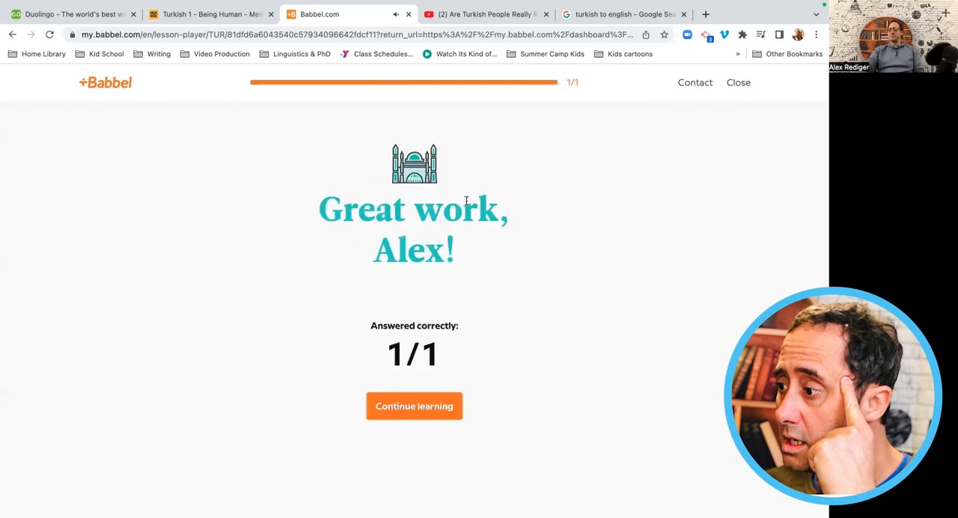
pyautogui.click(437, 14)
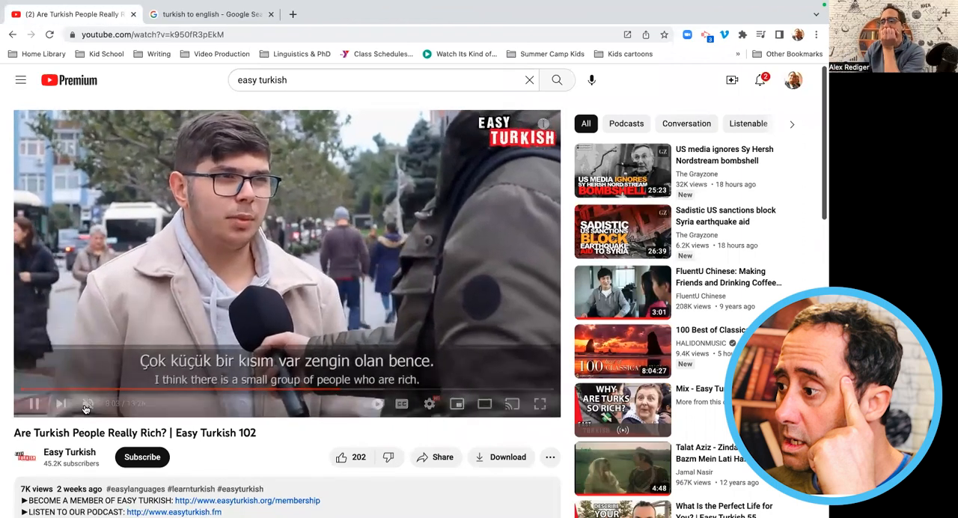
# Play the Easy Turkish 102 video 'Are Turkish People Really Rich?' with subtitles.
pyautogui.click(33, 404)
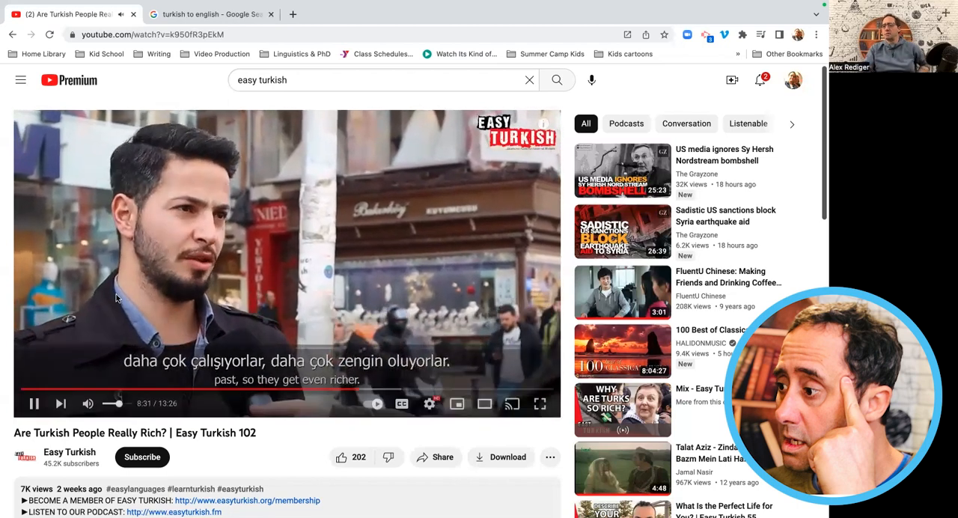
pyautogui.click(33, 405)
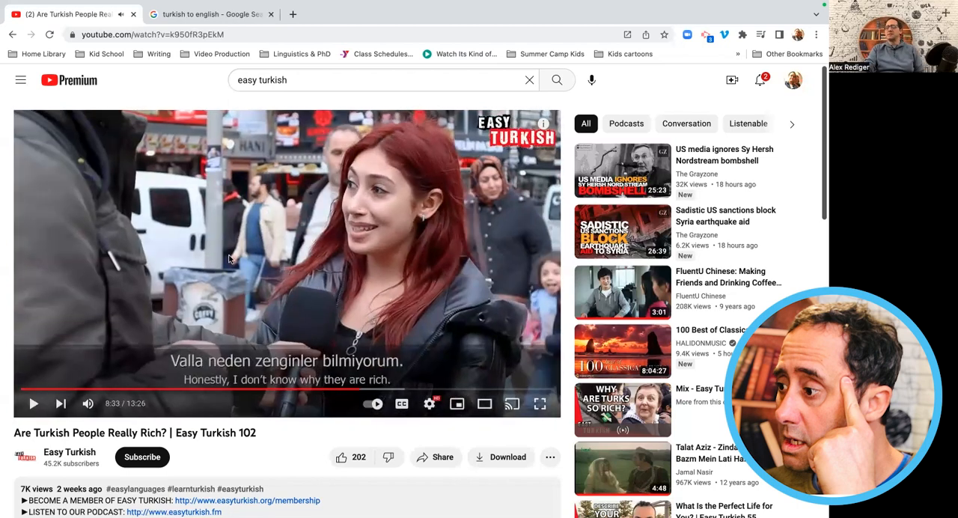